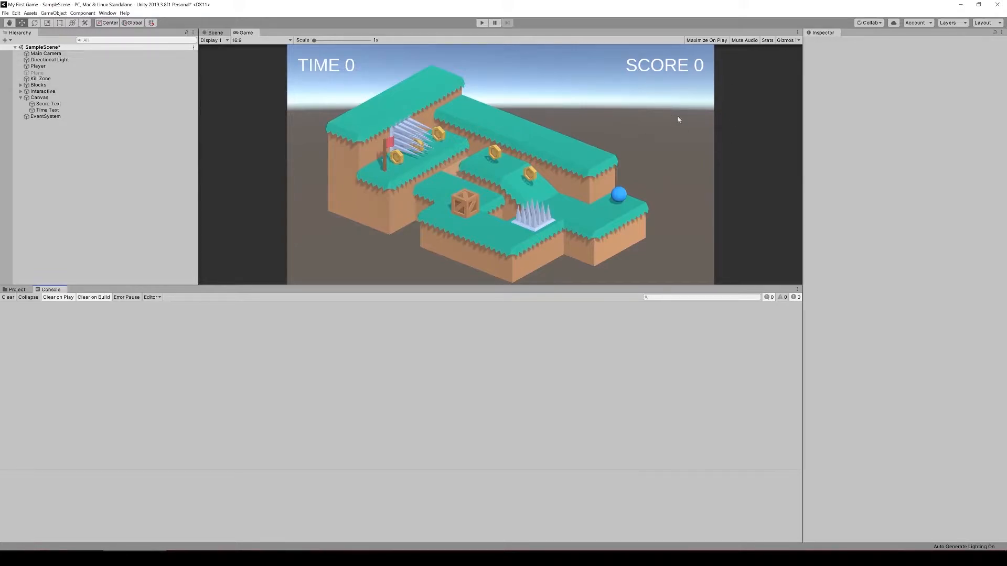
mouse_move(135, 189)
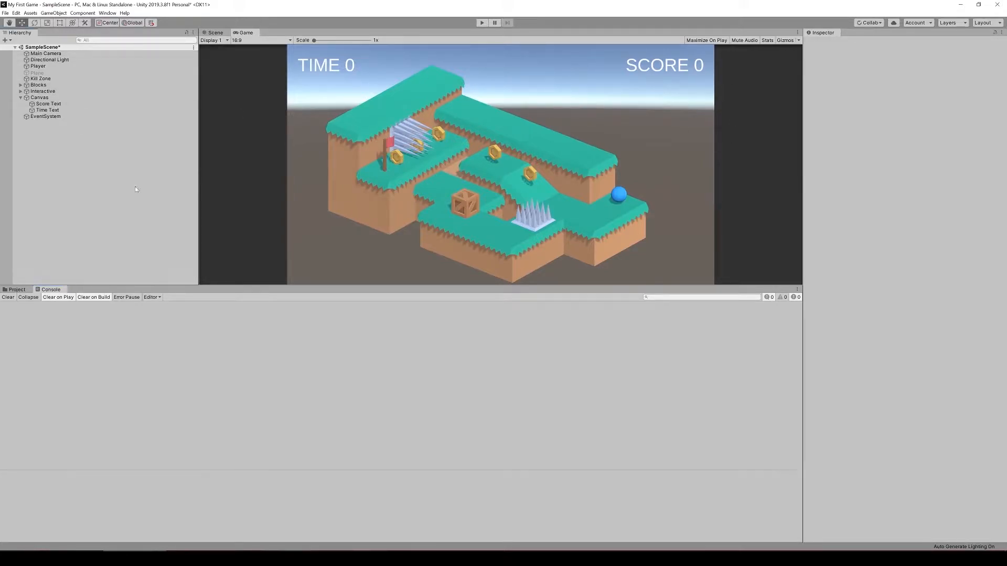
Make the Main Camera clear to a solid dark grey (3D3D3D) instead of the skybox.
left_click(45, 54)
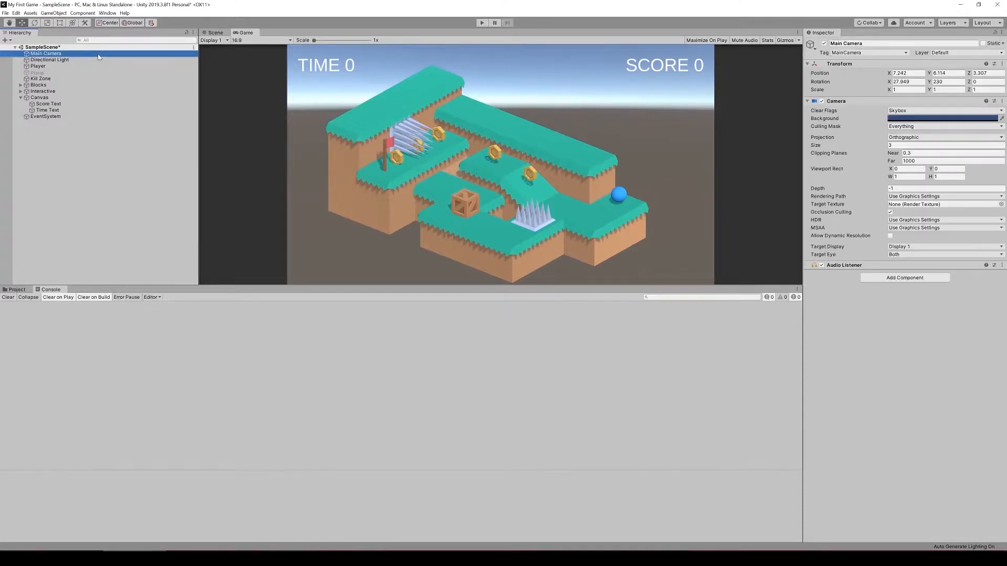
left_click(942, 118)
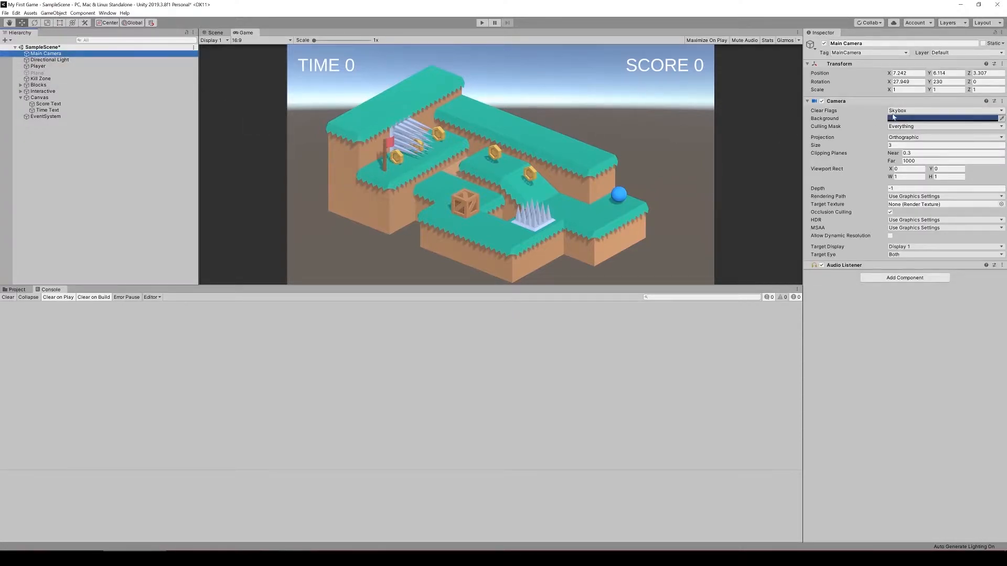
left_click(943, 111)
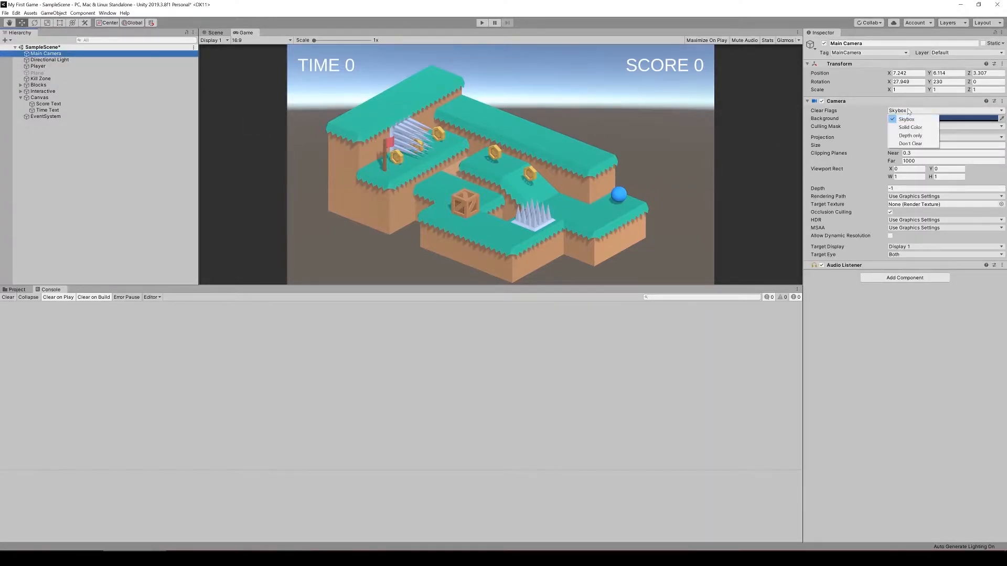
left_click(910, 127)
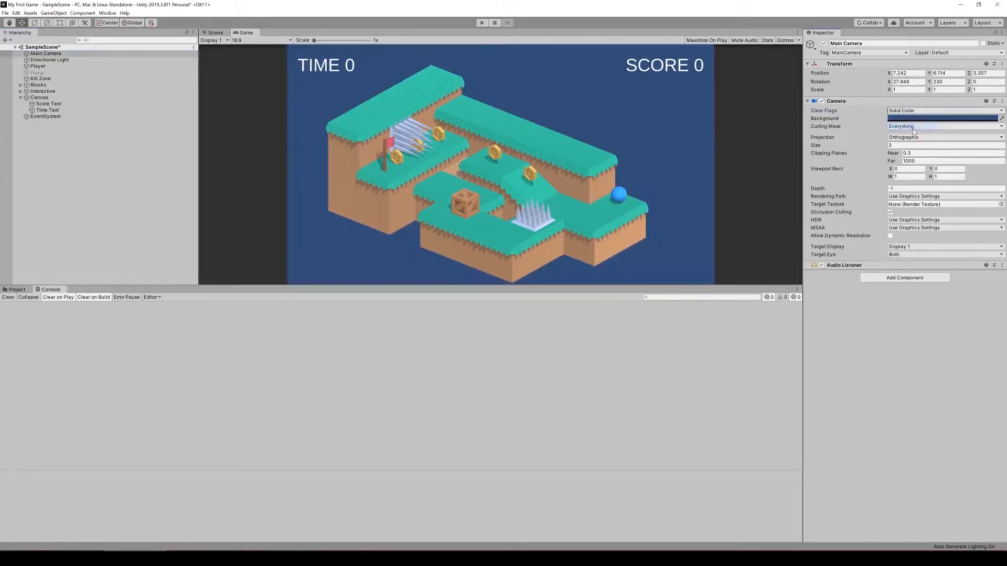
left_click(943, 118)
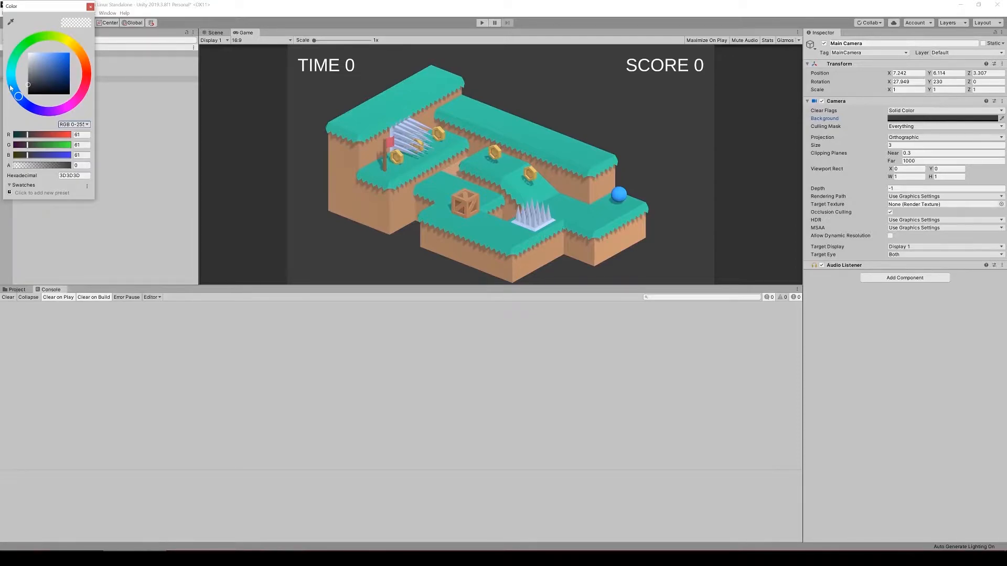
left_click(91, 5)
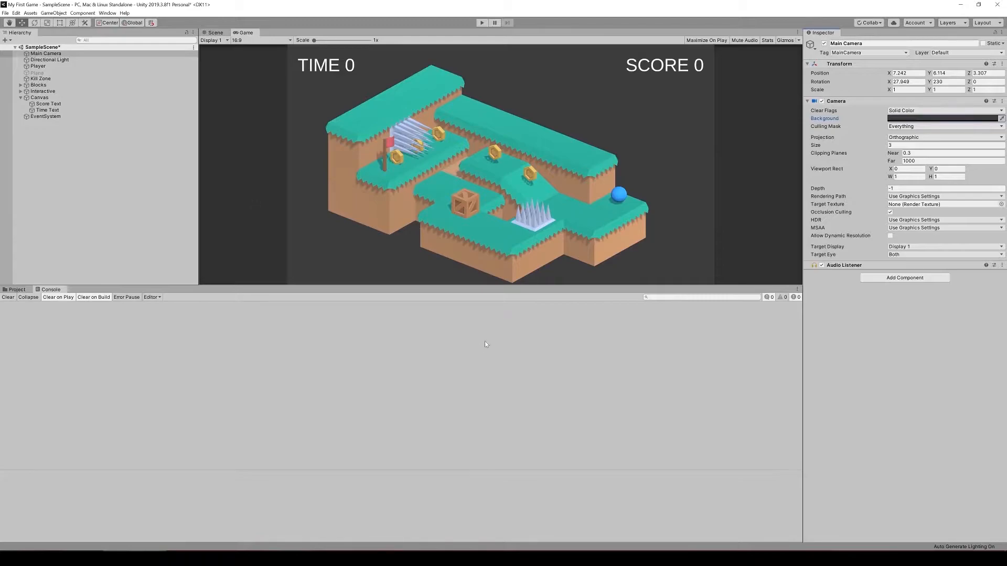
mouse_move(336, 157)
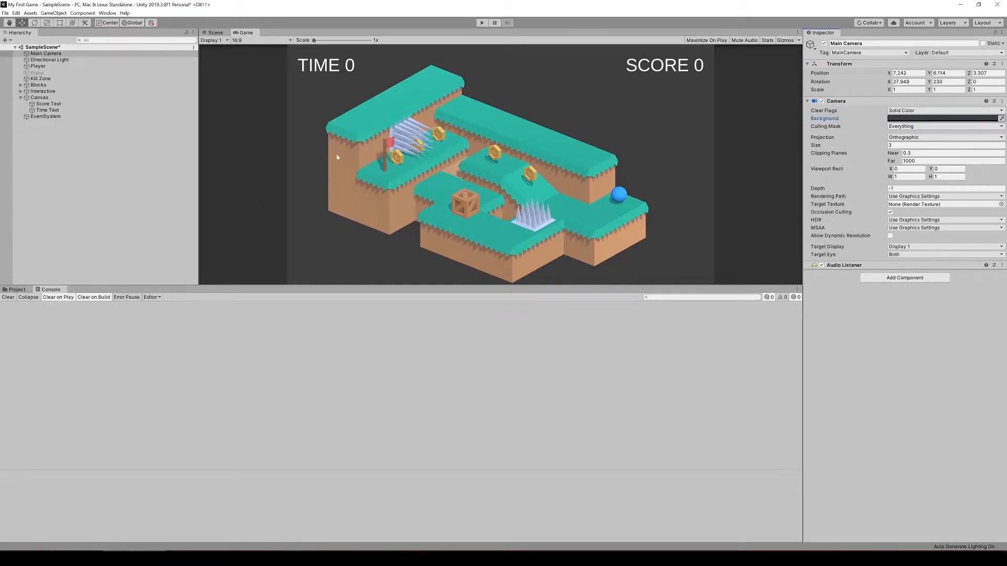
Re-angle the Directional Light's X and Y rotation and set its intensity to 0.89.
left_click(50, 60)
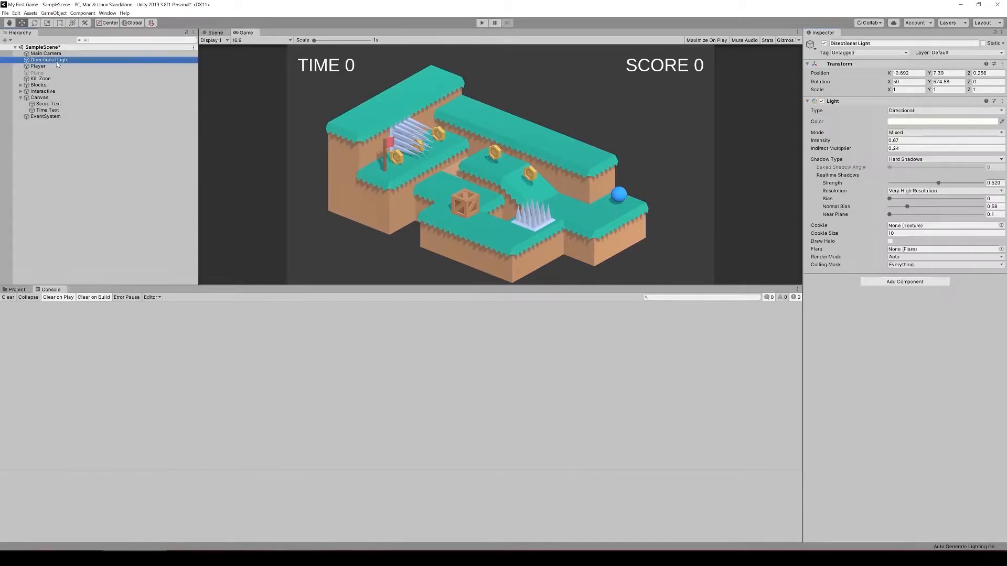
left_click(944, 82)
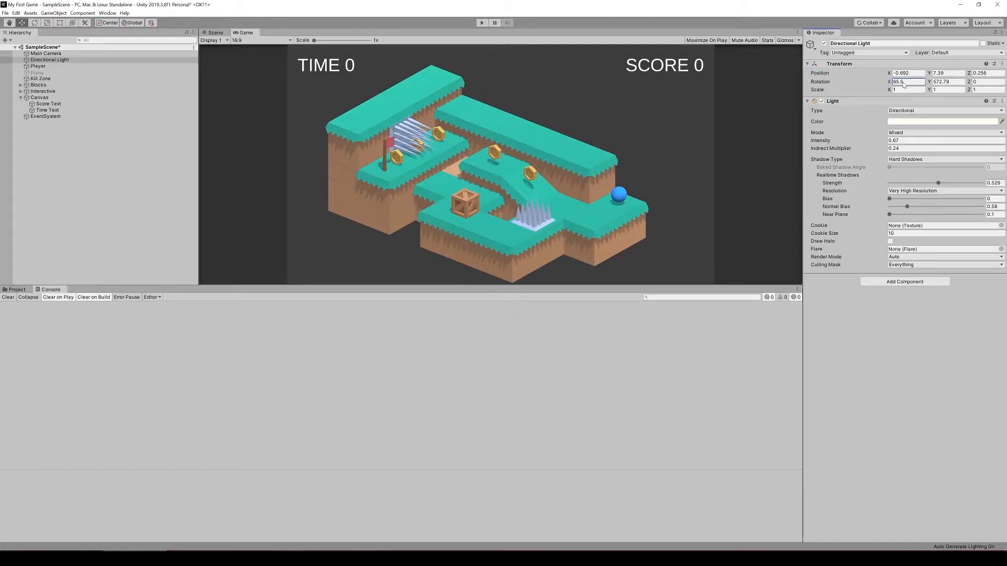
type("91.2")
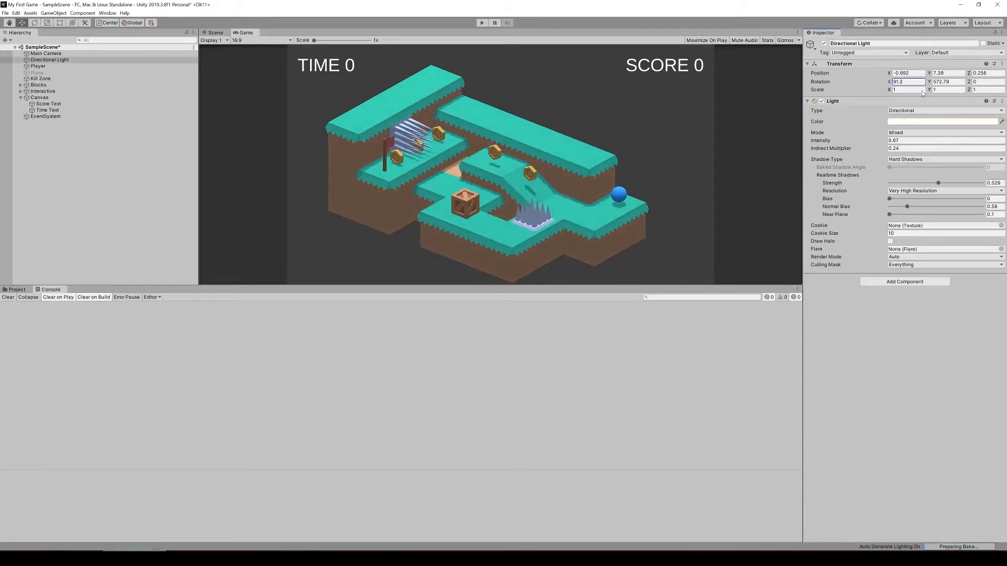
left_click_drag(907, 82, 898, 82)
type("60.5")
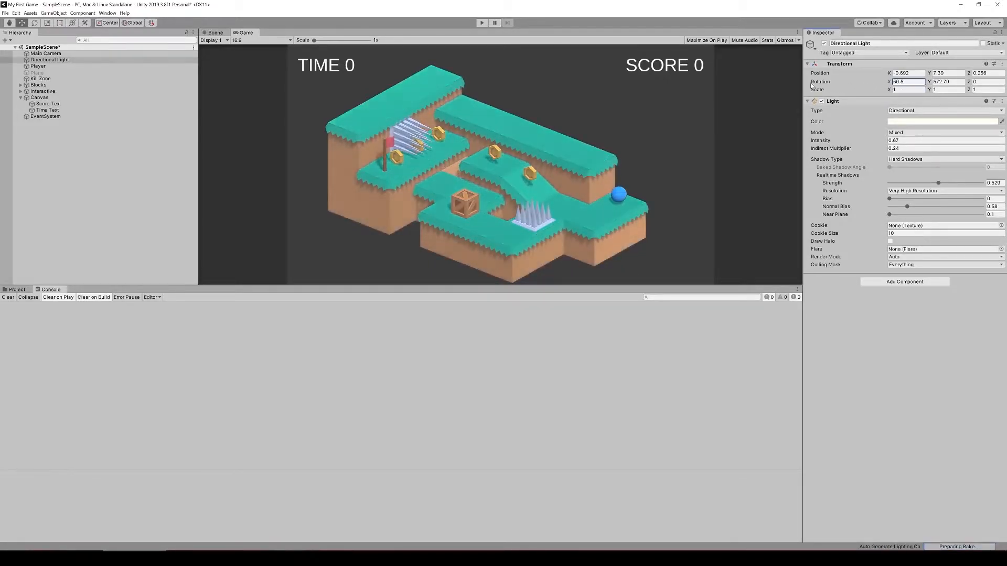
type("16.8")
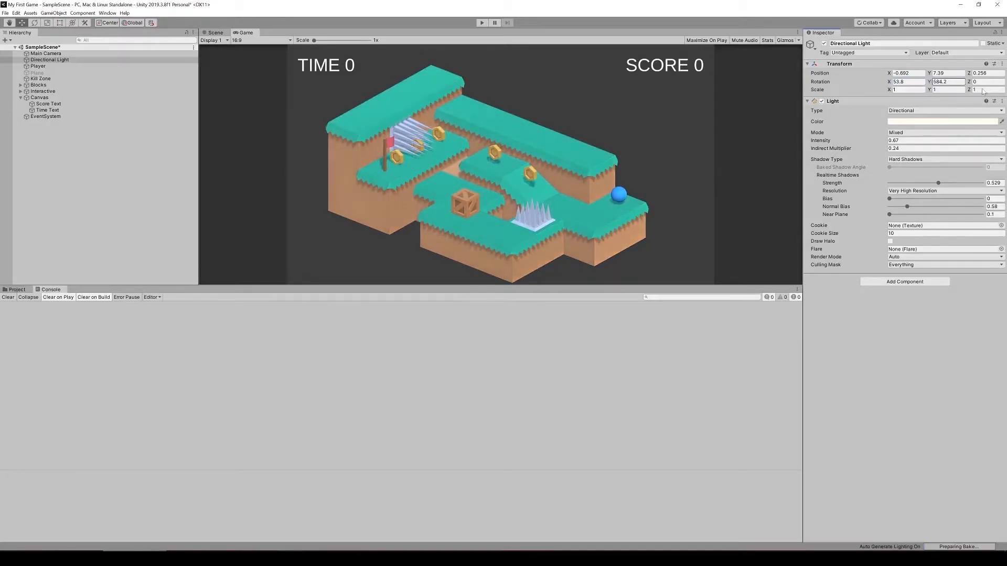
type("539")
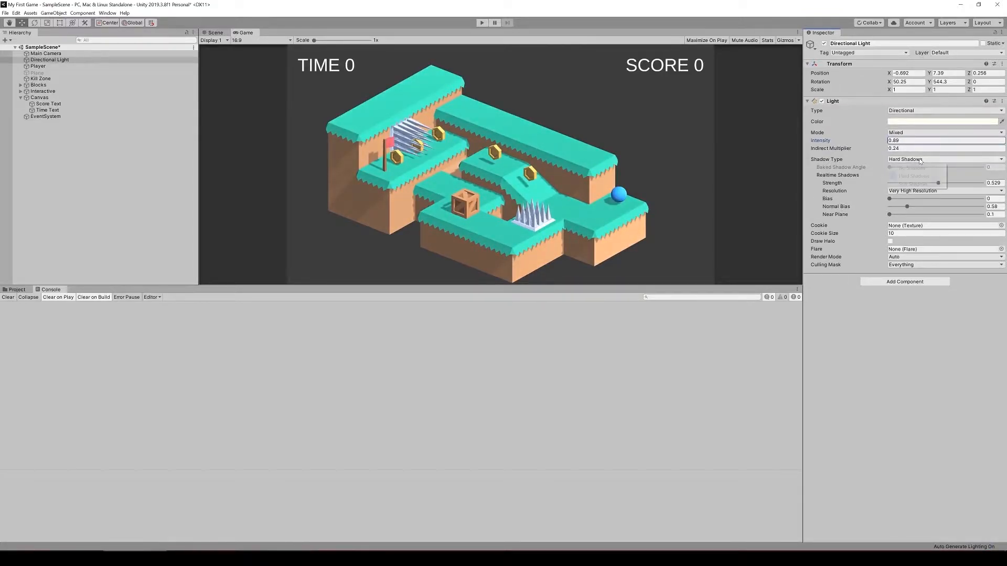
Try Soft Shadows on the directional light, then return to Hard Shadows.
left_click(918, 160)
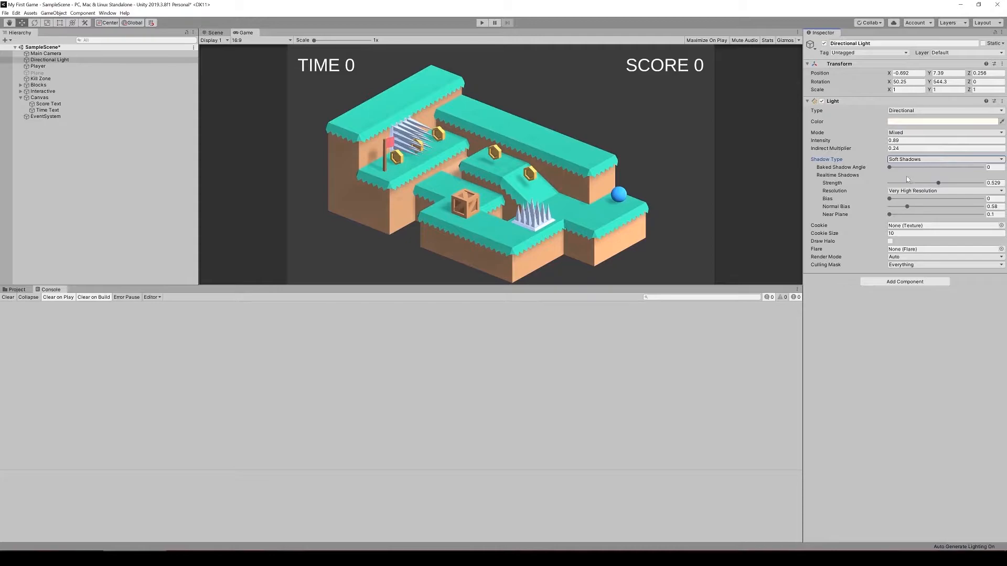
left_click(944, 159)
type("-191")
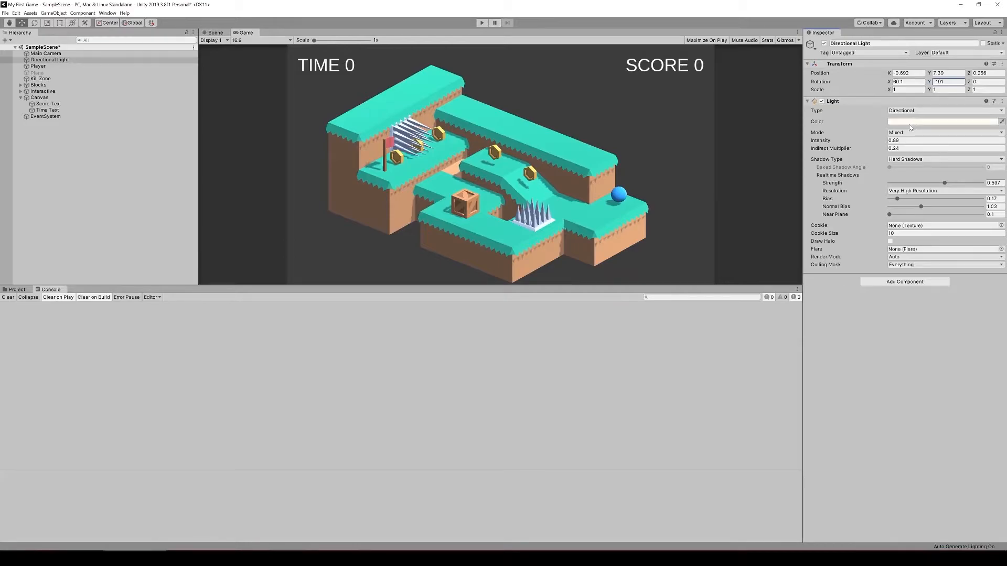
Set the directional light colour to pale yellow FFFFC1.
left_click(944, 121)
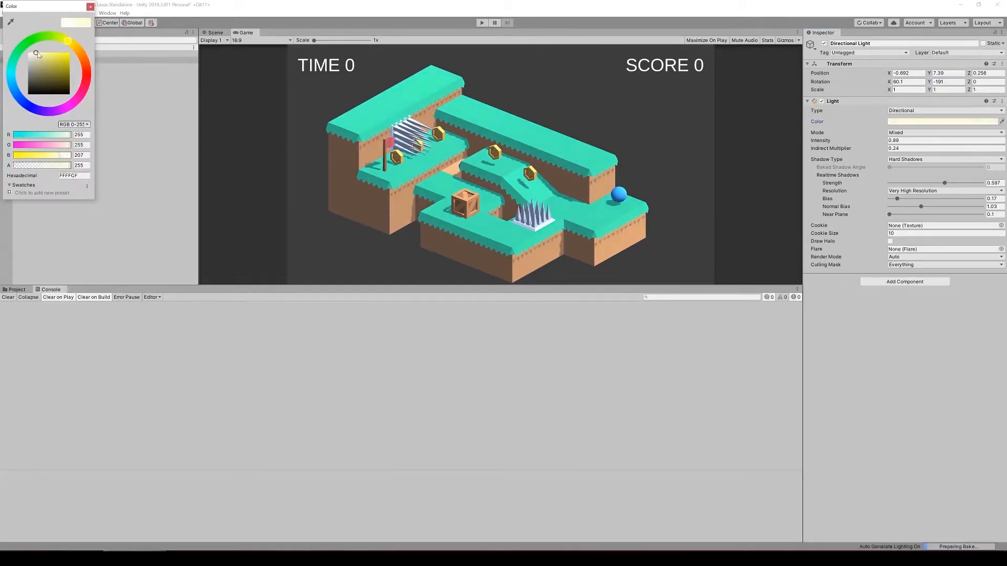
left_click_drag(37, 54, 44, 54)
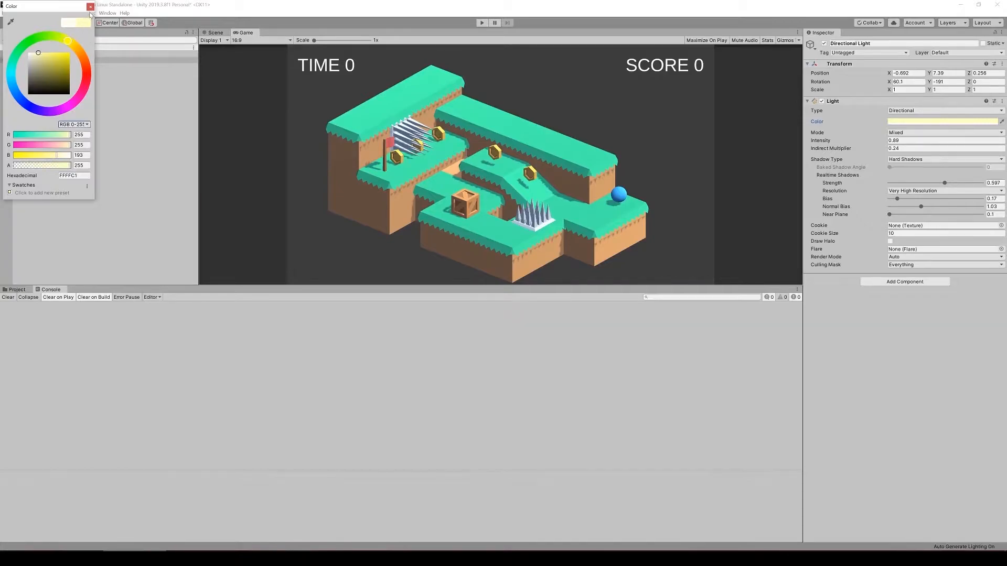
left_click(91, 6)
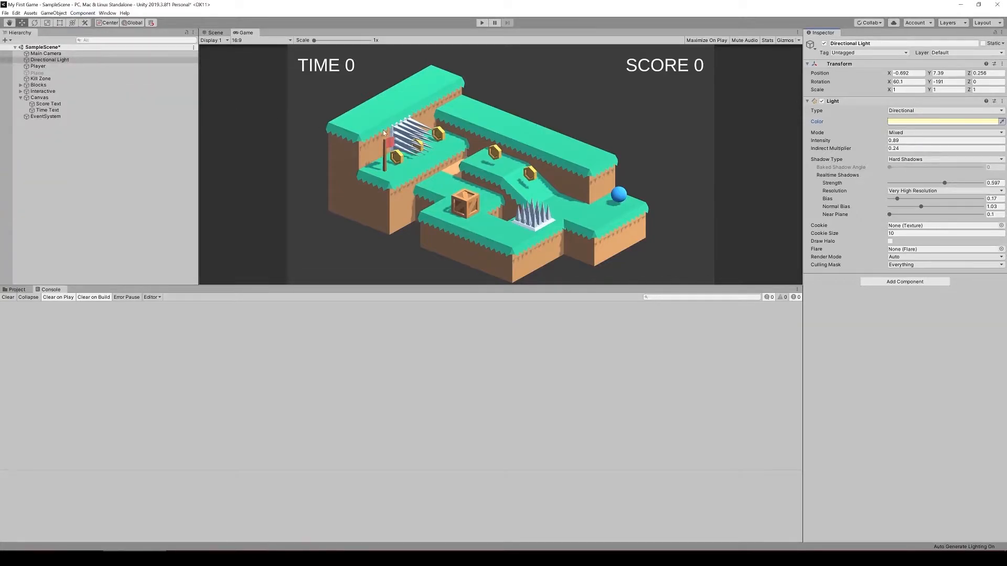
mouse_move(573, 126)
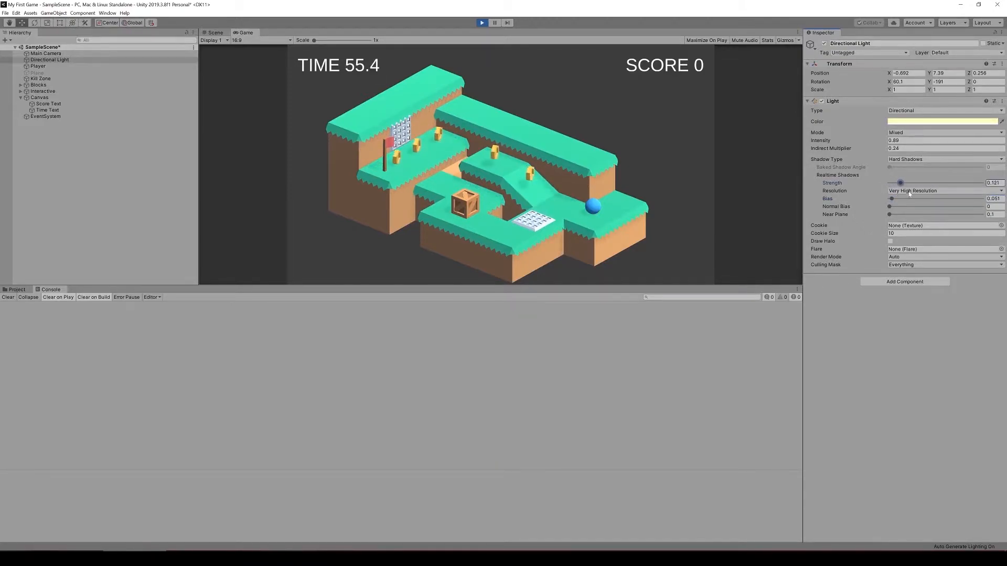
Vary the realtime shadow strength between 0 and about 0.24 while the level runs.
left_click_drag(899, 183, 910, 183)
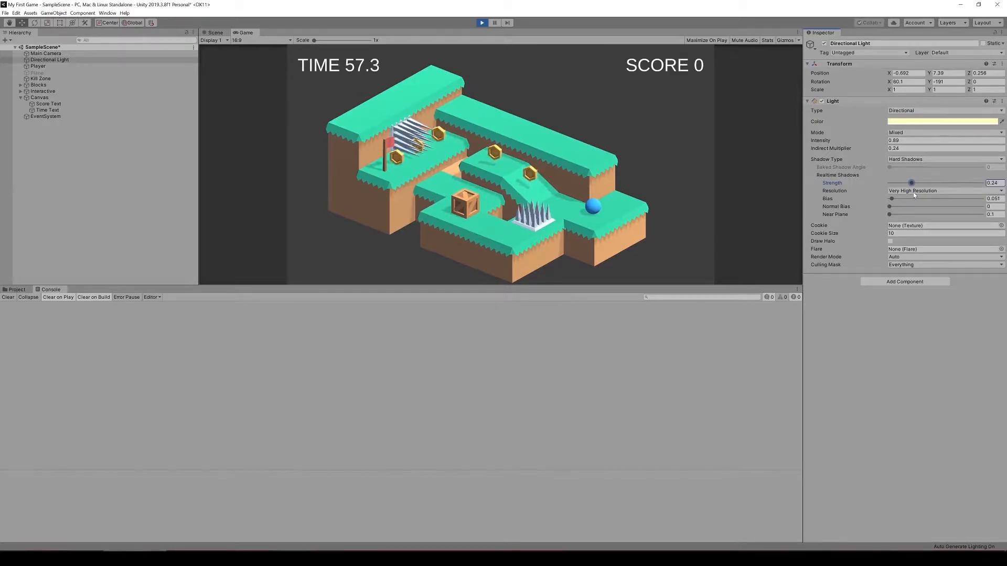
left_click_drag(910, 183, 906, 182)
type("1")
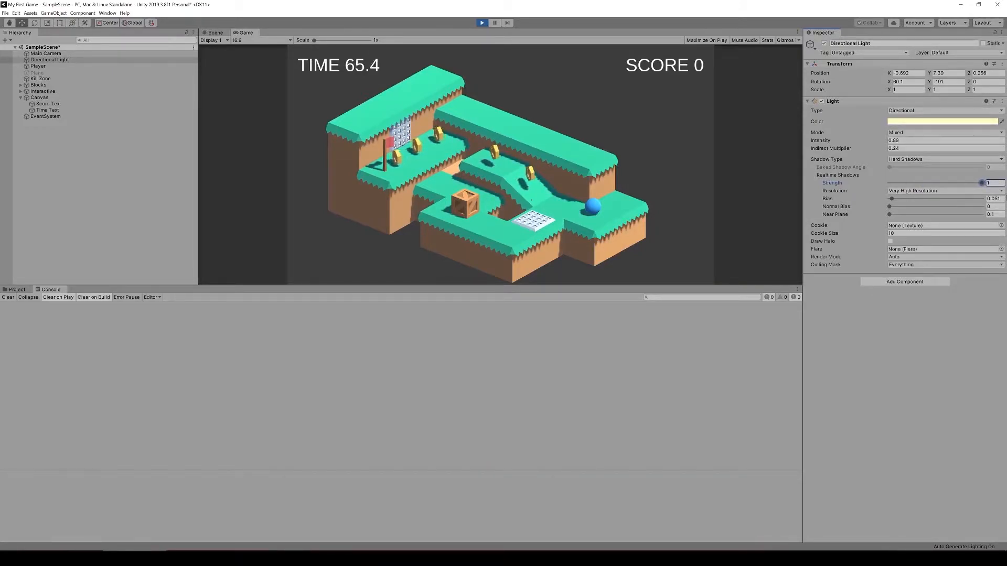
left_click_drag(981, 183, 972, 183)
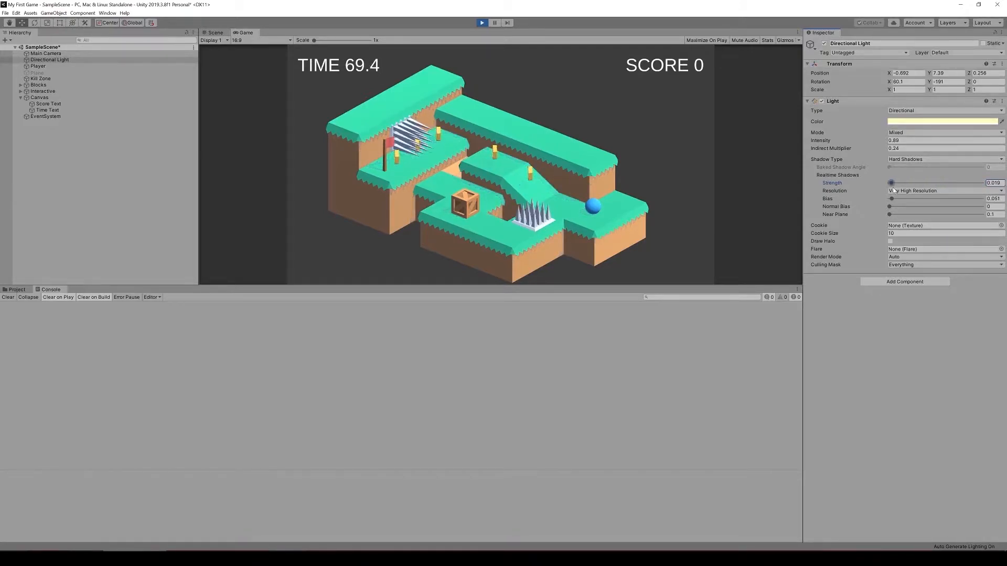
left_click_drag(891, 183, 912, 183)
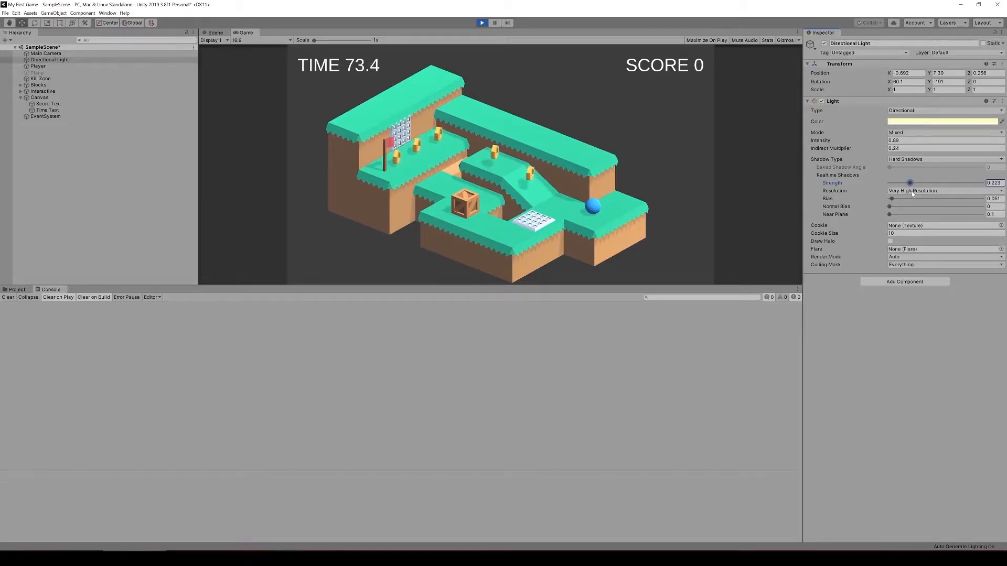
left_click_drag(909, 183, 890, 183)
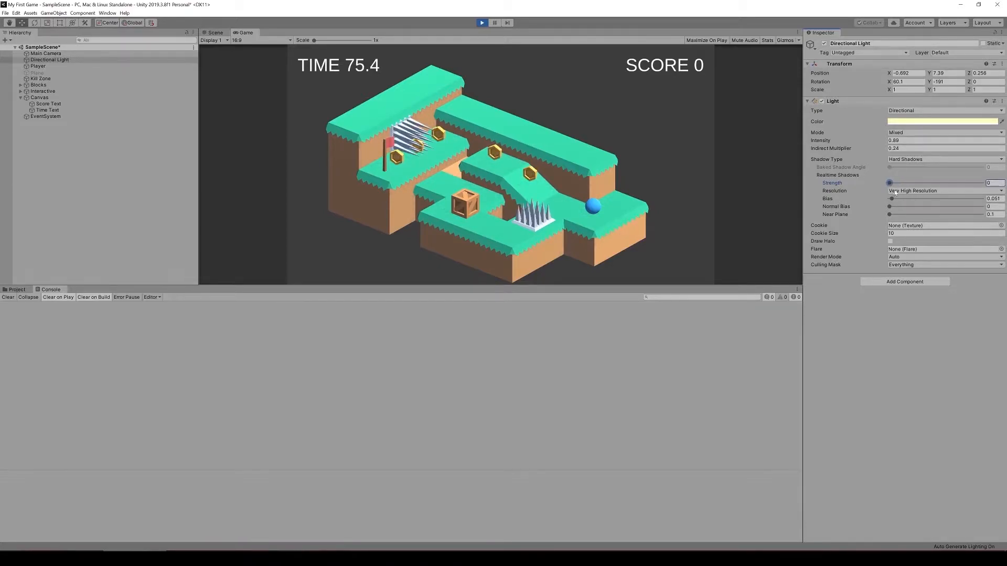
left_click_drag(890, 183, 905, 183)
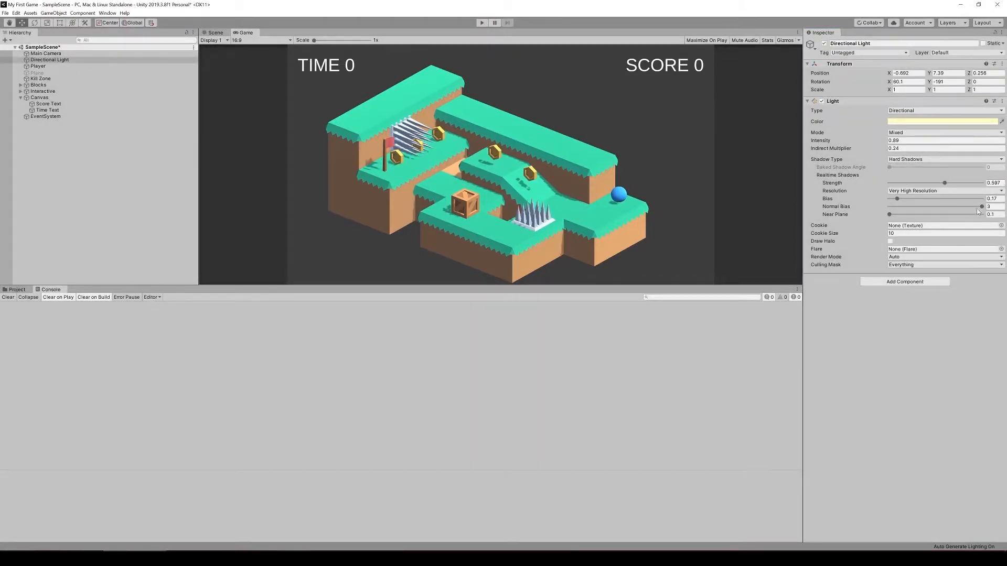
Set the light's normal bias to 0, shadow bias to 0.068 and strength to 0.286.
left_click_drag(976, 206, 889, 207)
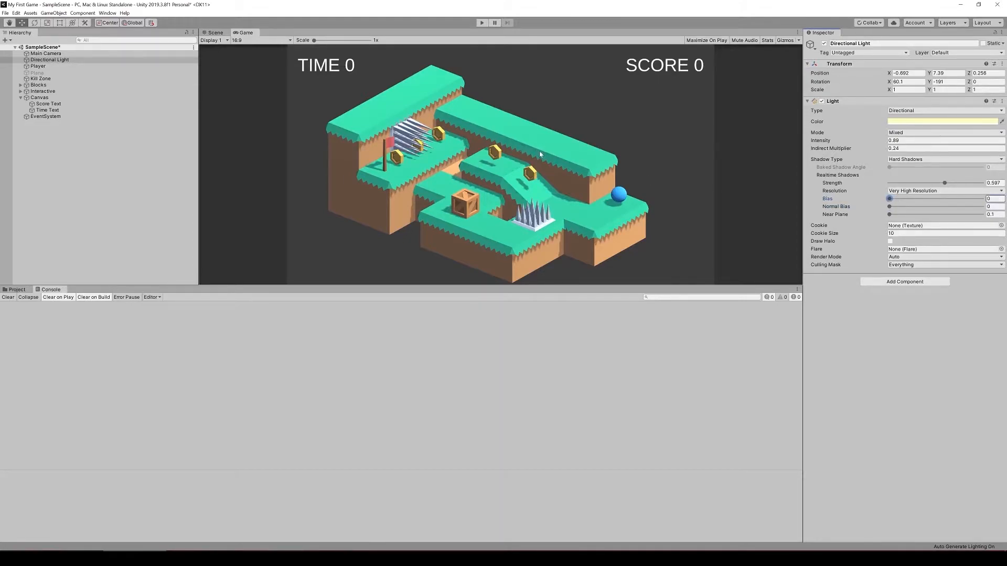
left_click_drag(890, 198, 893, 198)
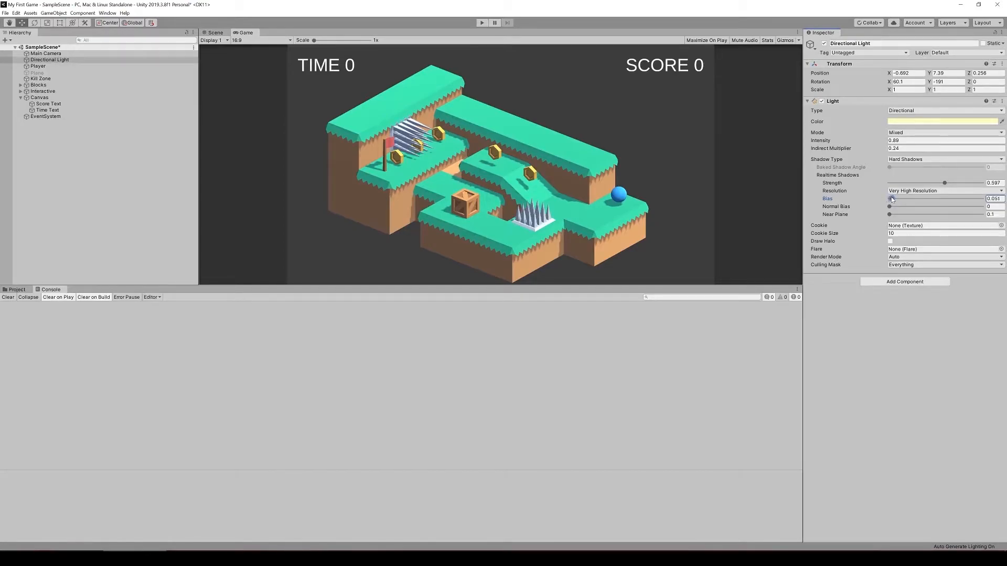
left_click_drag(890, 198, 893, 199)
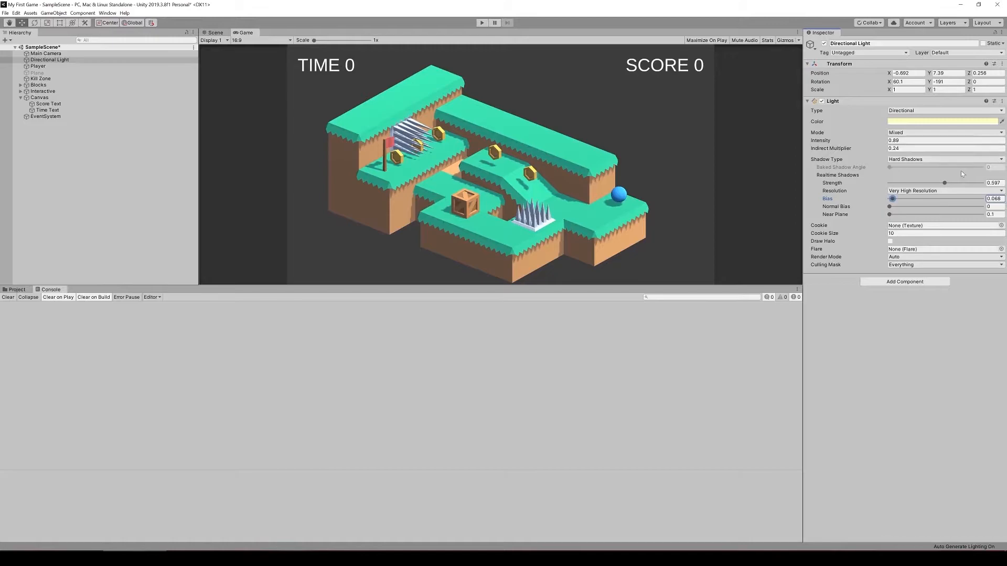
left_click_drag(938, 183, 894, 183)
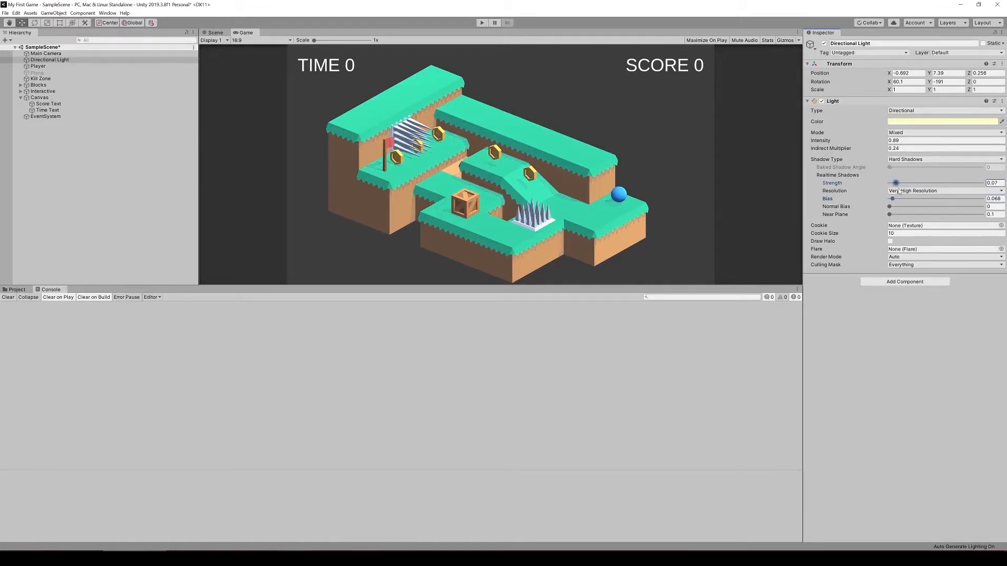
left_click_drag(895, 182, 909, 182)
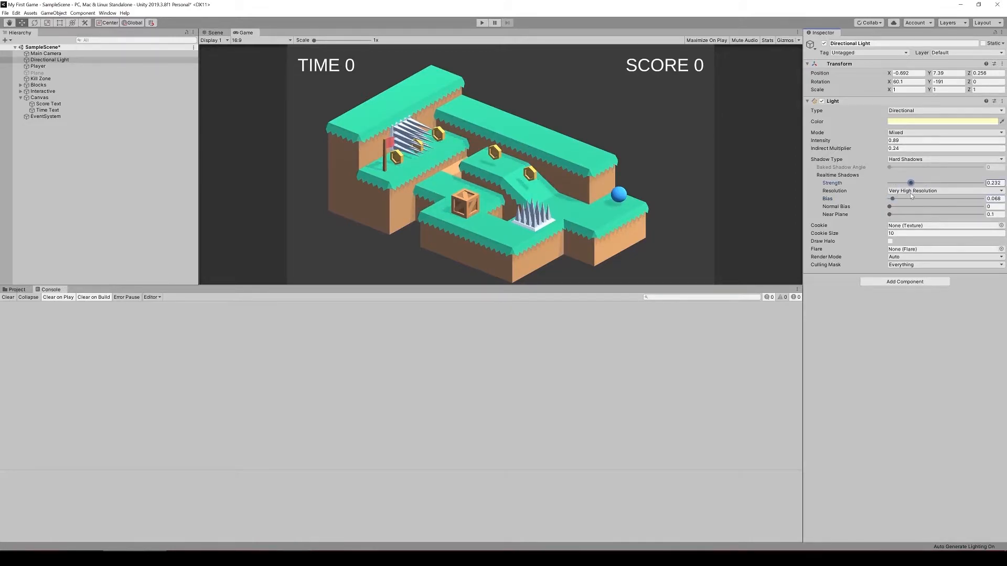
left_click_drag(910, 183, 913, 183)
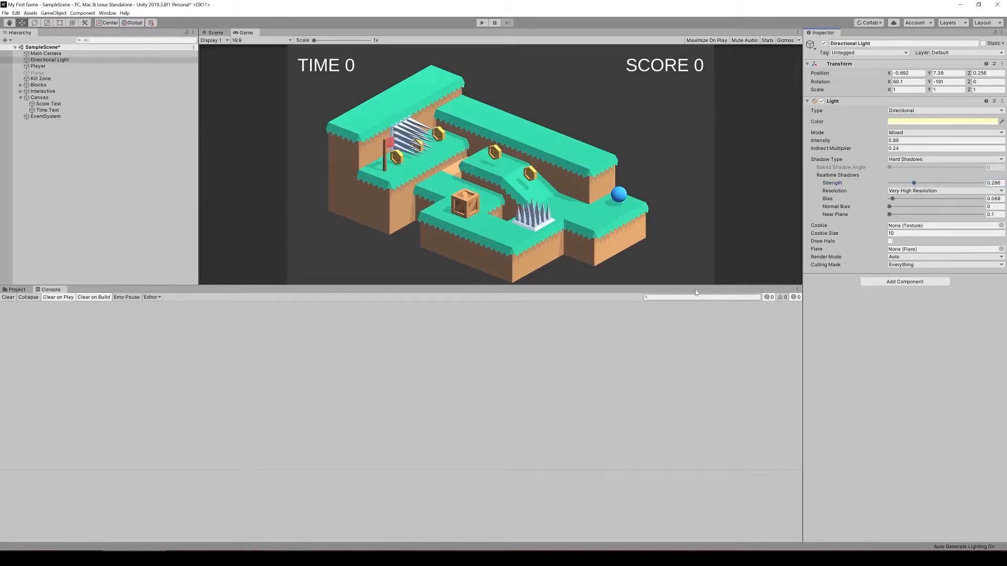
left_click(15, 13)
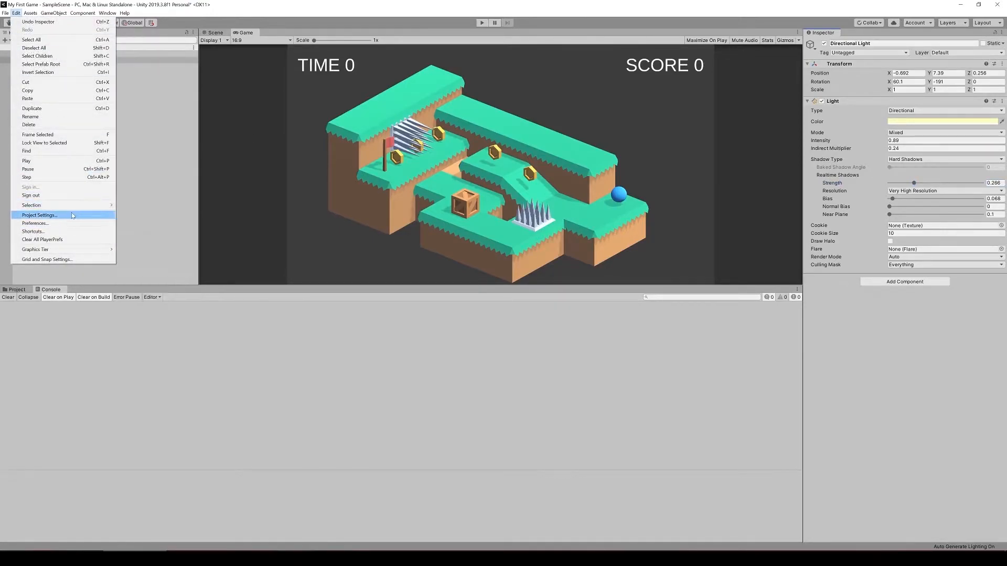
Give the Ultra quality level 8x Multi Sampling anti-aliasing and close Project Settings.
left_click(39, 215)
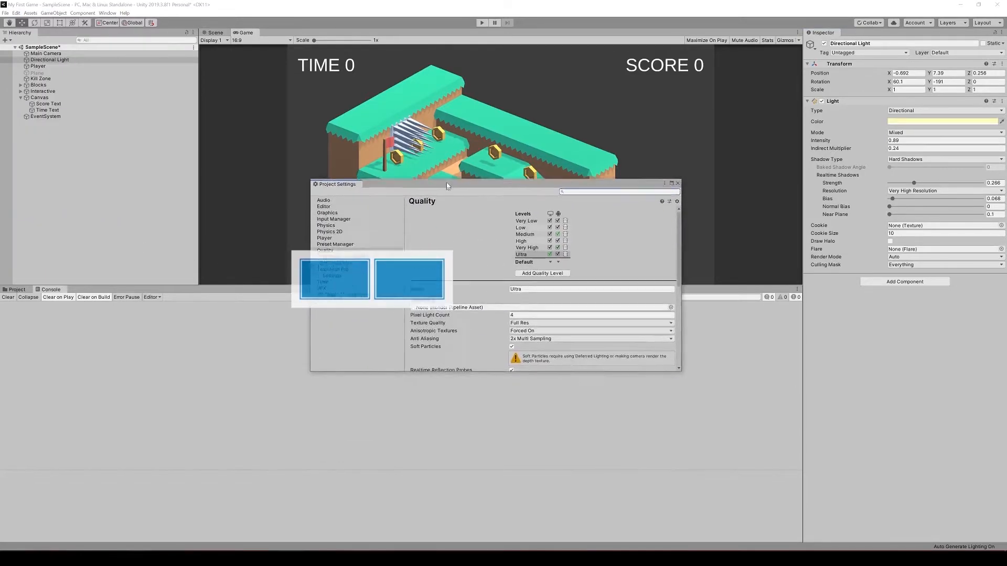
left_click(590, 328)
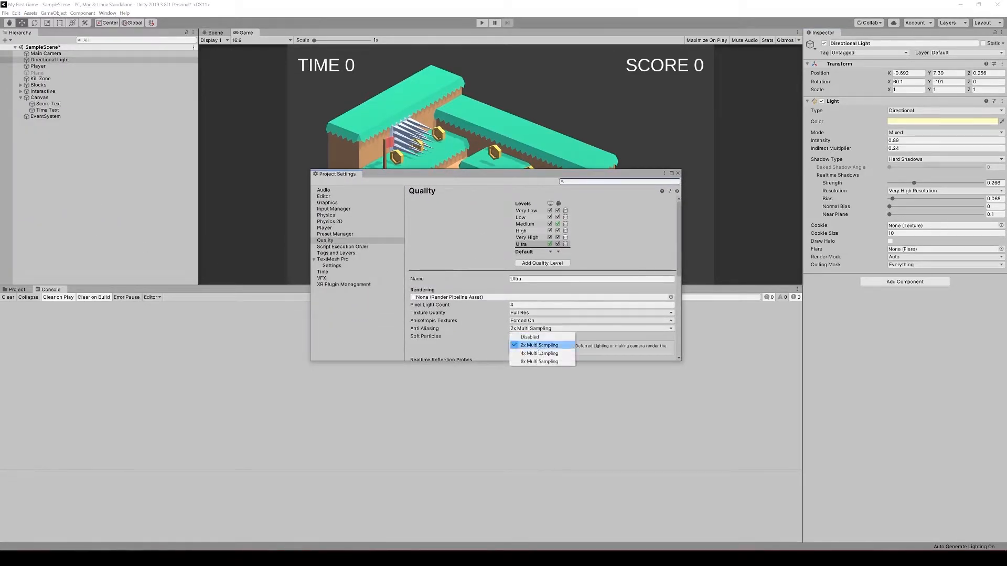
left_click(538, 361)
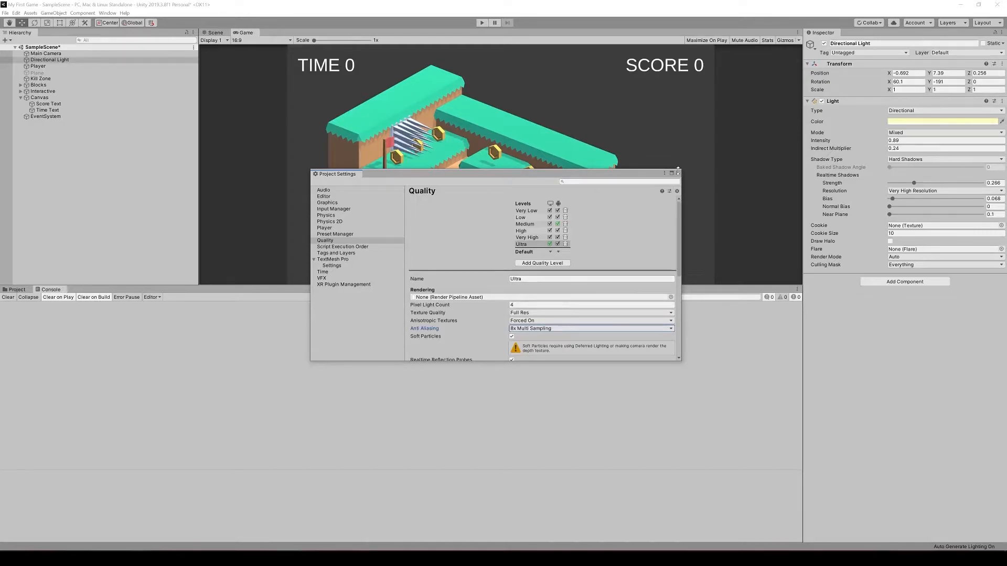
left_click(677, 173)
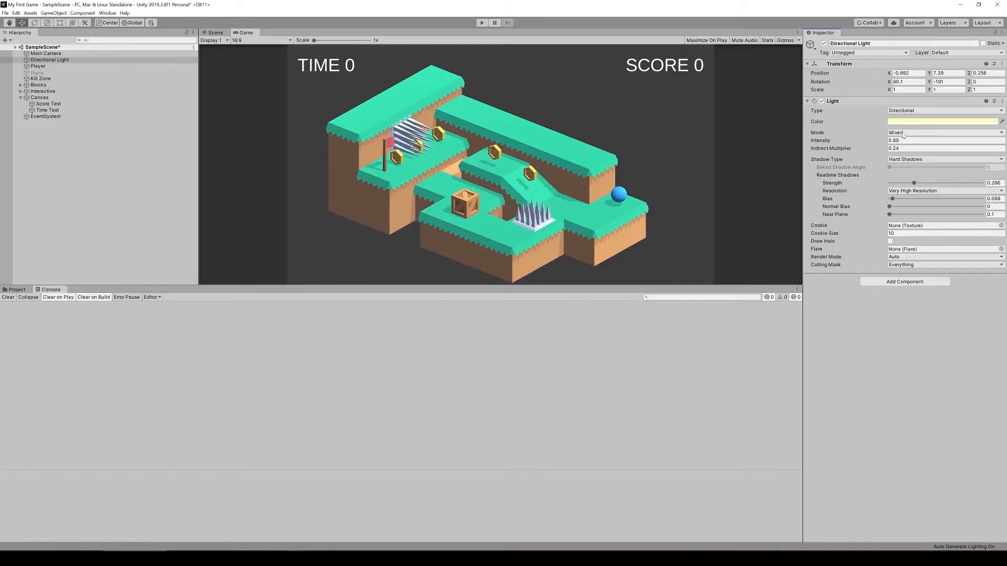
Try yellow, greenish and orange tints for the directional light colour.
left_click(944, 122)
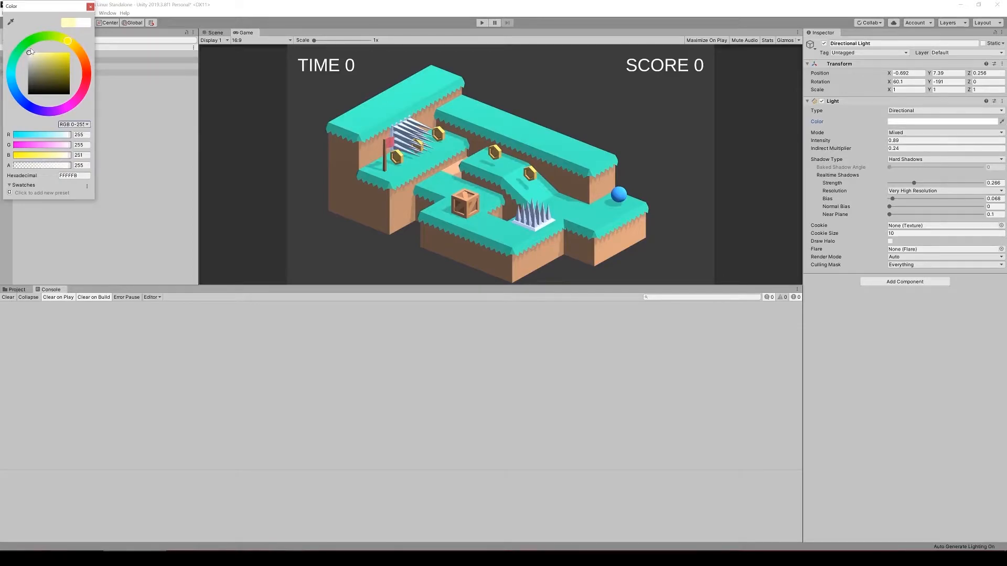
left_click_drag(31, 51, 31, 53)
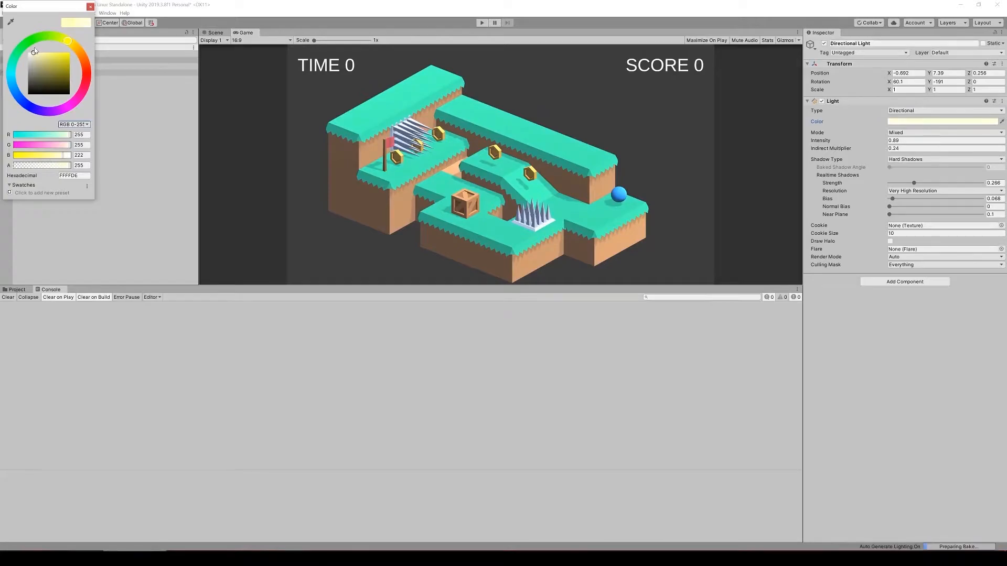
left_click_drag(67, 155, 51, 155)
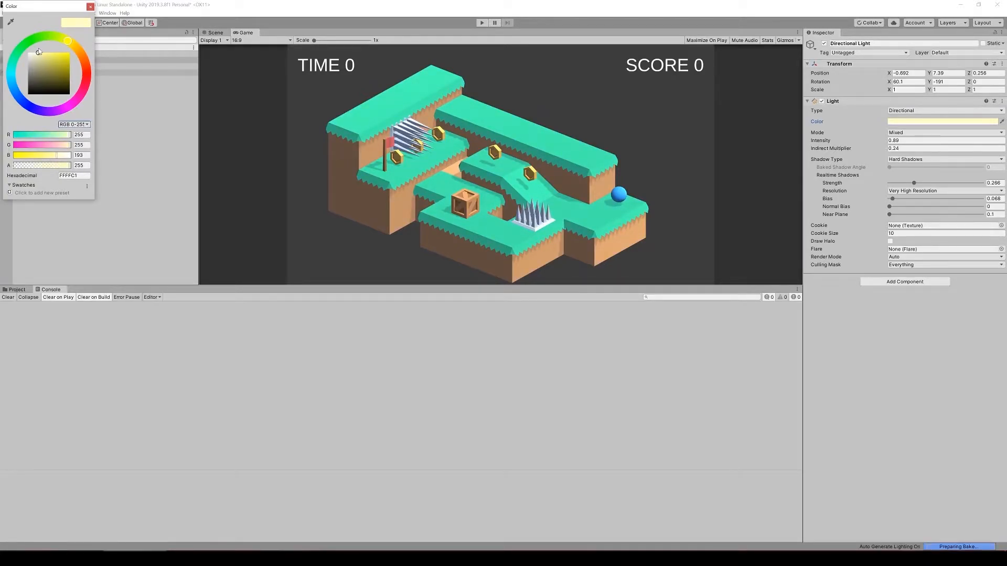
left_click_drag(38, 52, 40, 53)
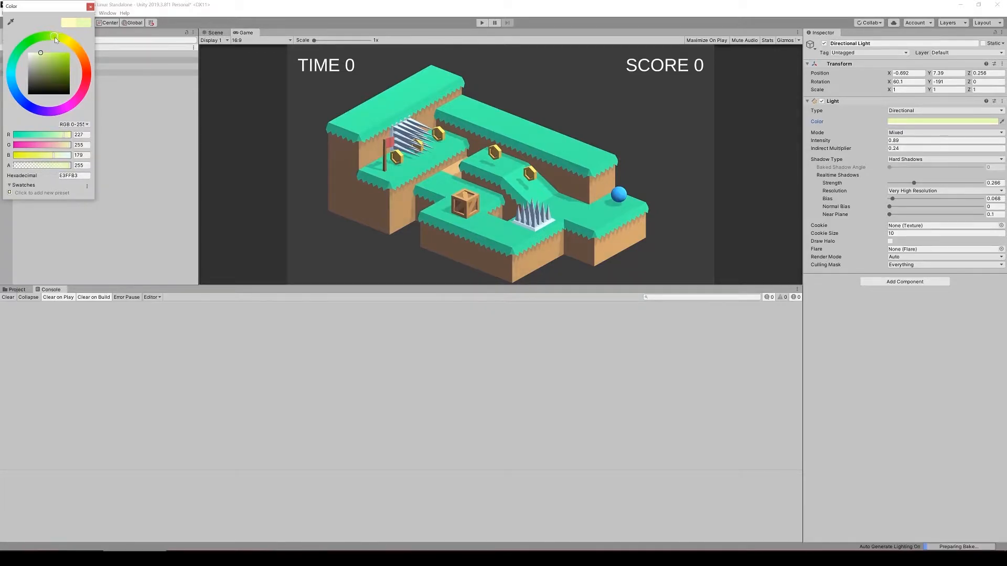
left_click_drag(55, 36, 63, 44)
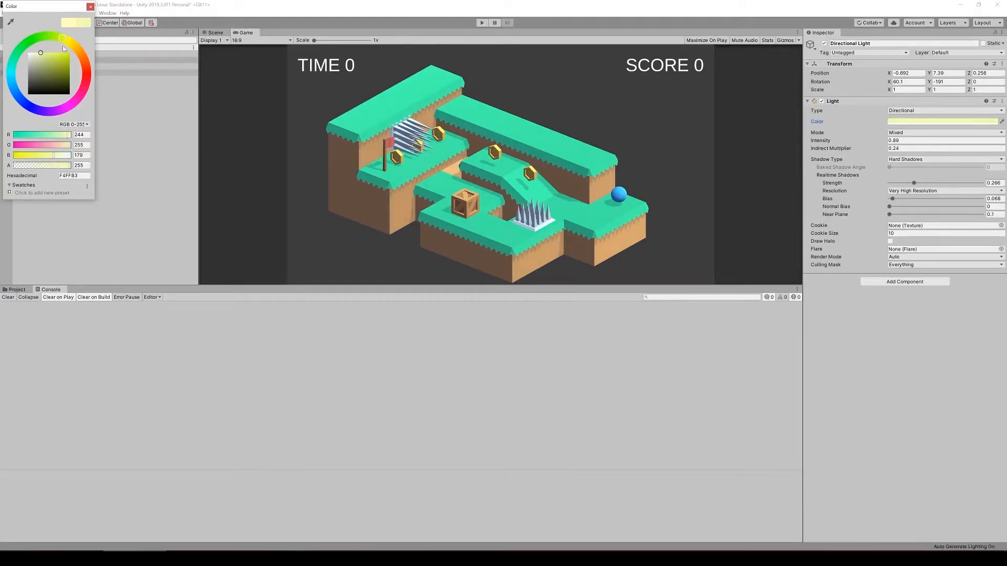
left_click(61, 40)
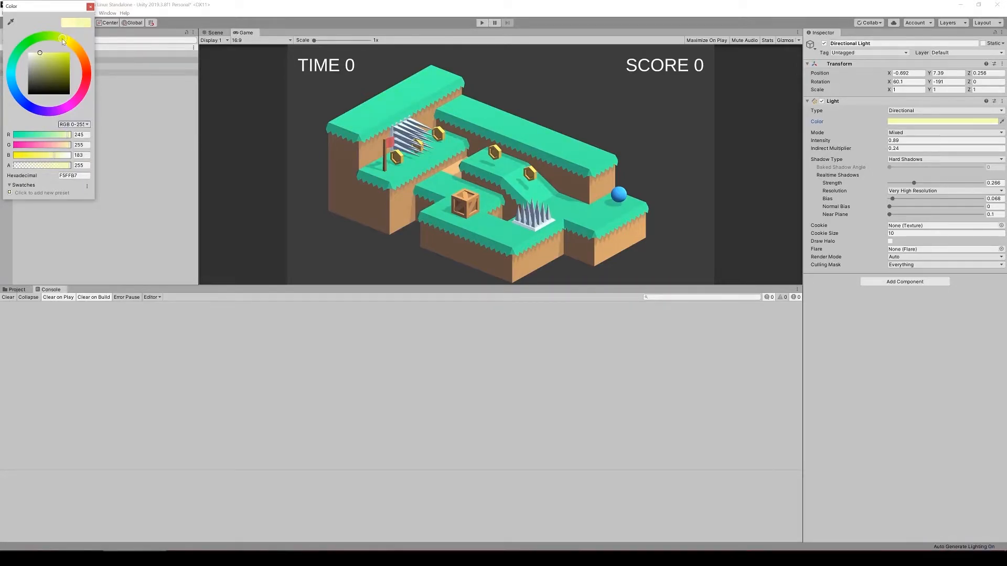
left_click_drag(63, 40, 77, 51)
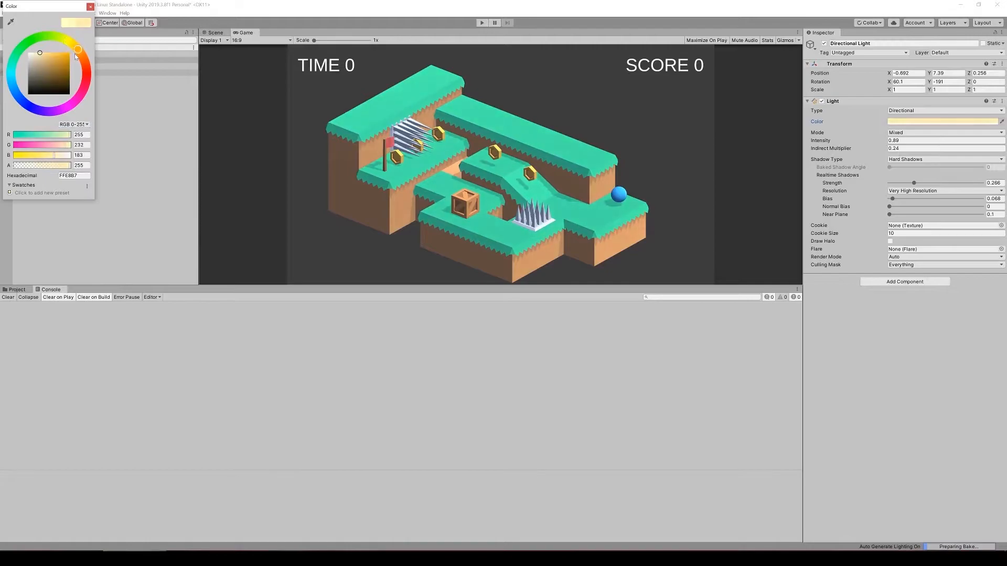
left_click_drag(77, 51, 82, 61)
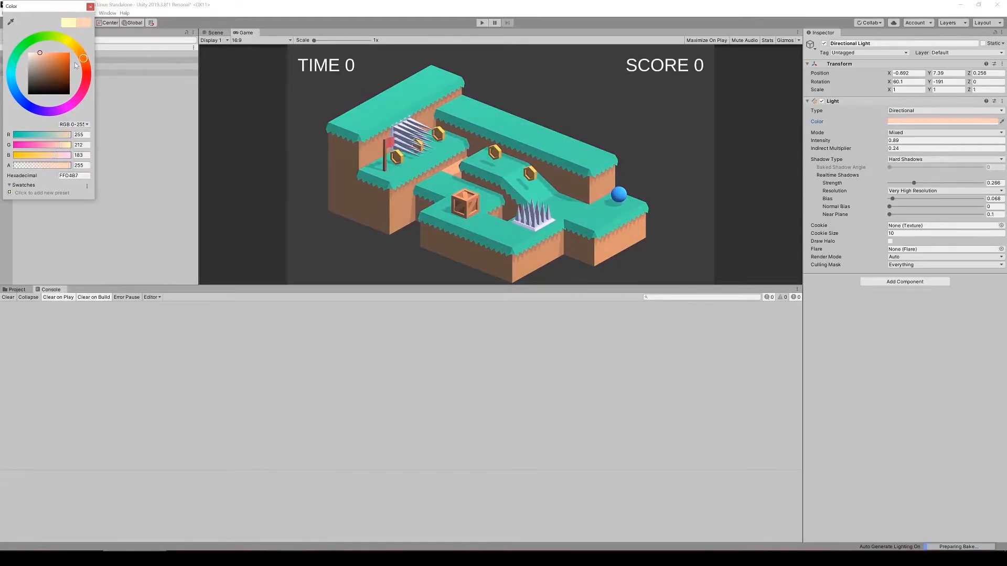
left_click_drag(68, 66, 79, 52)
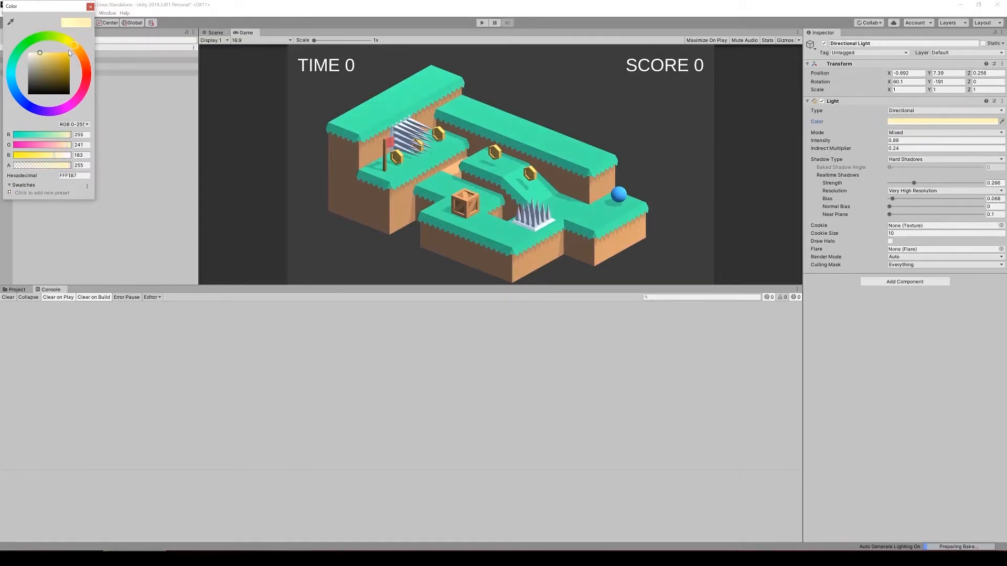
Settle the light colour on pale yellow F7FFC1 and close the picker.
left_click_drag(69, 52, 55, 46)
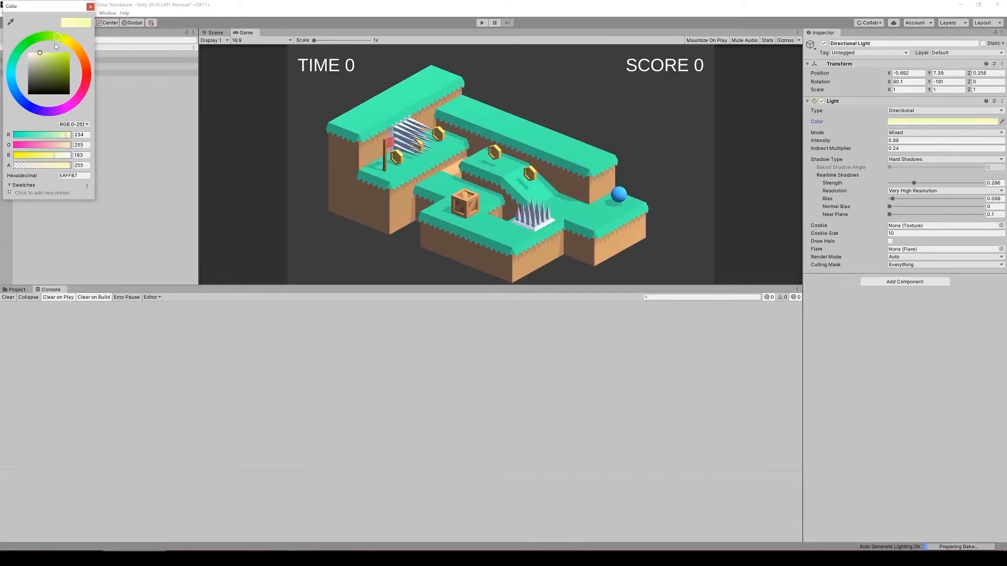
left_click(49, 40)
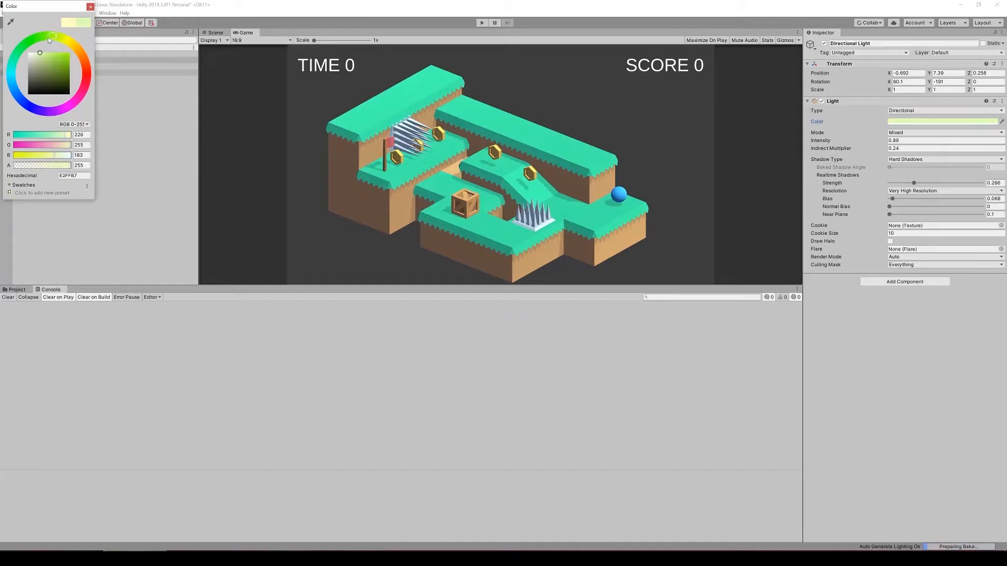
left_click(59, 43)
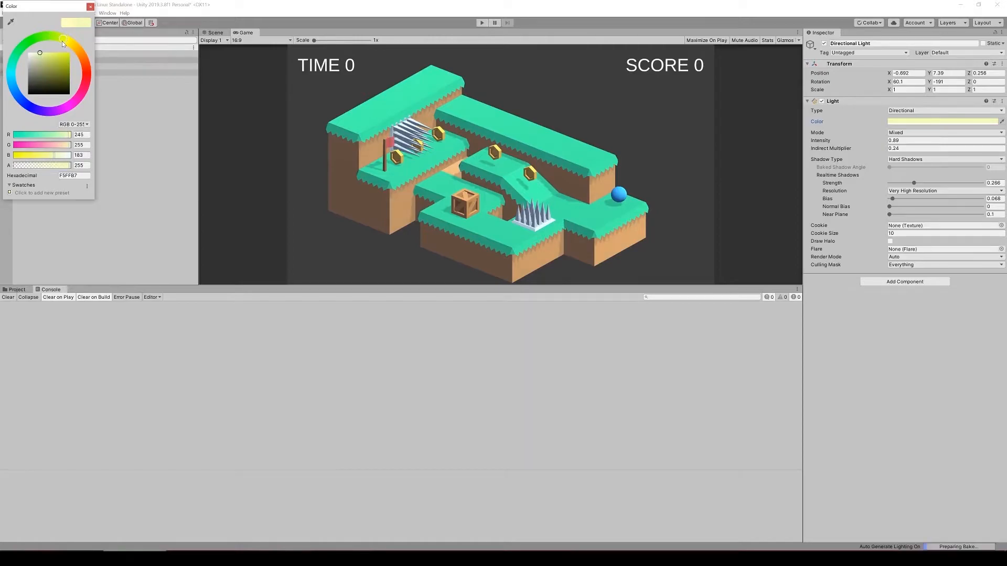
left_click(62, 39)
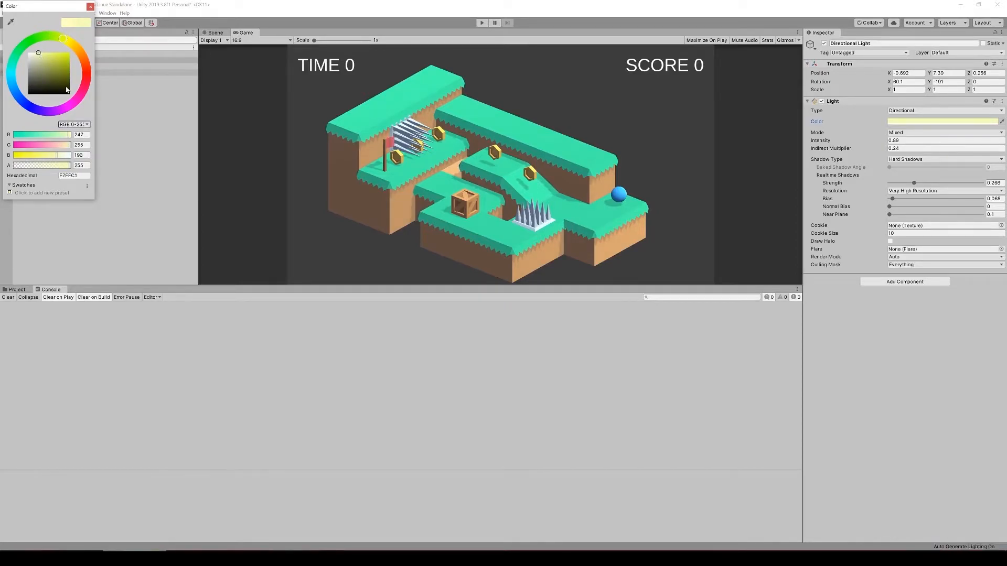
left_click(90, 6)
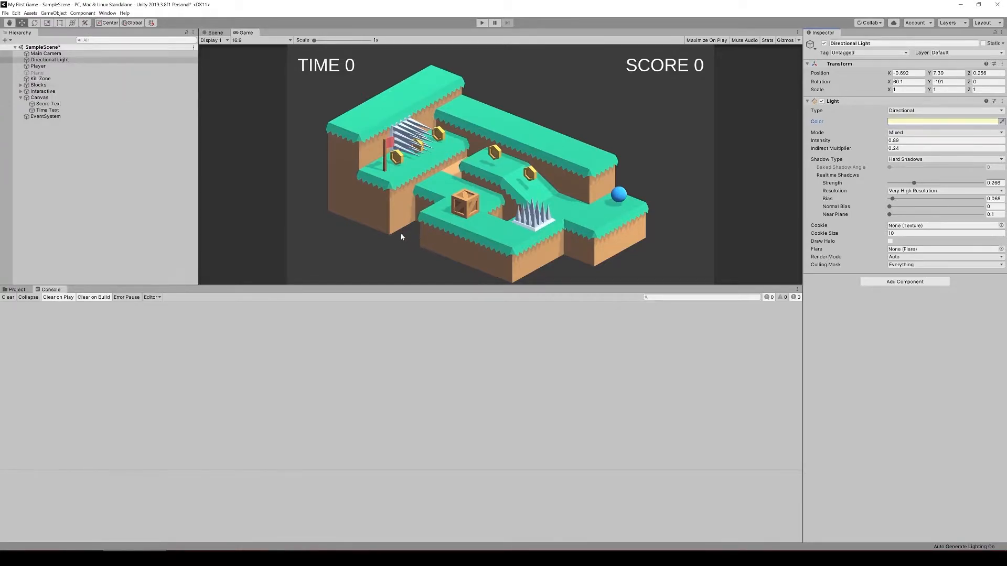
mouse_move(263, 180)
type("60")
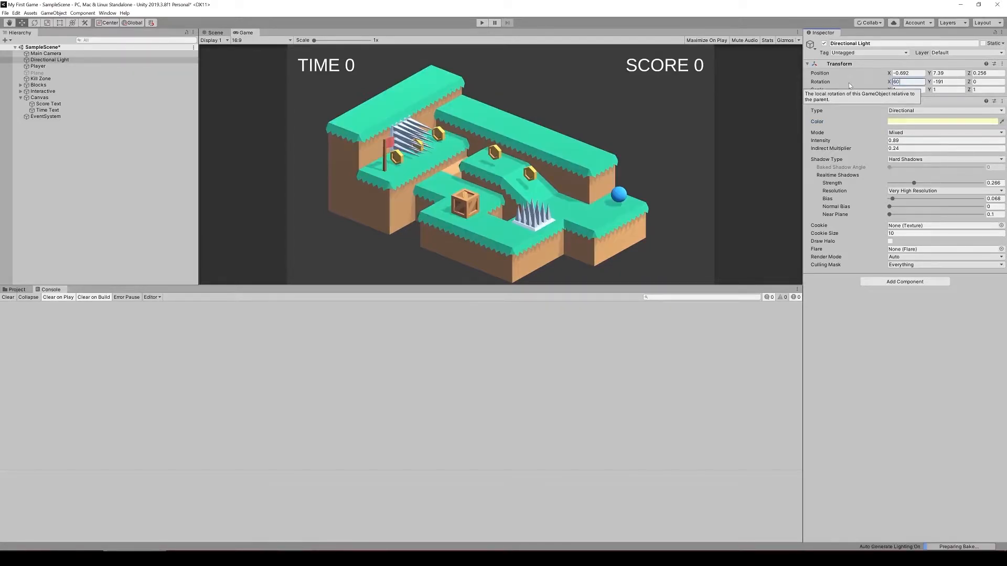
Round the light rotation to X 60 and Y -190, then show the Scene view.
key("Tab")
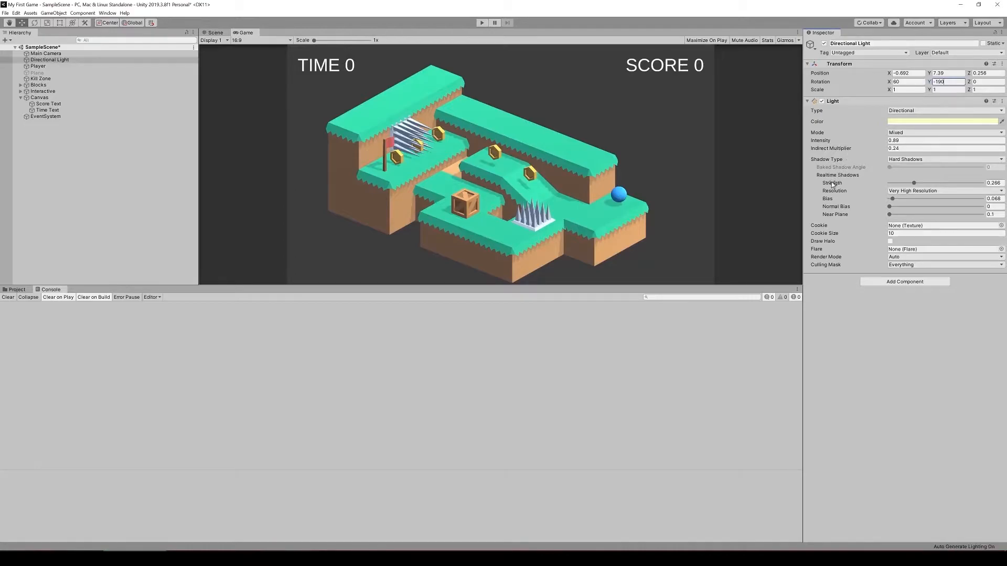
mouse_move(744, 349)
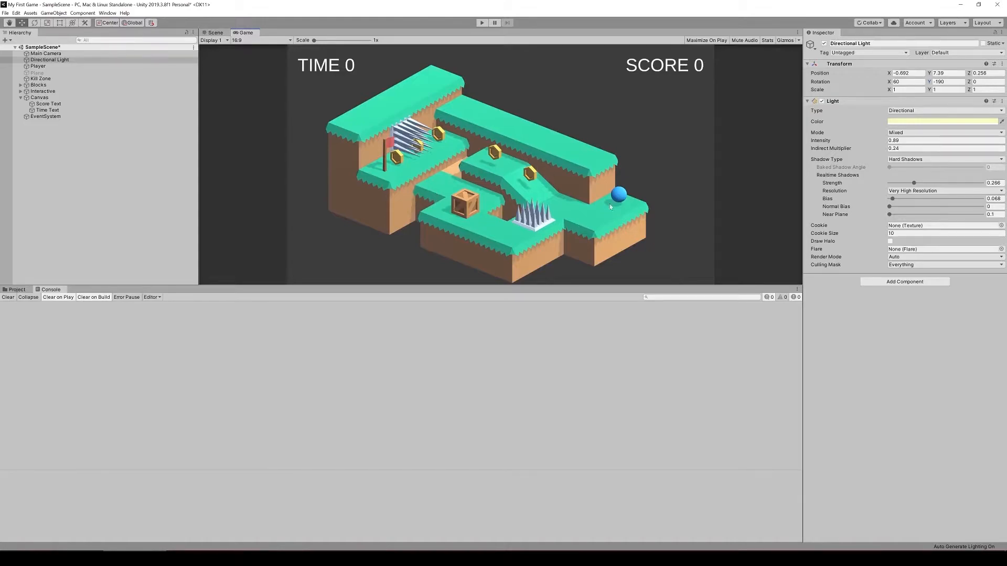
left_click(215, 32)
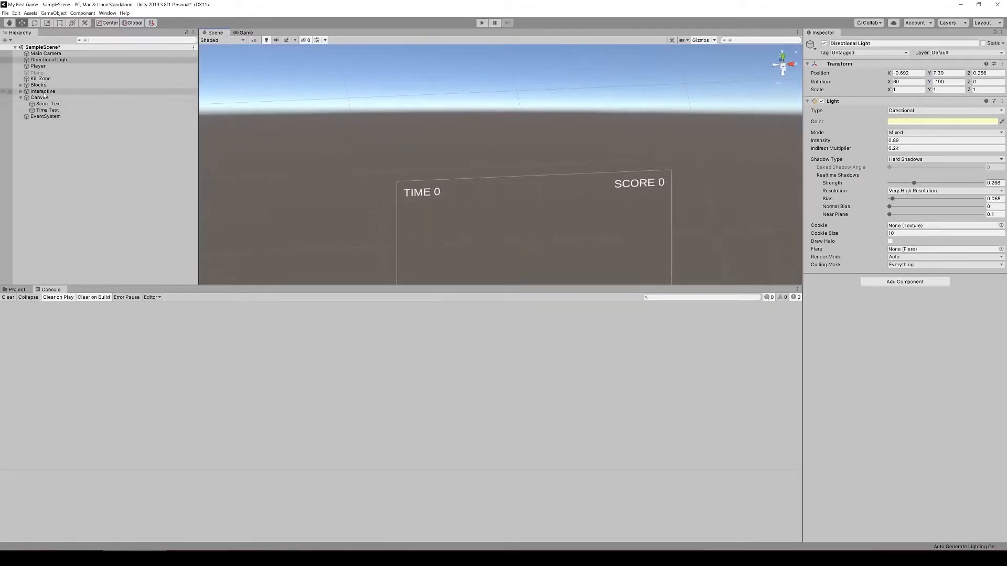
Show the Project panel and browse into the Assets > FBX format folder.
left_click(38, 84)
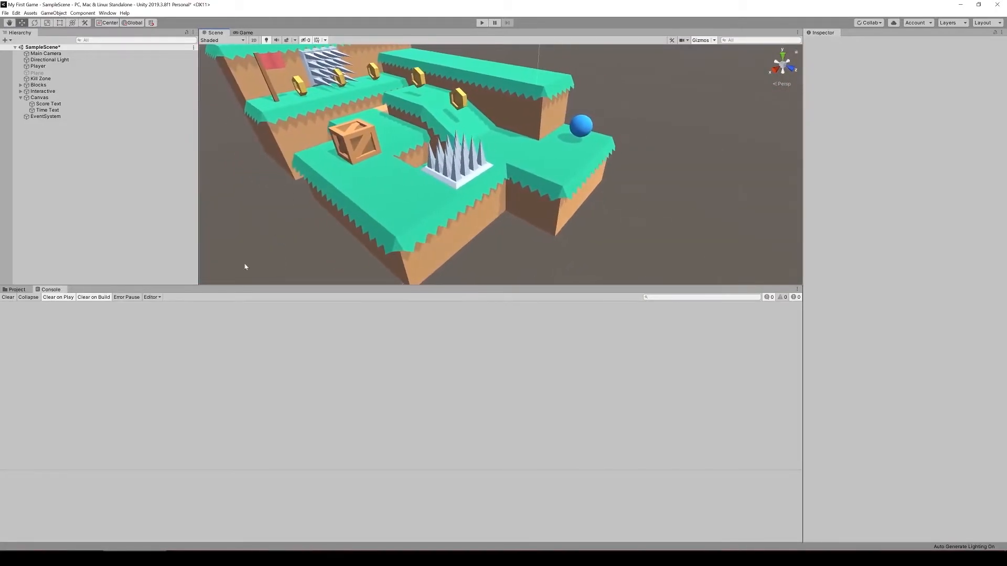
left_click(16, 290)
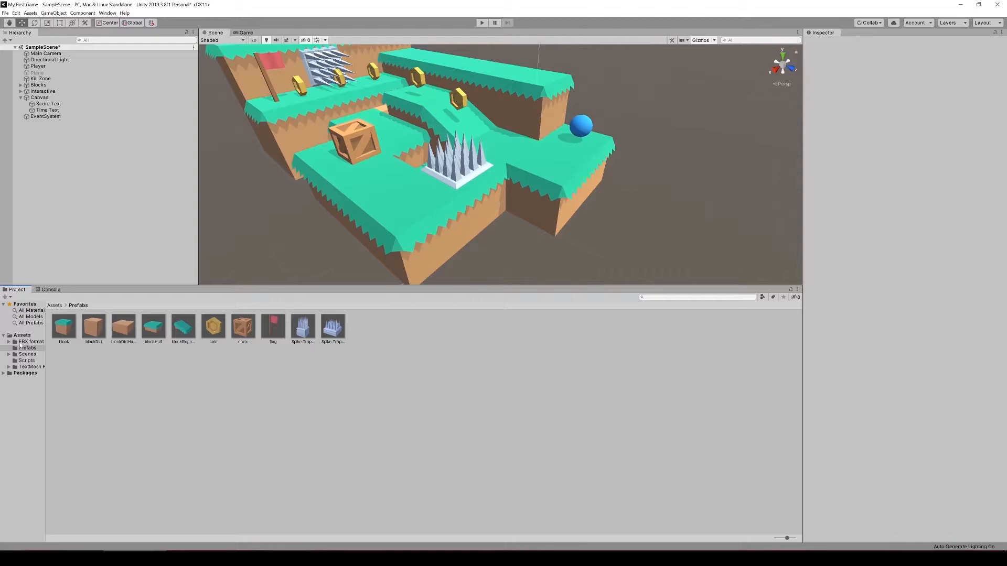
left_click(29, 341)
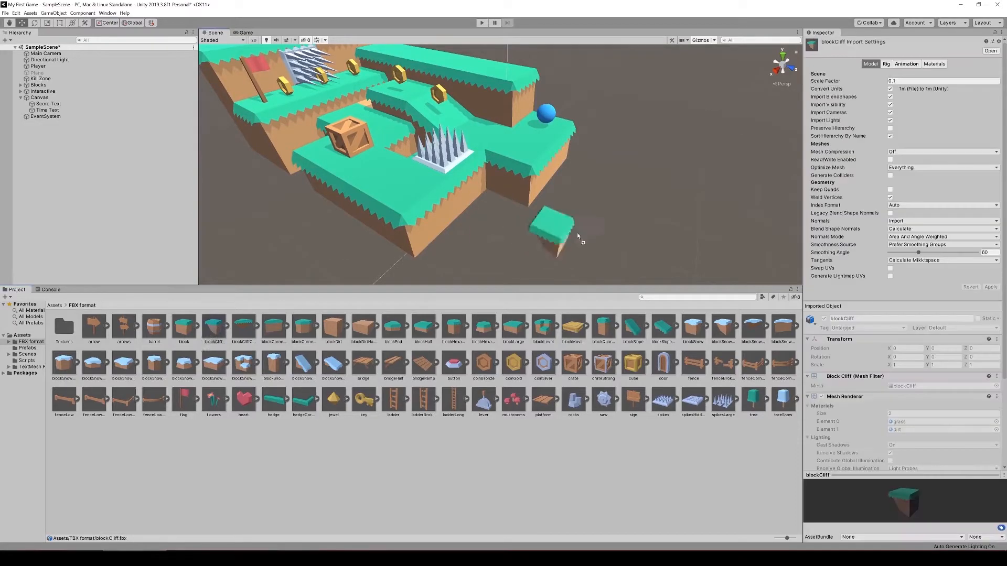
Place blockCliff beside the platform edge and give it a mesh collider.
left_click_drag(552, 232, 636, 141)
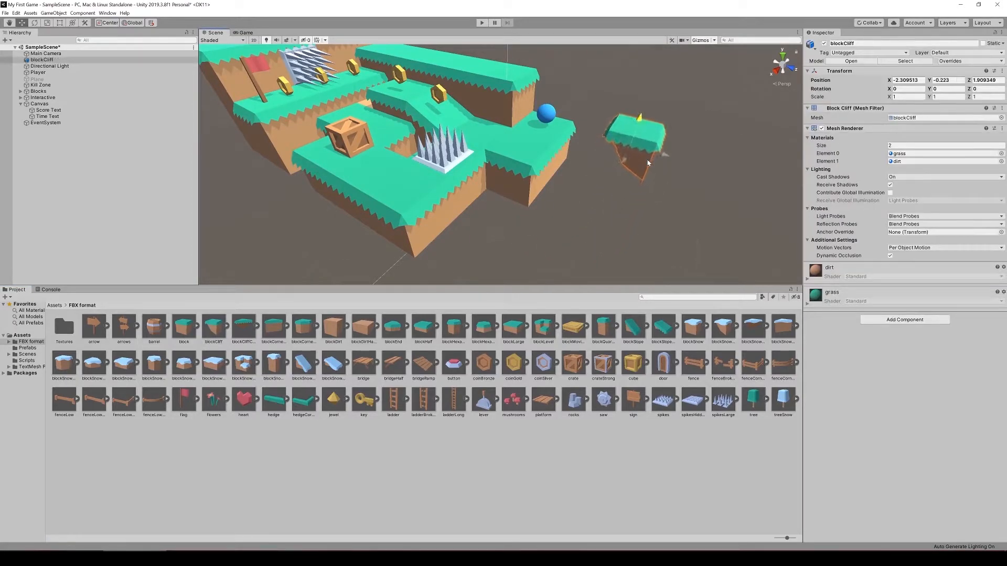
left_click_drag(636, 138, 617, 174)
type("mesh")
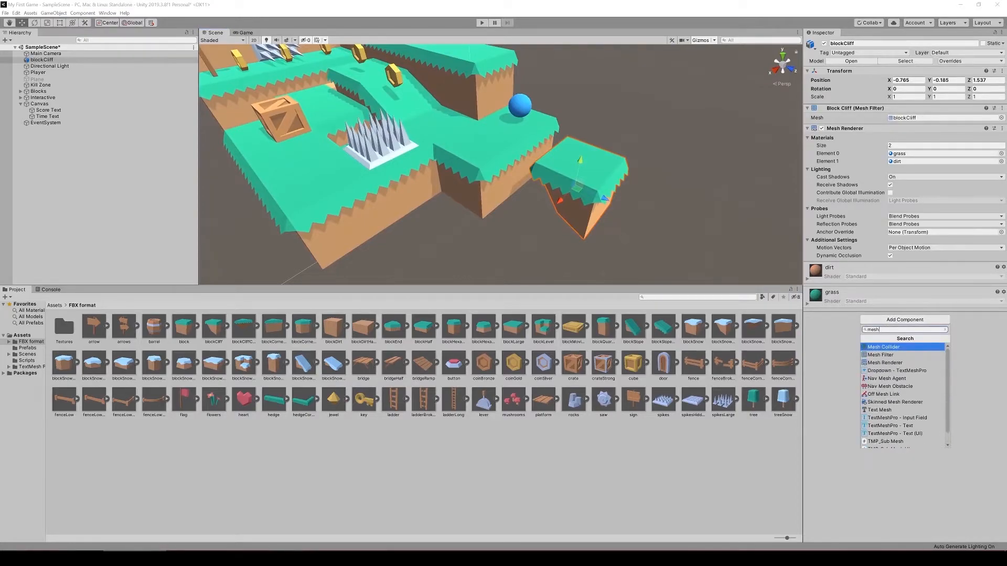
left_click(883, 347)
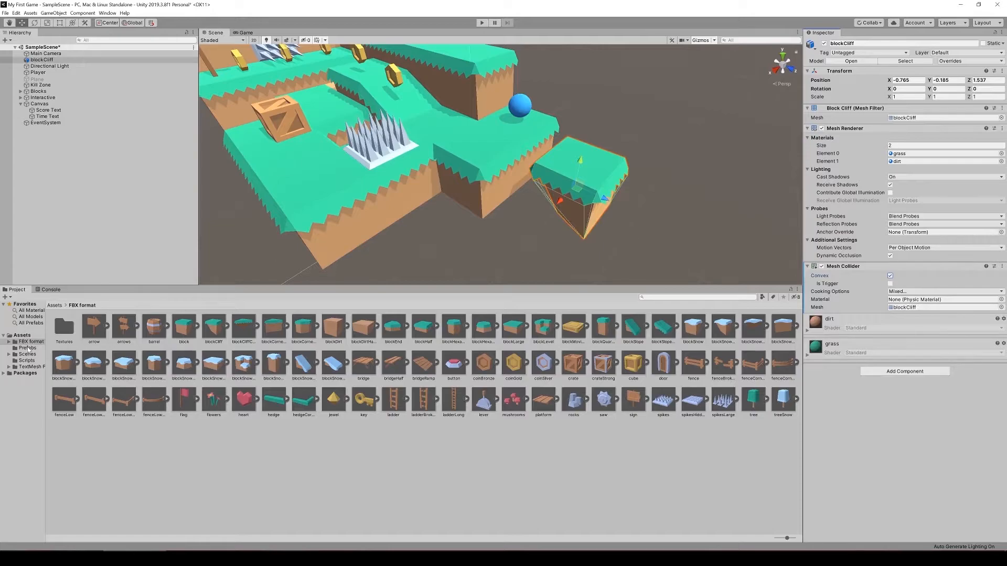
Save blockCliff as a prefab in the Prefabs folder and preview the level in-game.
left_click(27, 348)
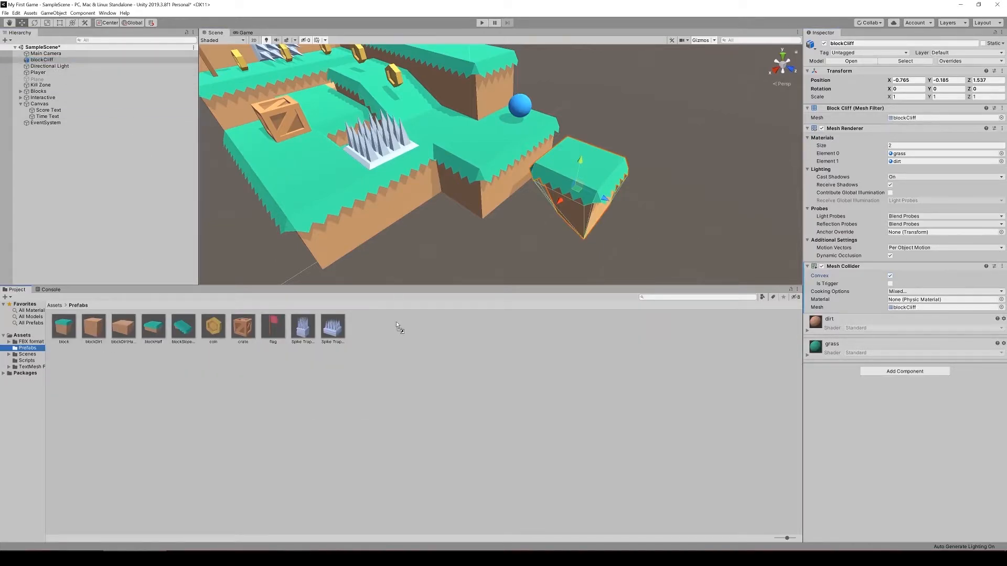
left_click(93, 324)
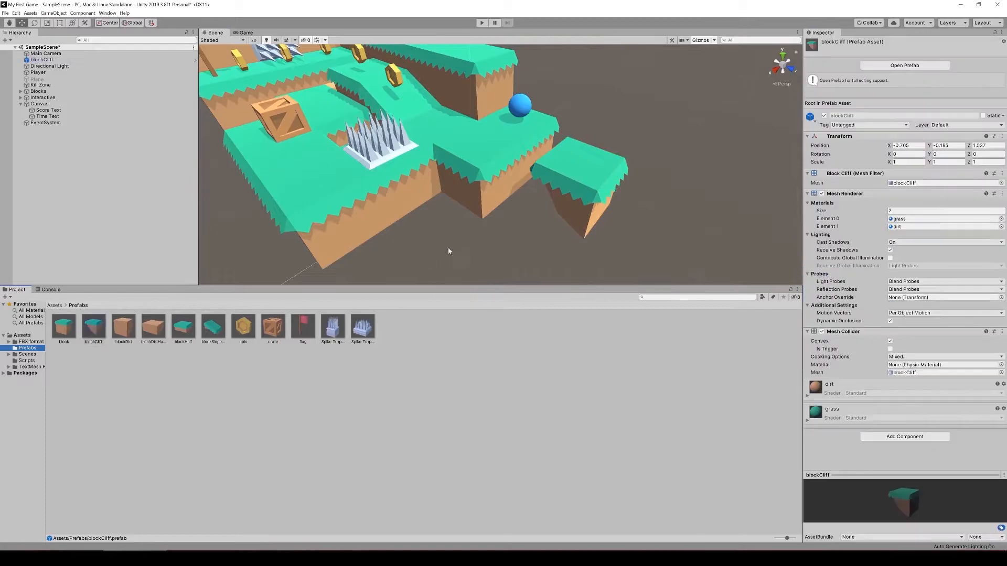
left_click(581, 193)
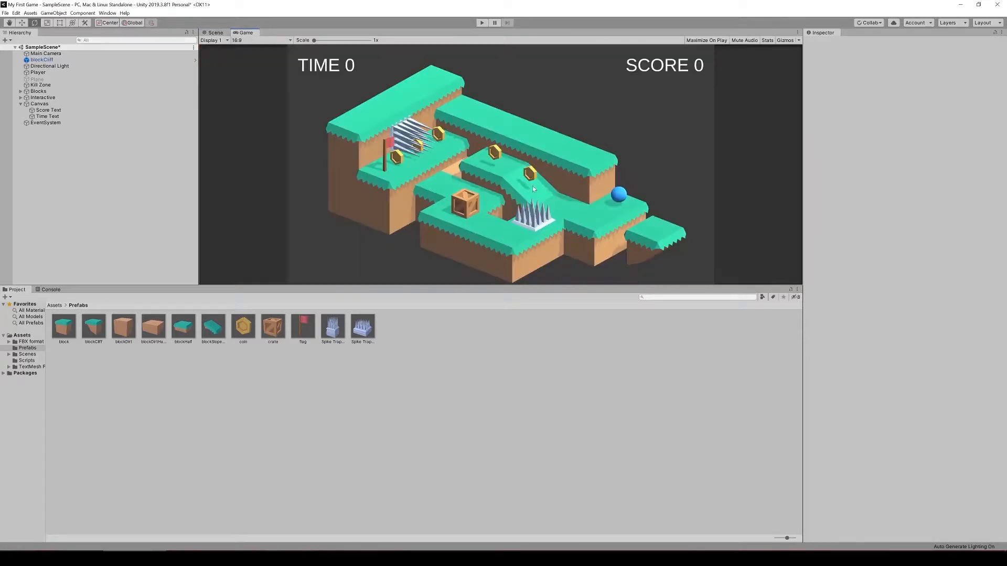
Expand the Blocks group in the Hierarchy, then switch back to the Scene view.
left_click(215, 32)
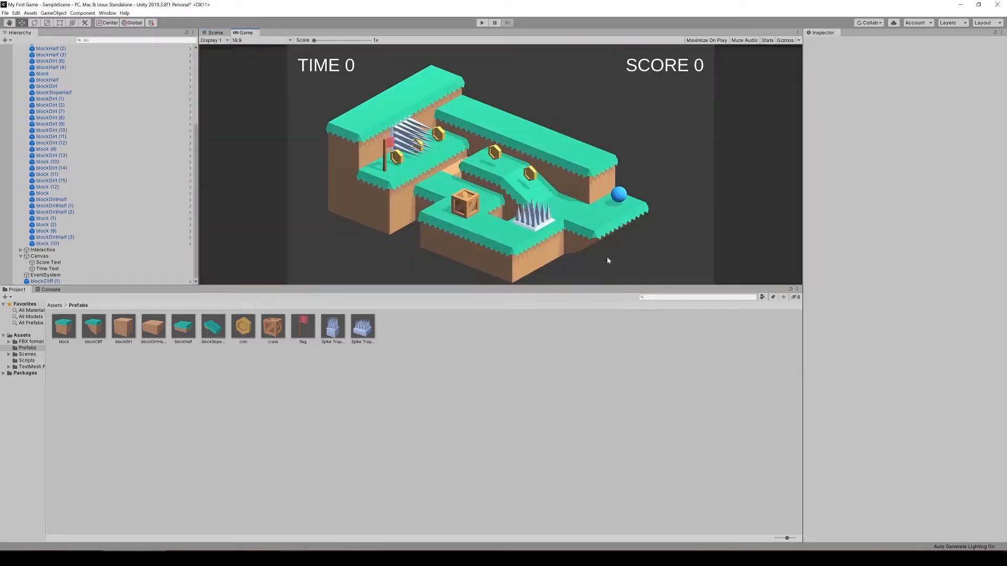
mouse_move(626, 251)
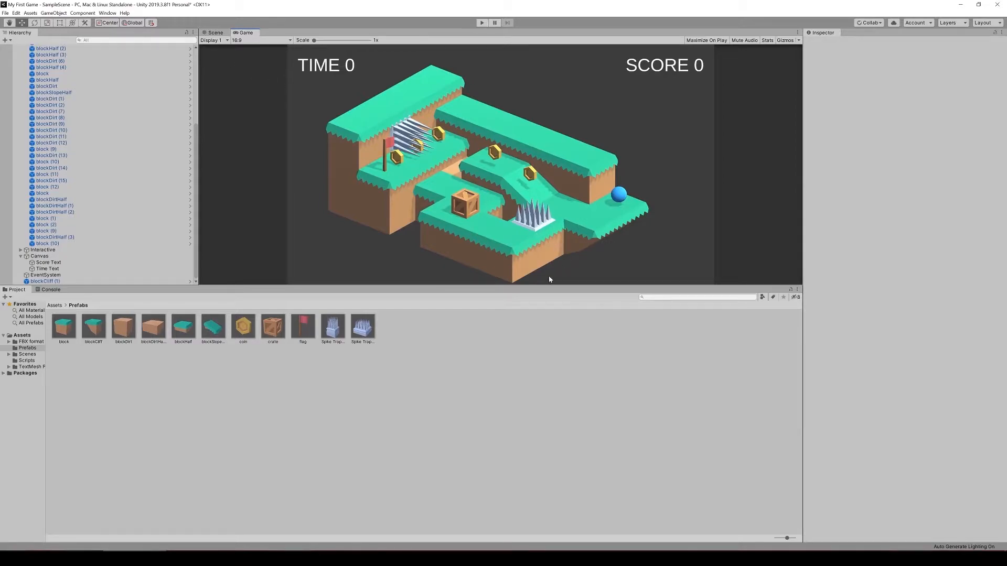
mouse_move(214, 43)
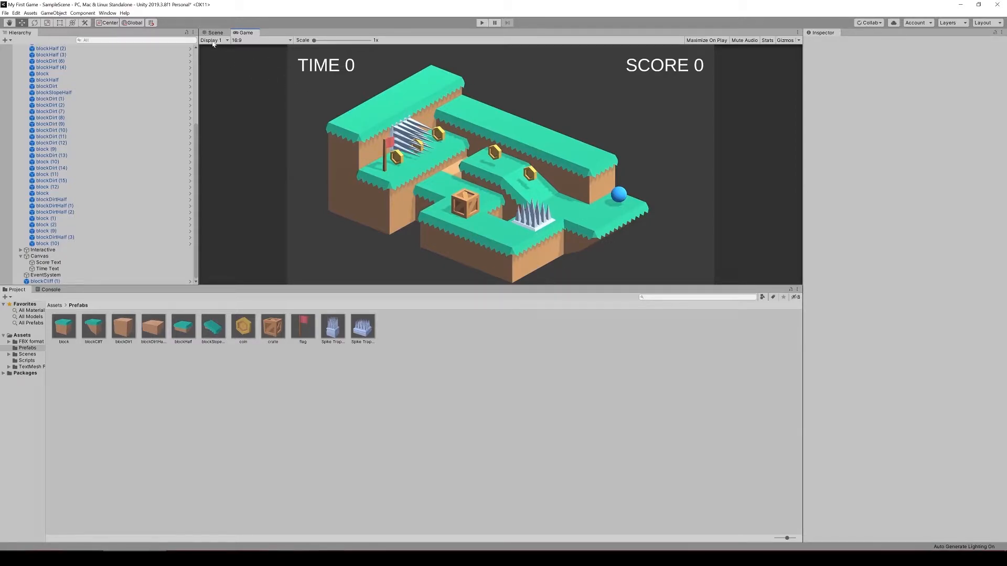
left_click(215, 32)
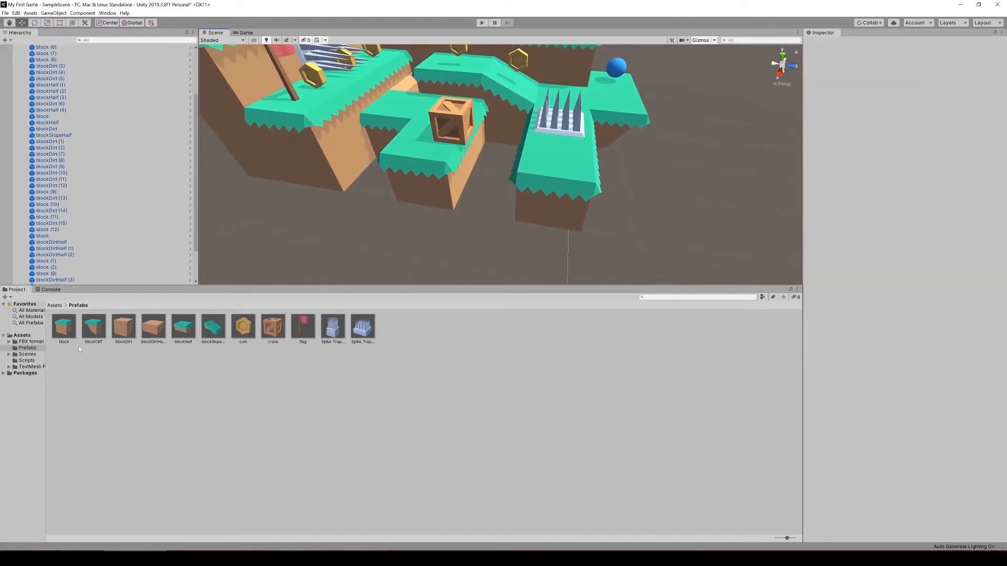
Place the bridge model across the gap beside the crate, with box collider Size Y 0.1.
left_click(32, 341)
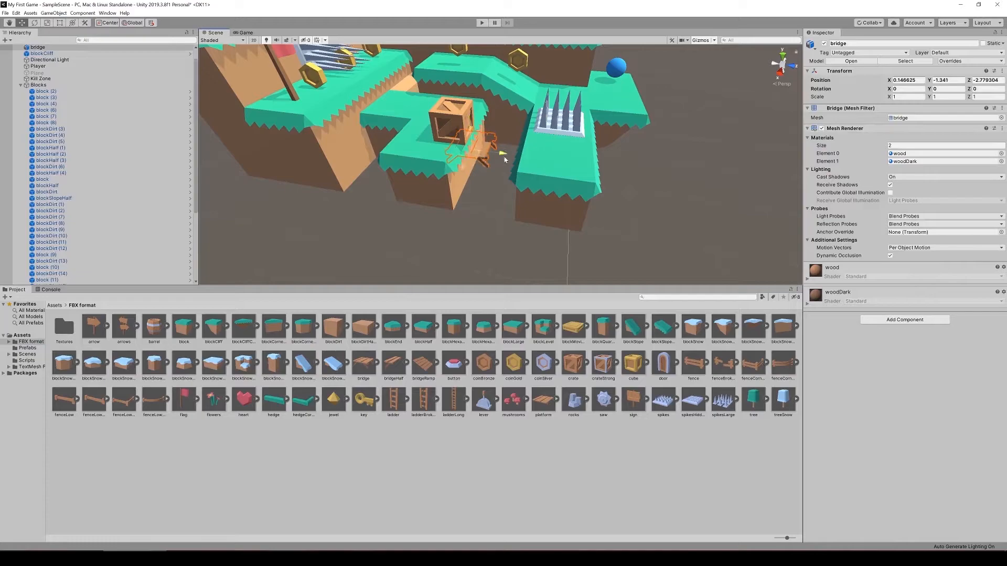
left_click_drag(475, 157, 520, 74)
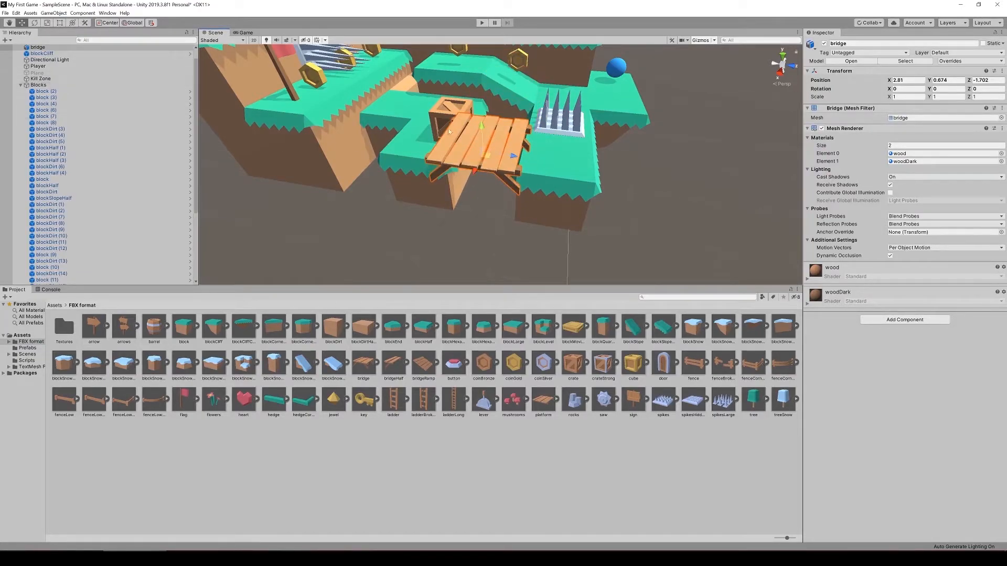
left_click_drag(478, 131, 481, 191)
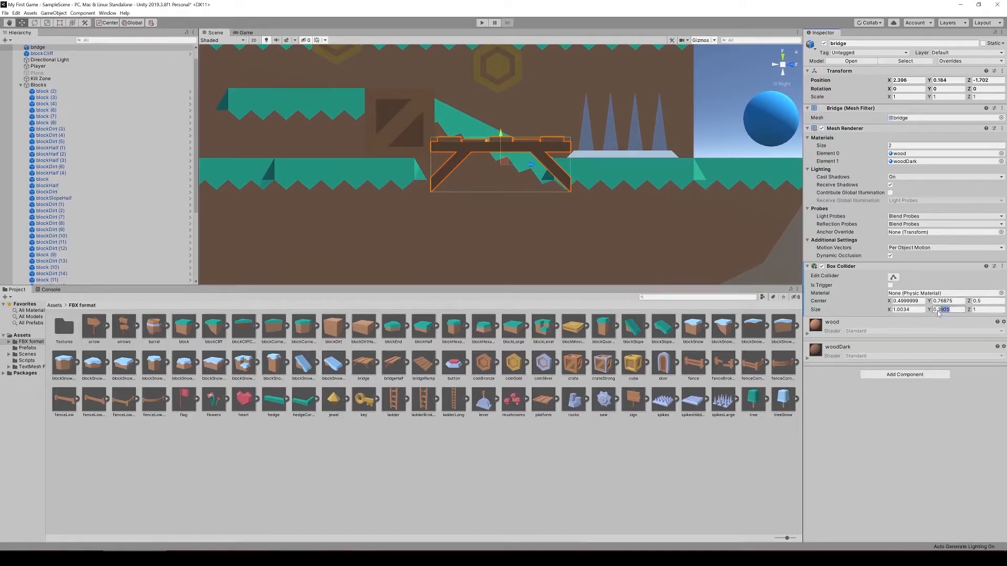
type("0.1")
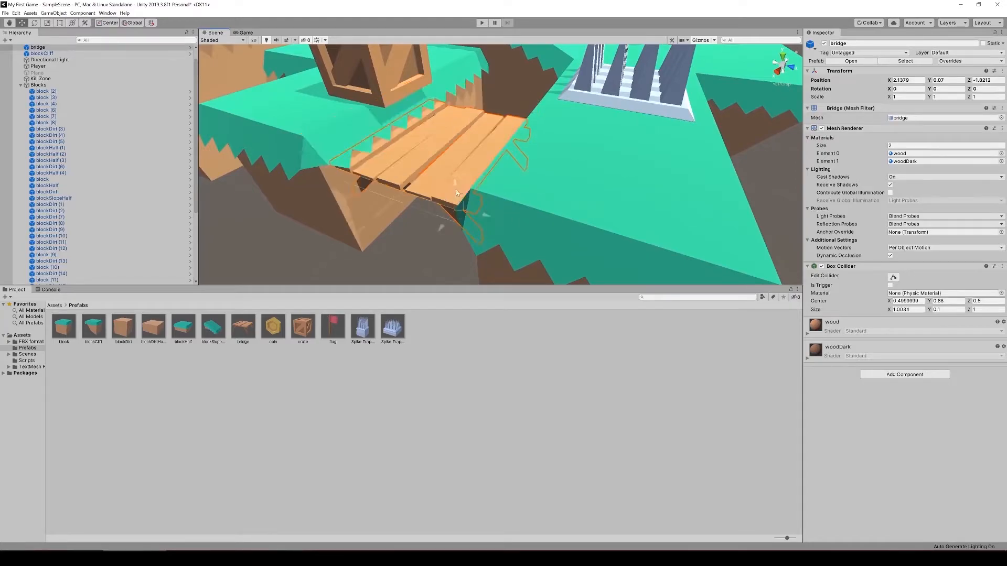
left_click_drag(456, 193, 282, 248)
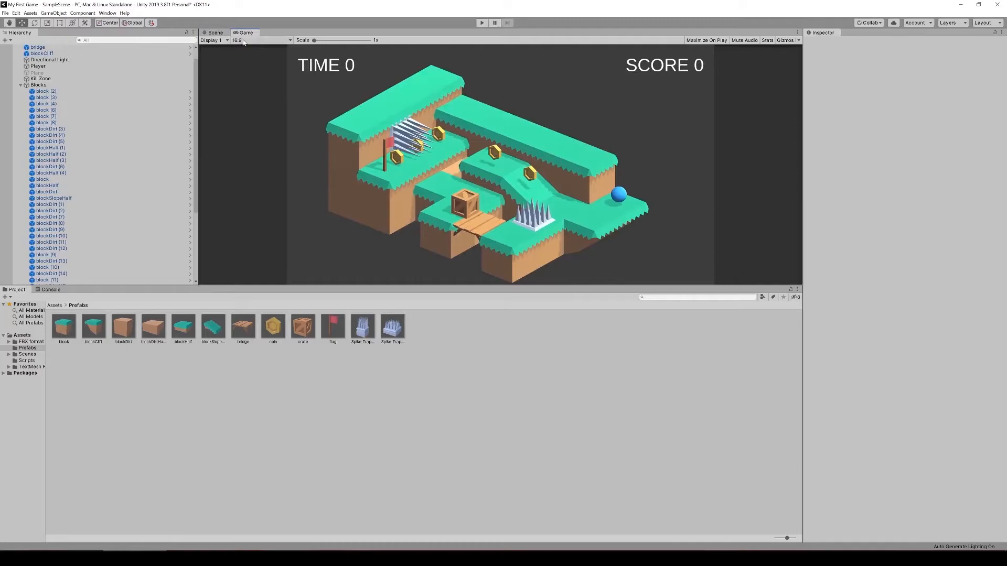
Switch to the Scene tab, then select the Assets root in the Project window.
left_click(215, 32)
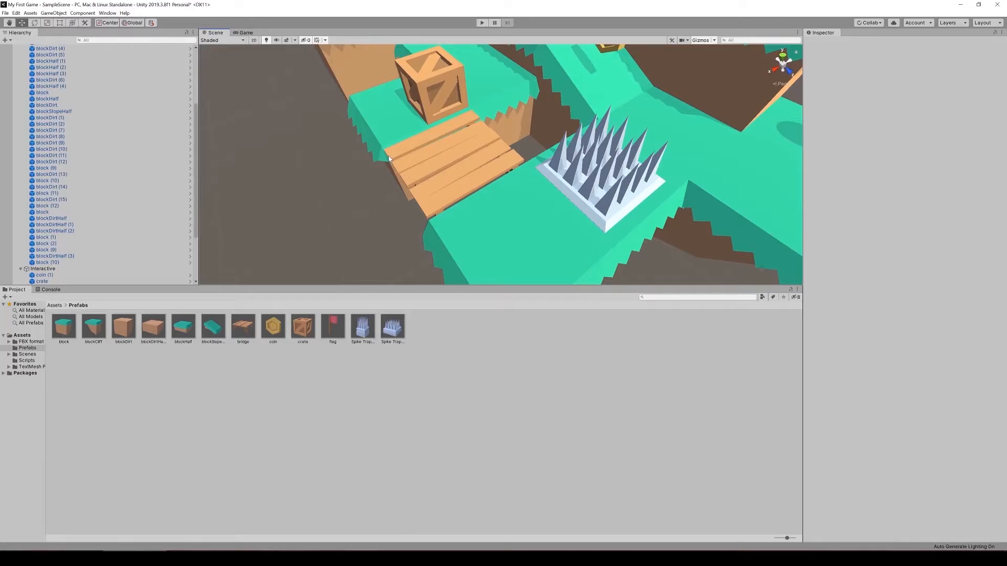
mouse_move(429, 197)
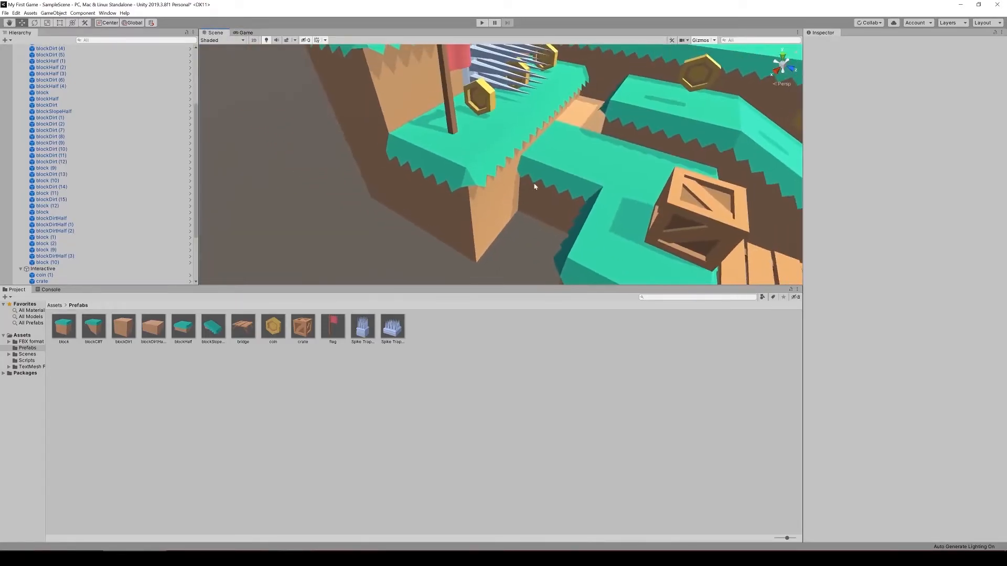
left_click(21, 334)
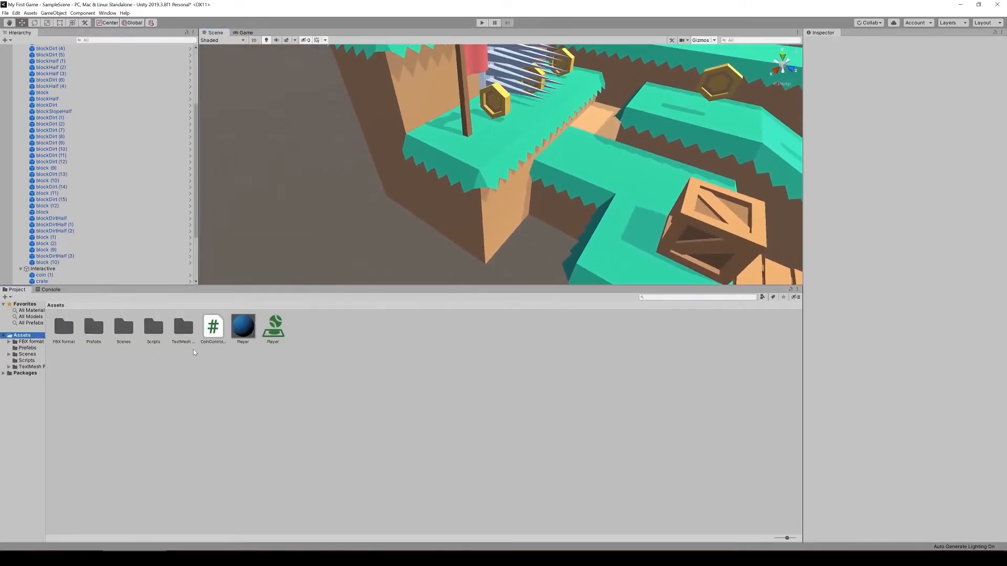
Add bridgeHalf with a box collider of Size Y 0.1 and Center Y 0.88, then preview.
double_click(63, 326)
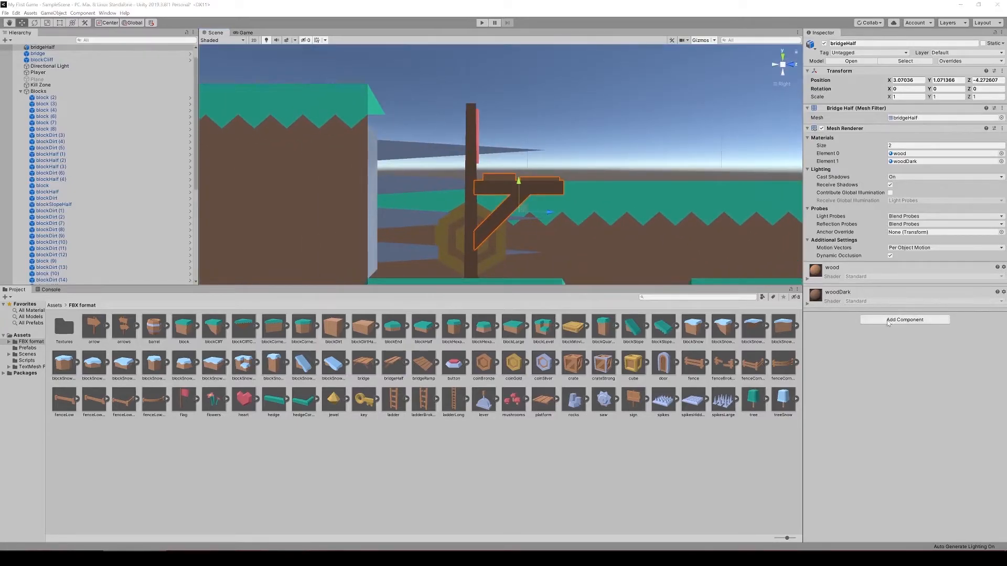
left_click(904, 320)
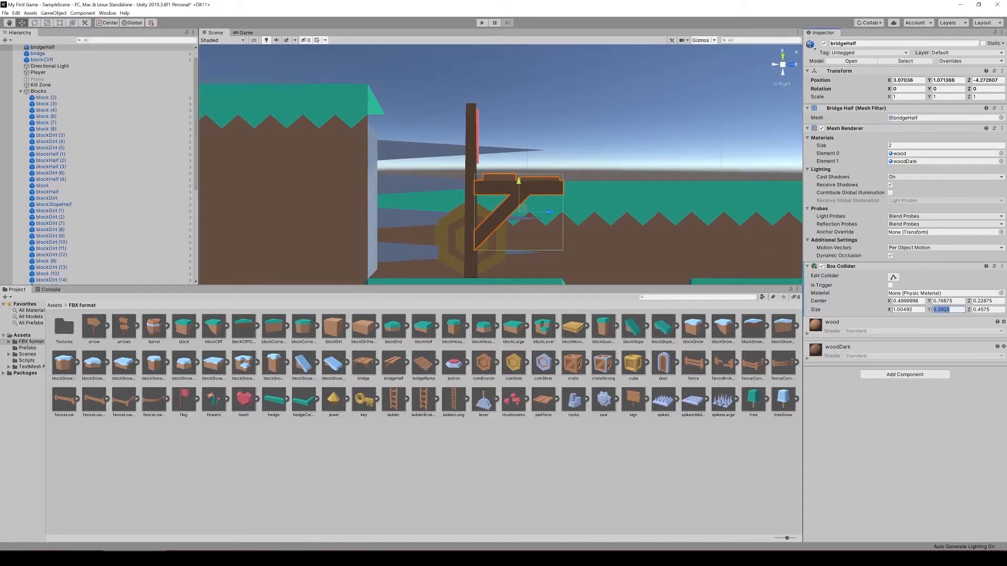
type("0.1")
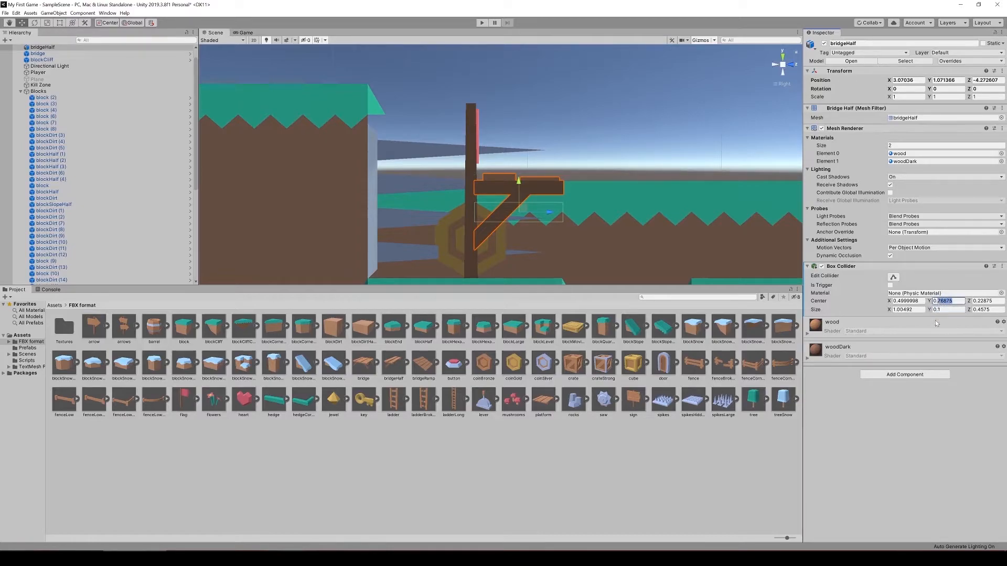
type("0.88")
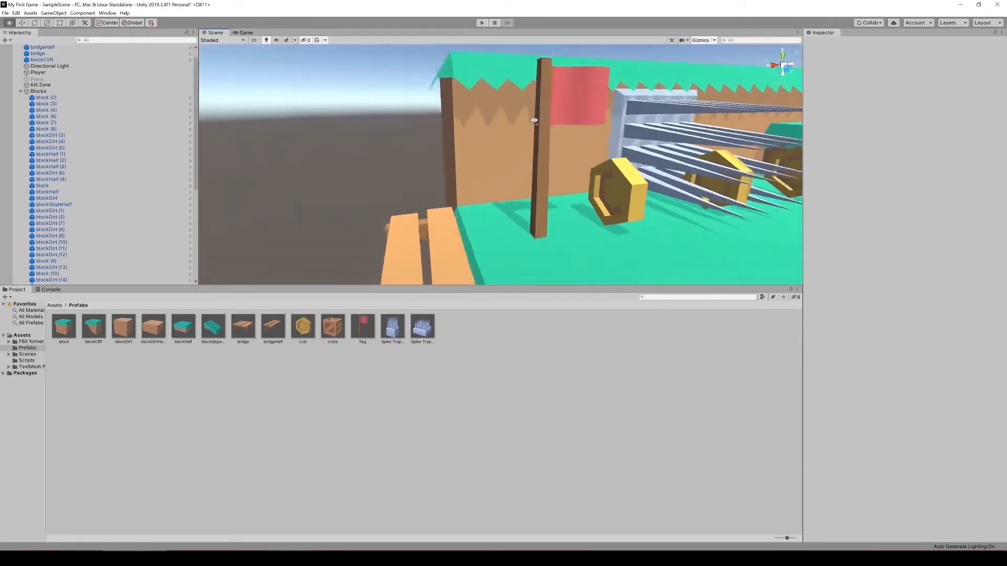
left_click(244, 32)
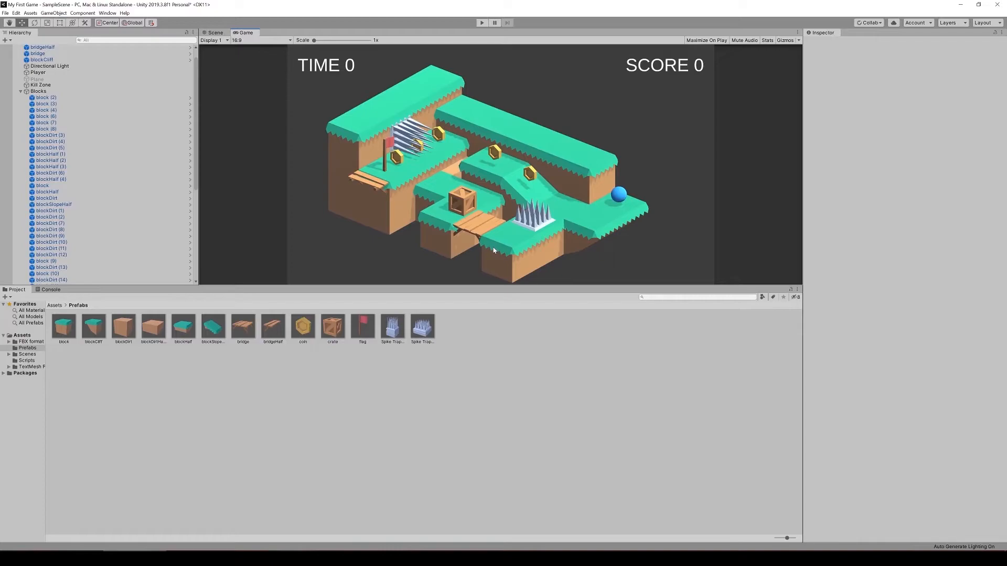
mouse_move(652, 48)
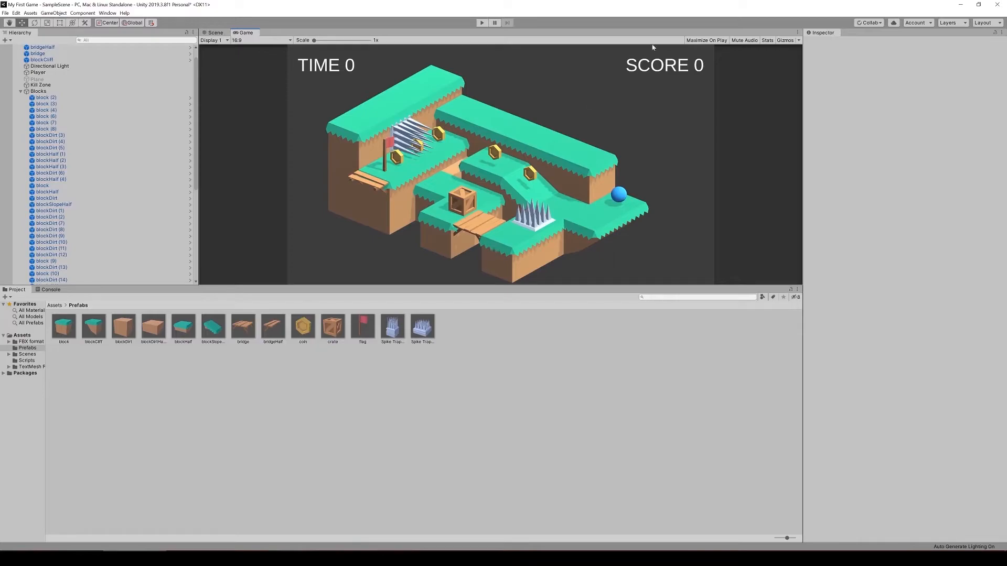
left_click(214, 32)
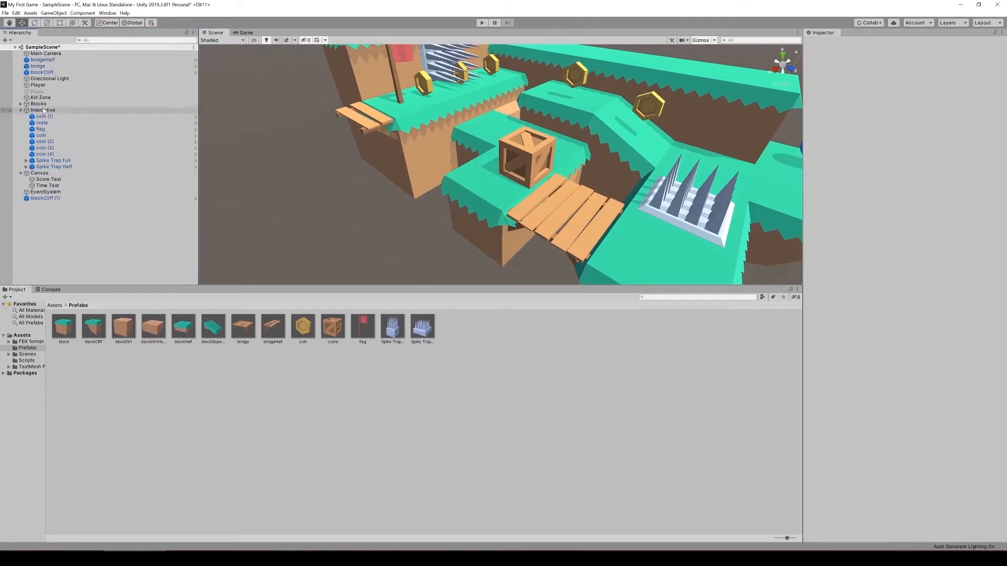
left_click(45, 198)
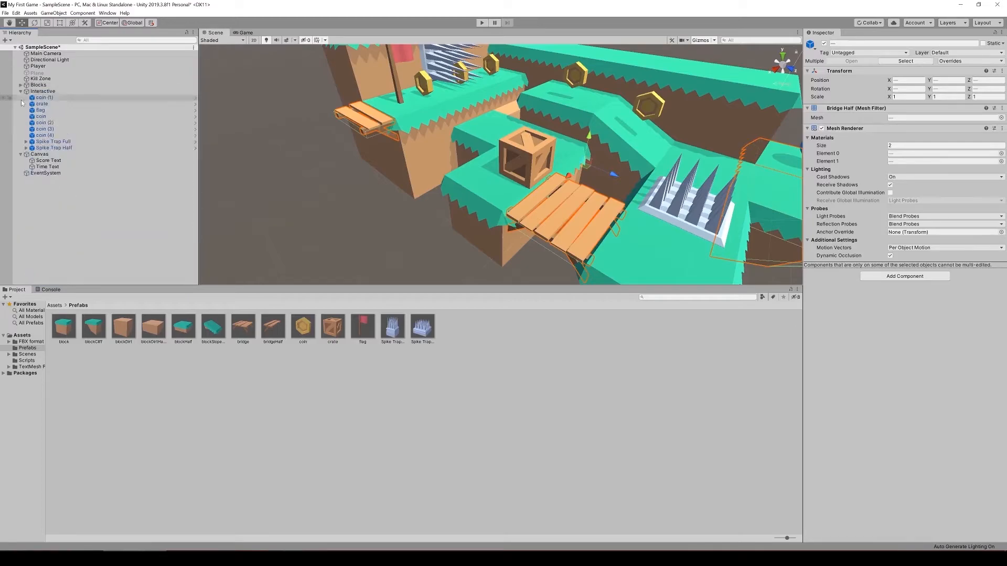
left_click(38, 84)
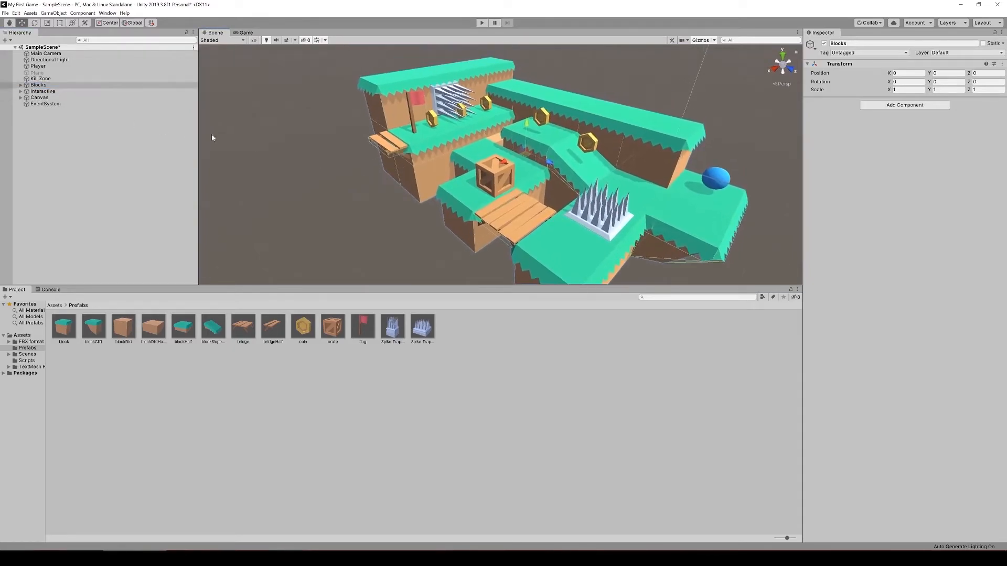
left_click(37, 84)
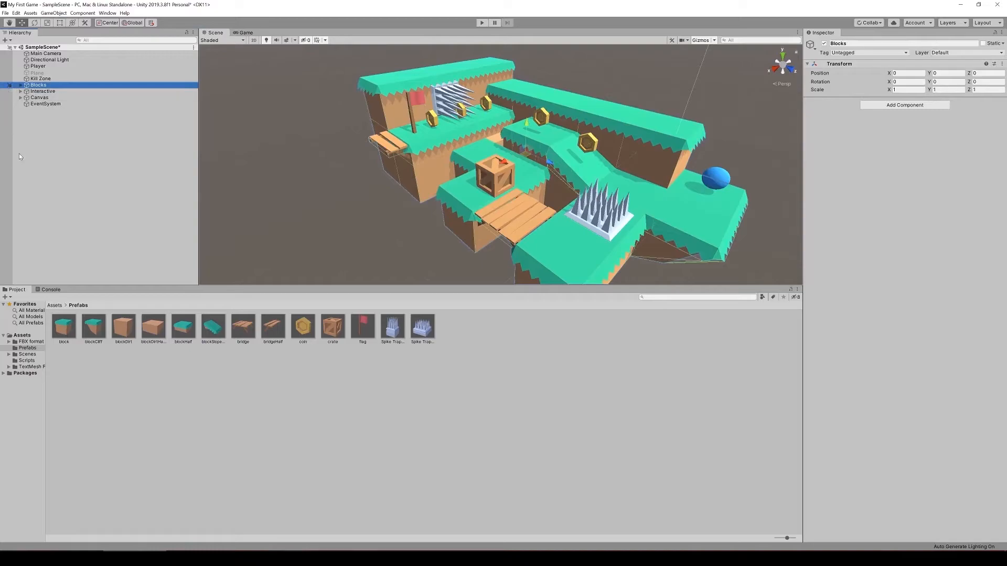
left_click(40, 97)
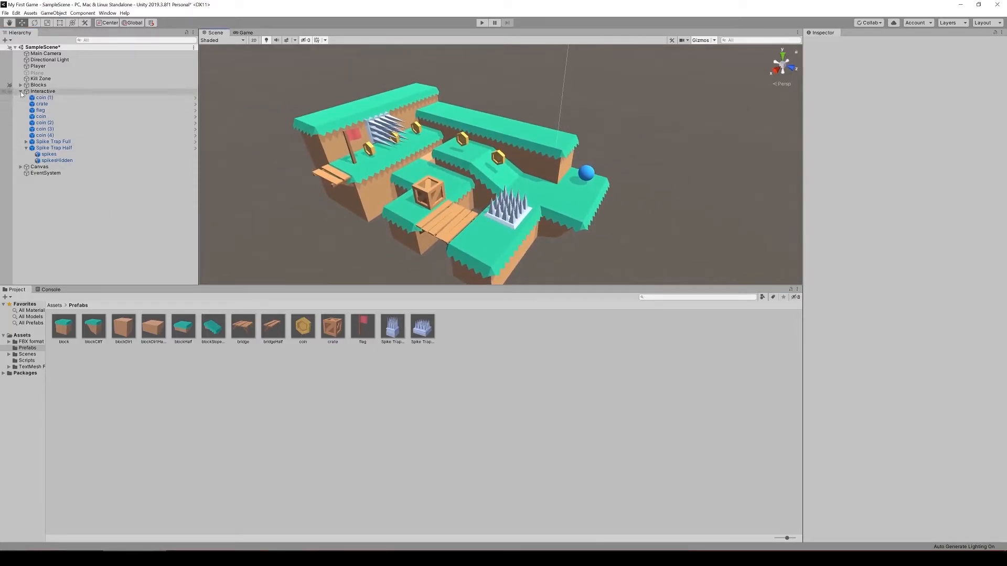
Place tree, fence corner, barrel, rocks and flowers props, checking them in the Game view.
left_click(30, 341)
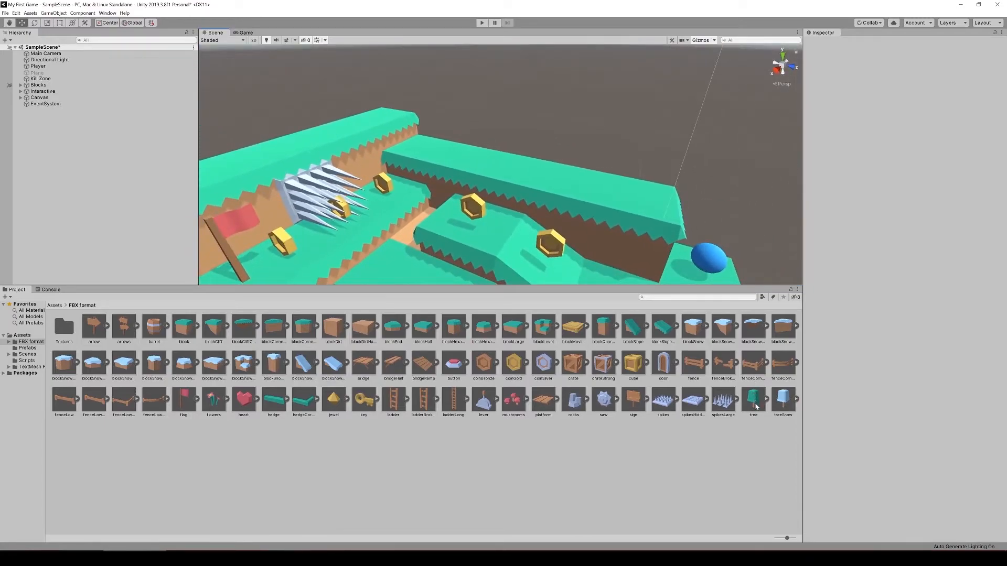
left_click_drag(753, 395, 494, 154)
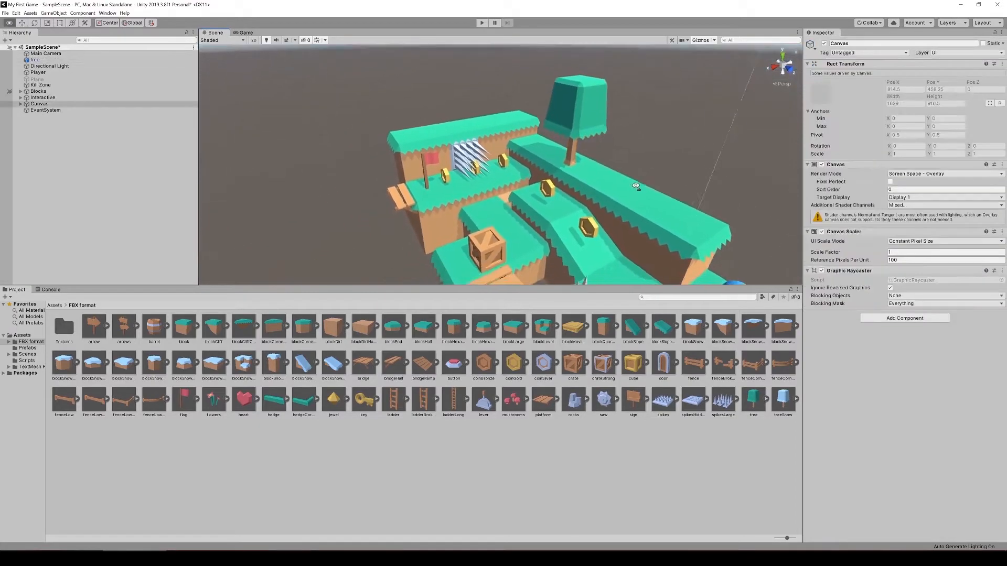
left_click(245, 32)
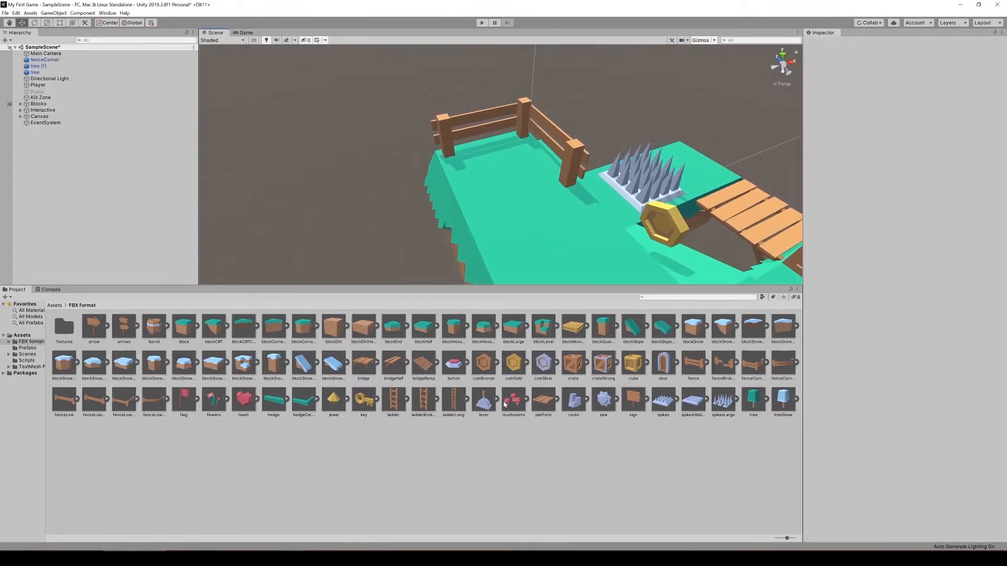
left_click(244, 33)
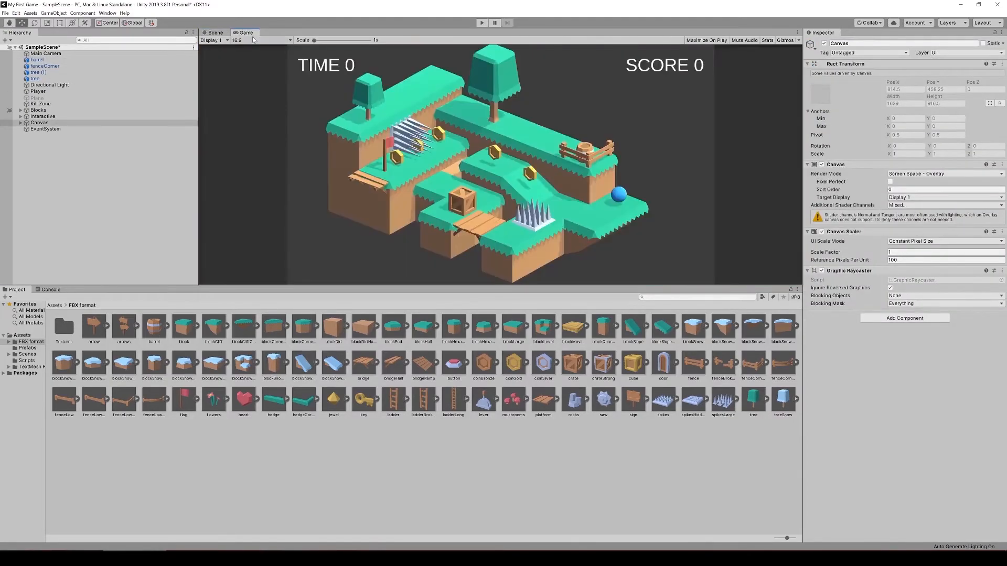
left_click(215, 32)
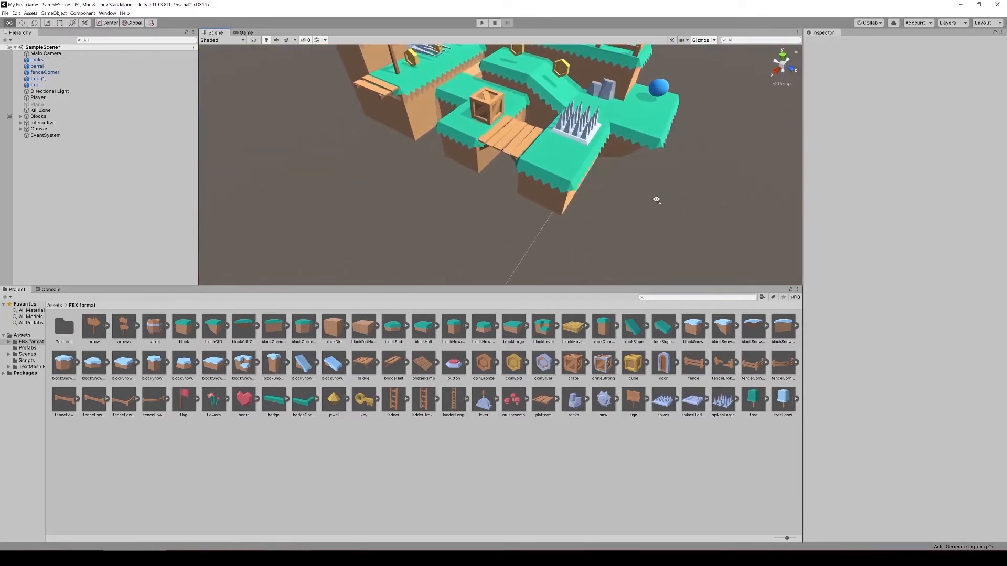
left_click(243, 32)
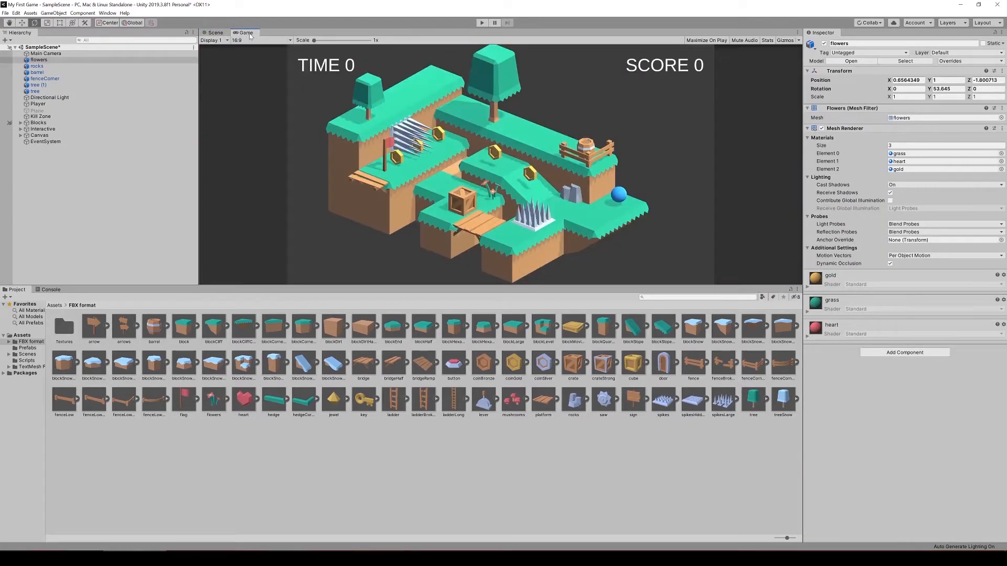
mouse_move(703, 164)
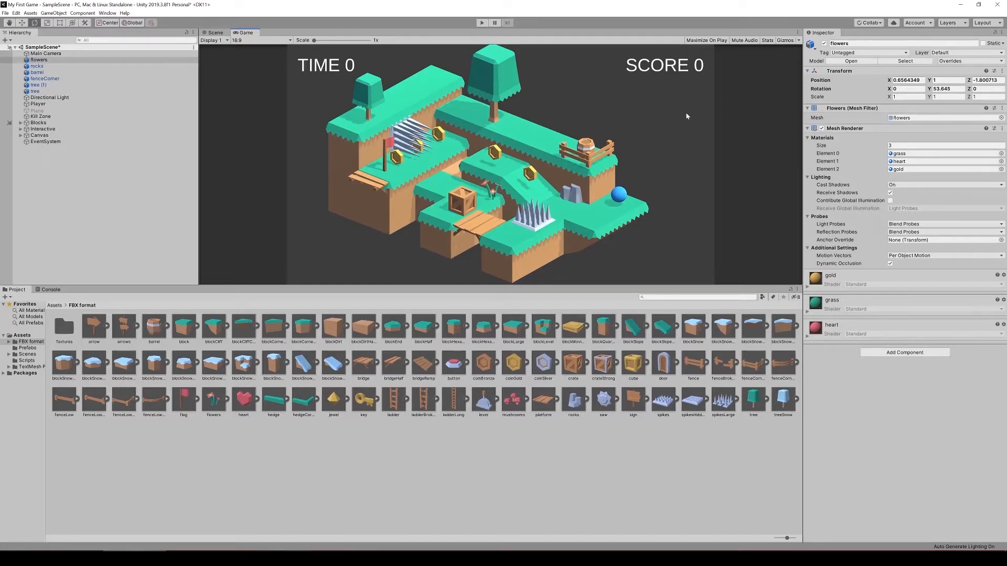
mouse_move(651, 112)
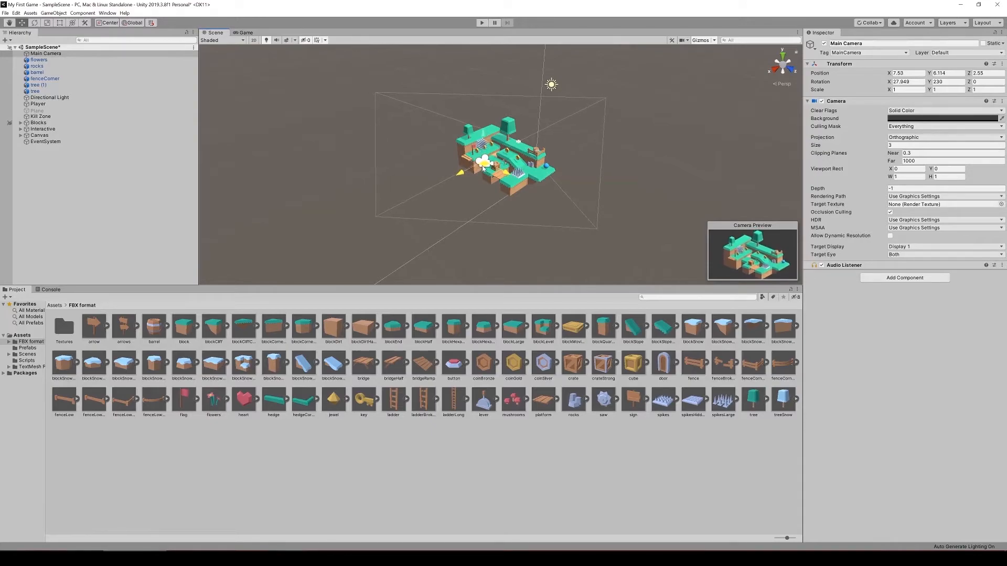
Toggle between Game and Scene views to check the main camera's new framing.
left_click(246, 32)
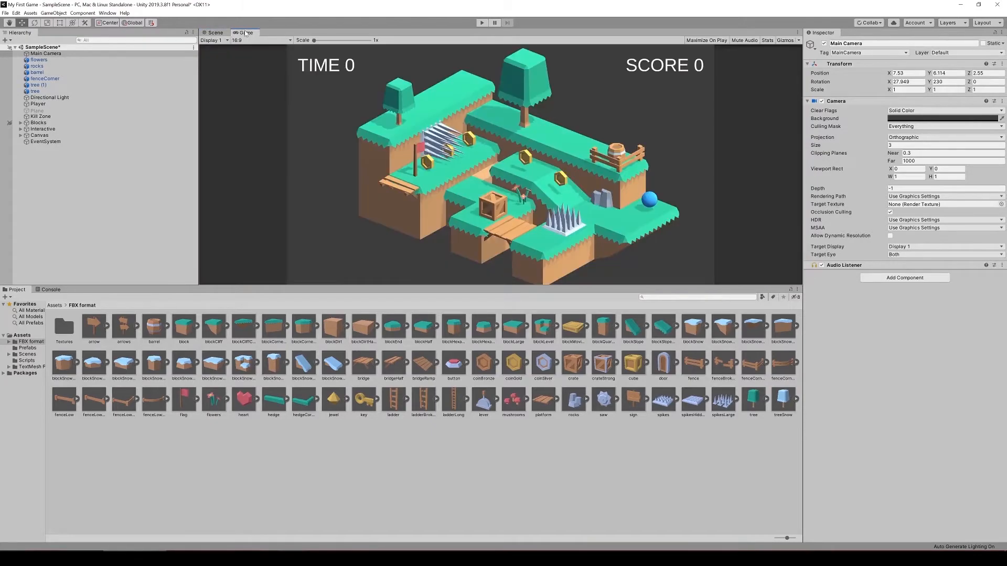
left_click(215, 32)
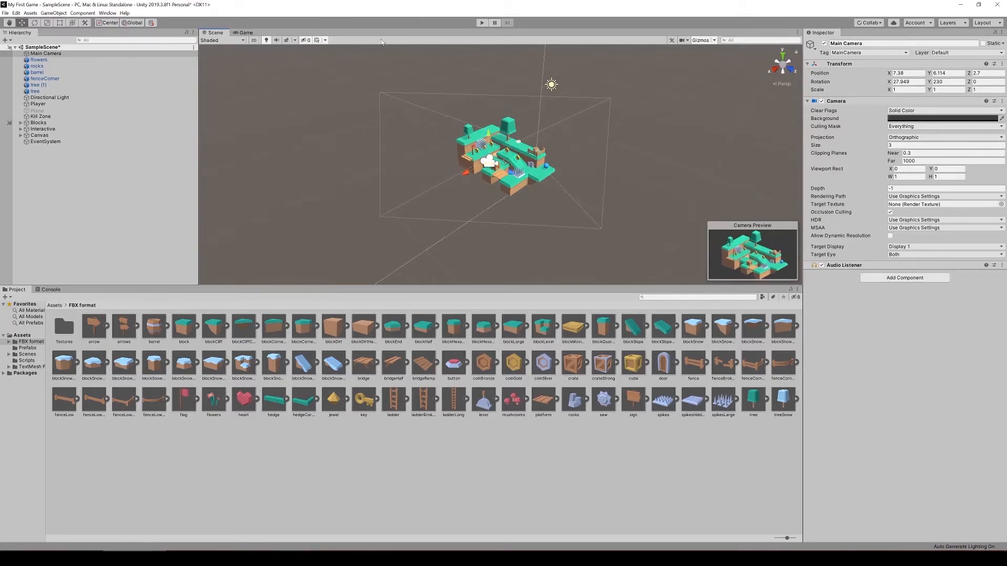
left_click(245, 32)
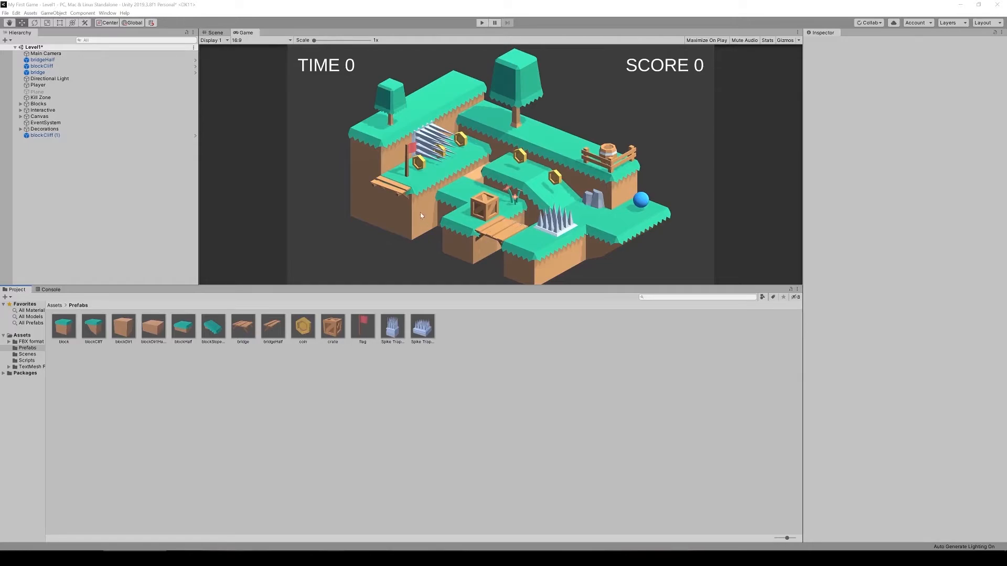
mouse_move(422, 197)
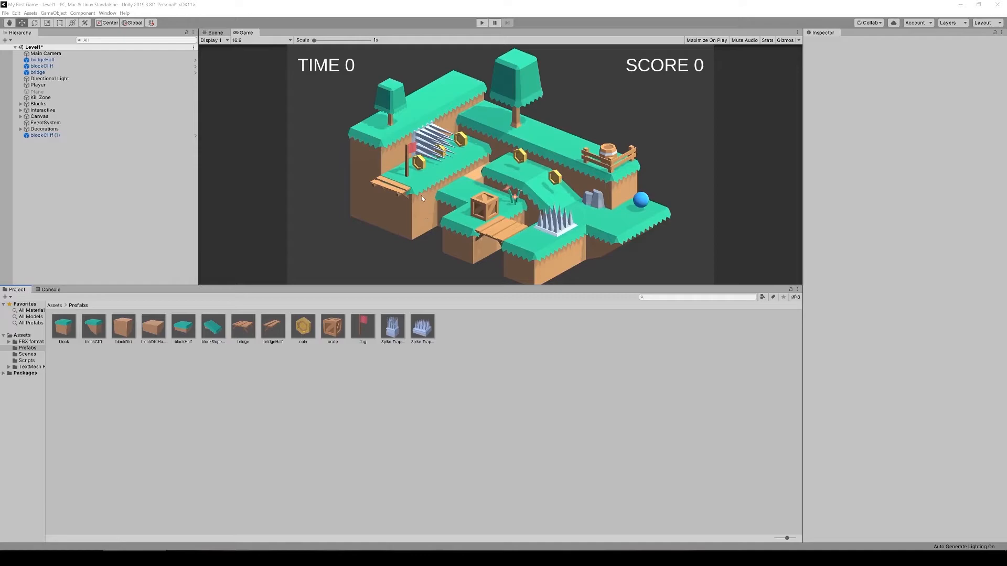
mouse_move(322, 88)
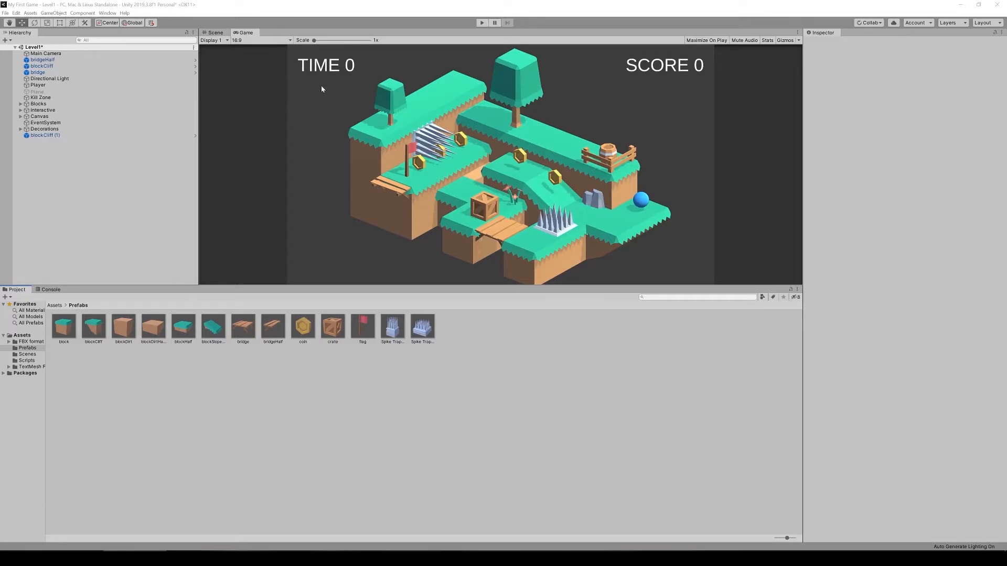
mouse_move(132, 172)
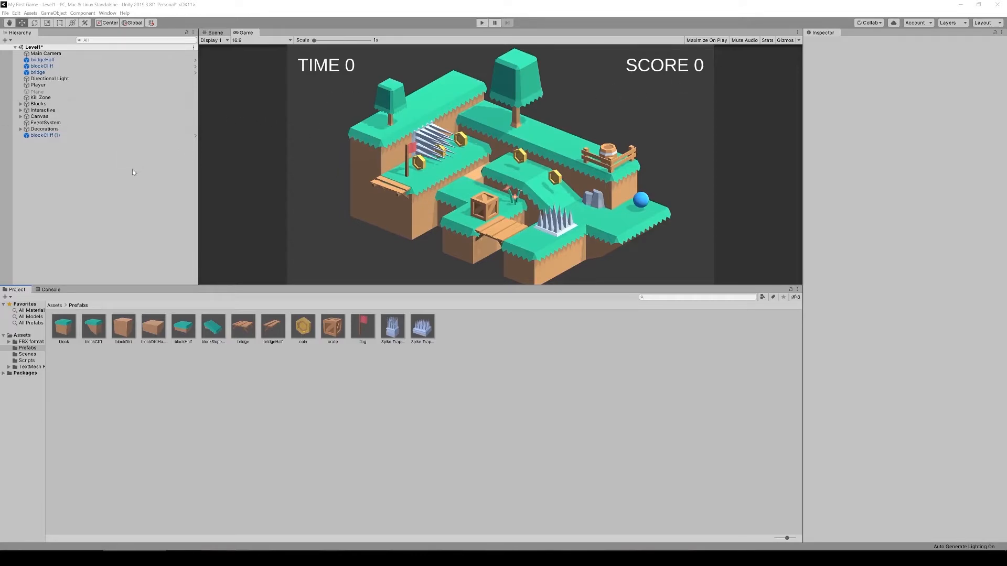
mouse_move(197, 201)
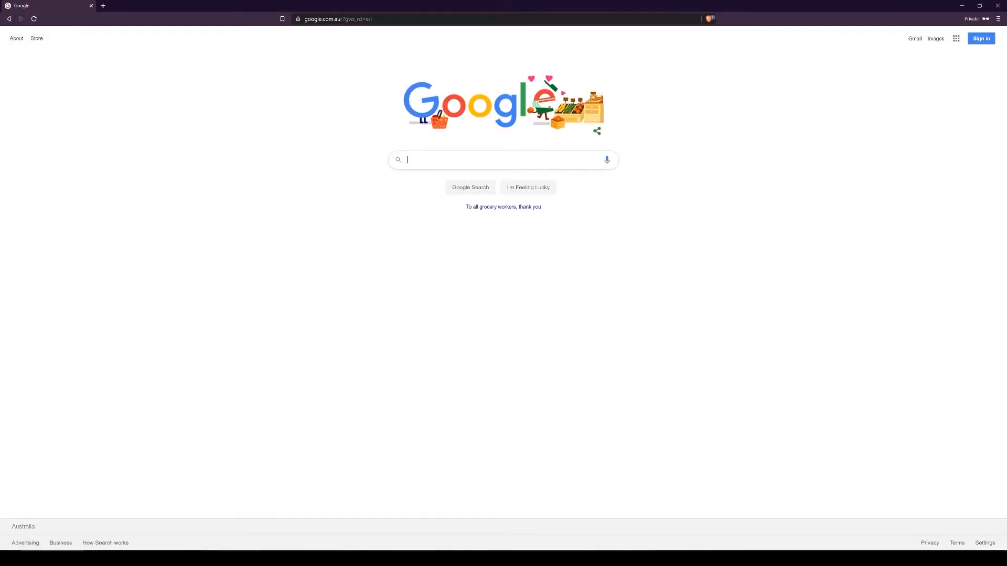
Google 'dafont', open dafont.com and search it for Pinecone.
type("d")
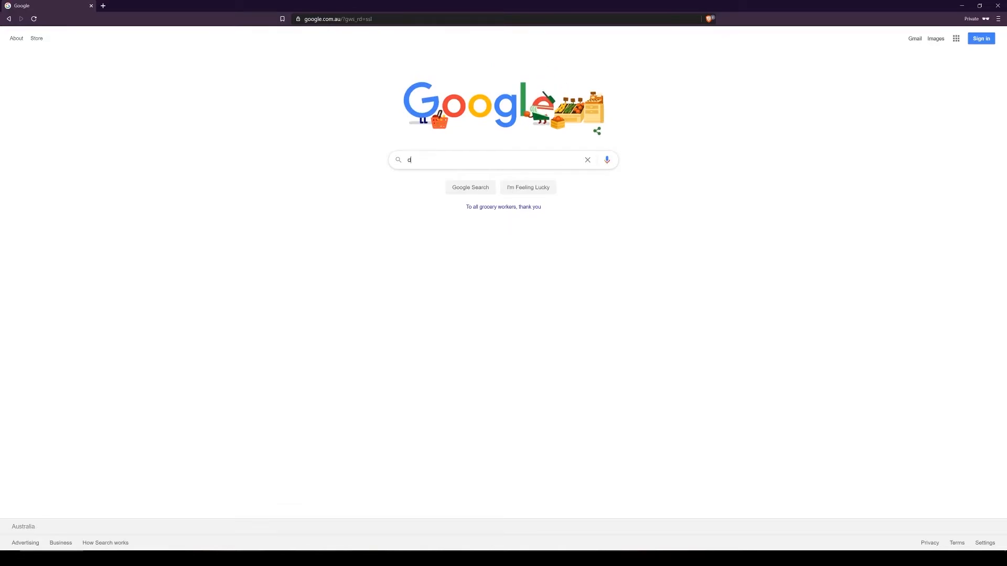
type("afont")
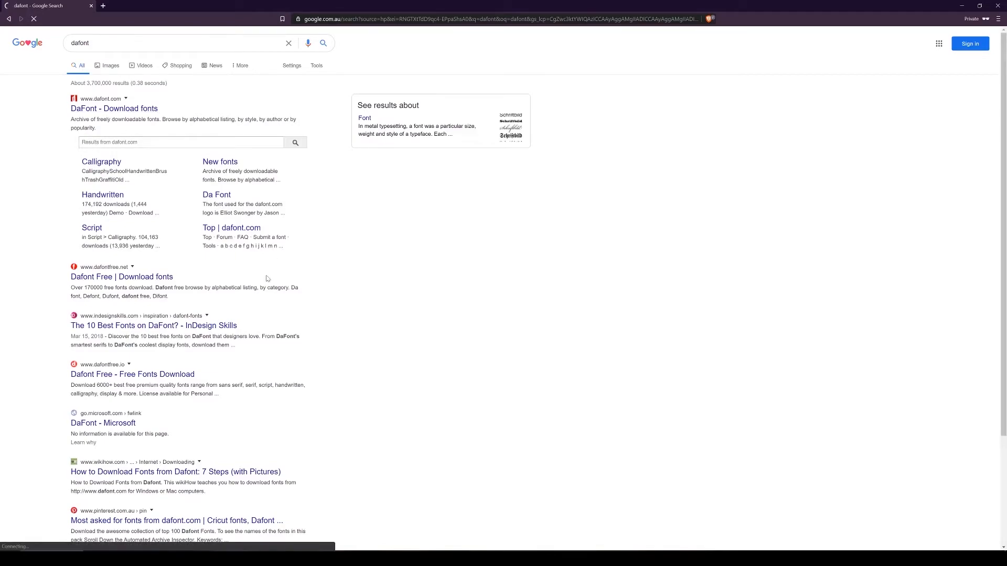
left_click(113, 108)
type("pinecone")
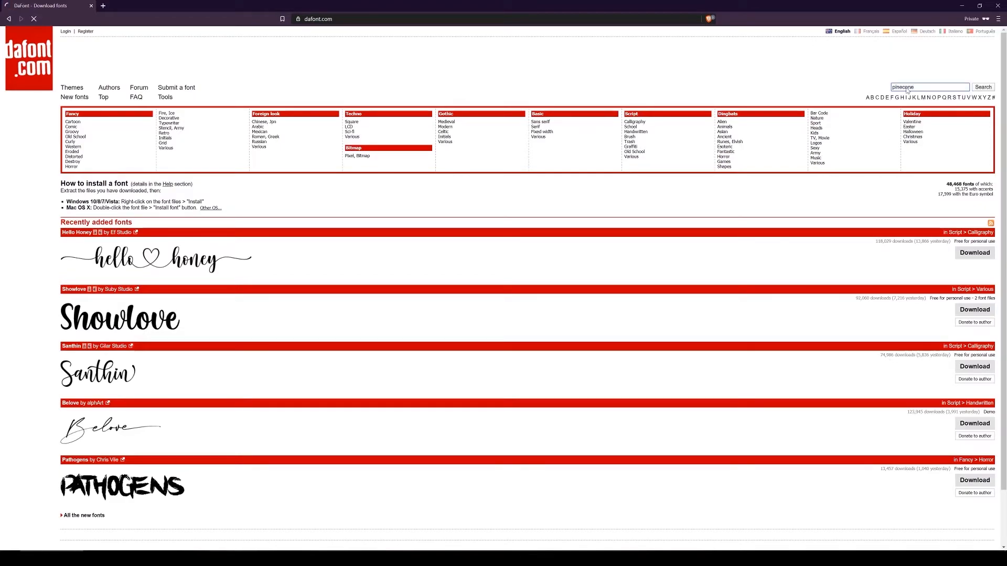
left_click(982, 86)
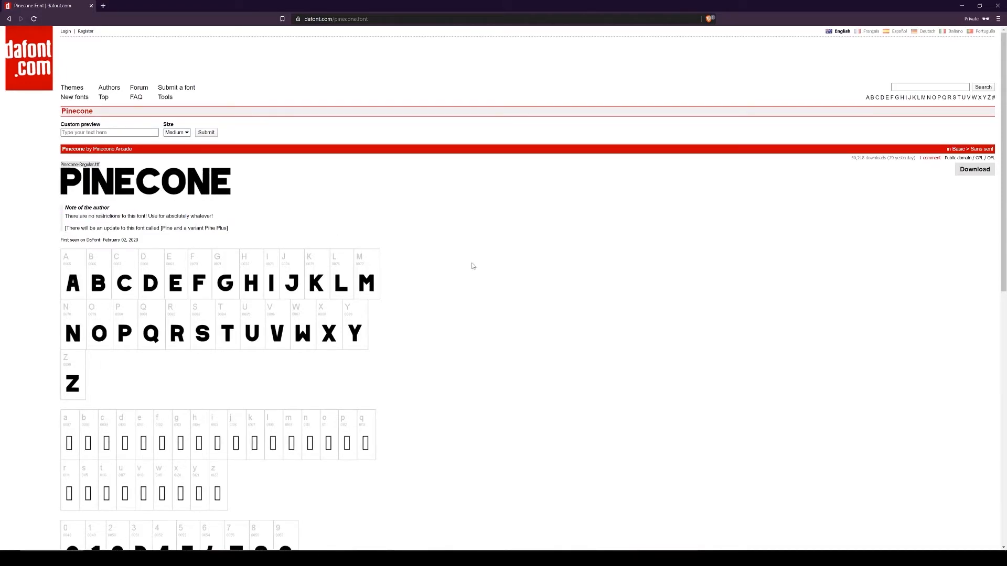
mouse_move(245, 239)
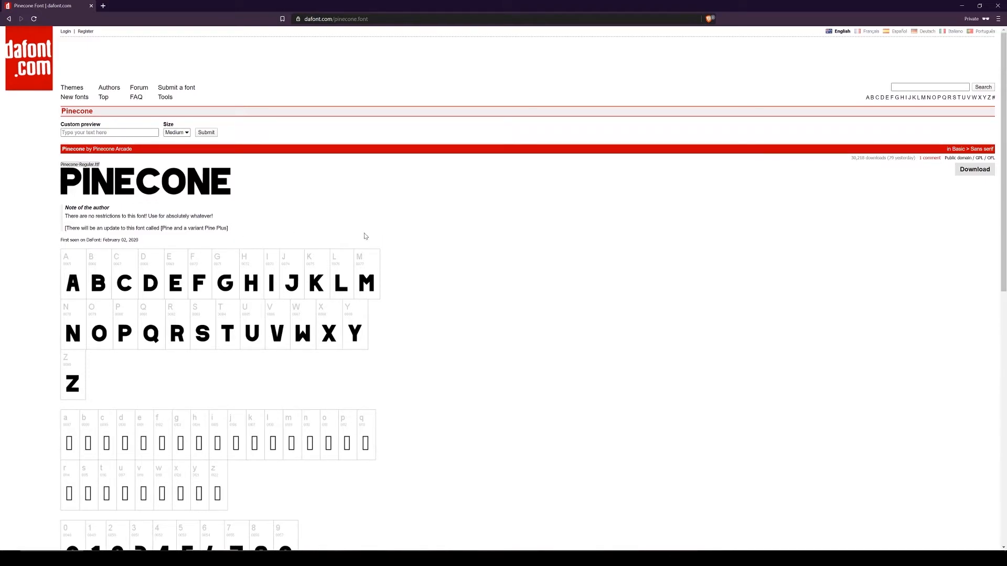
Download the Pinecone font and save pinecone.zip to Downloads.
left_click(974, 169)
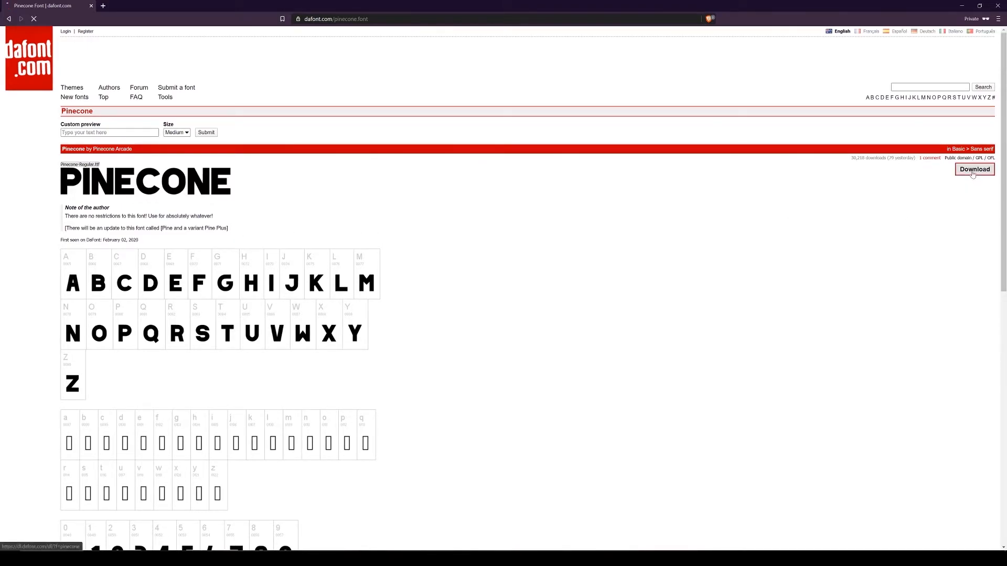
left_click(973, 169)
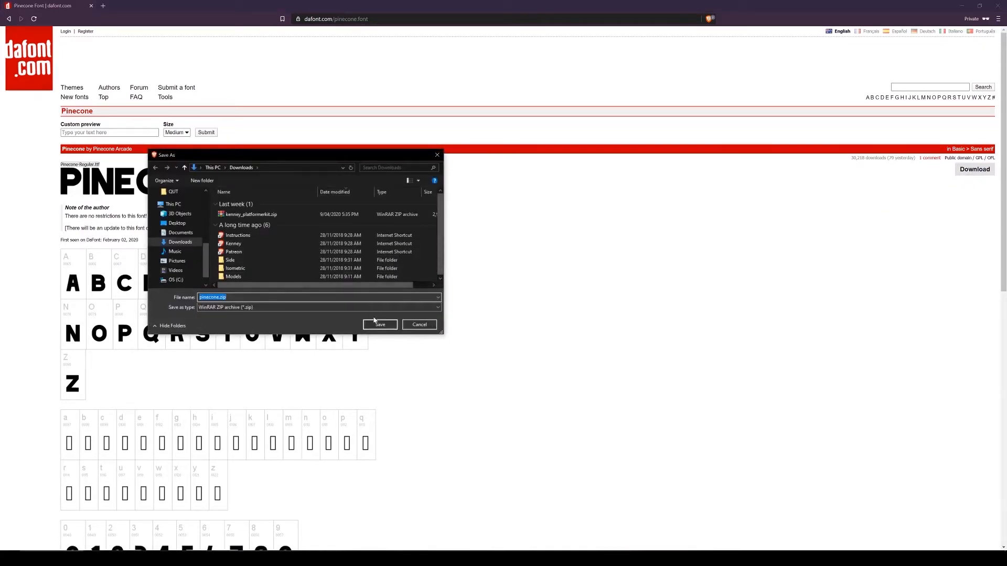
left_click(380, 324)
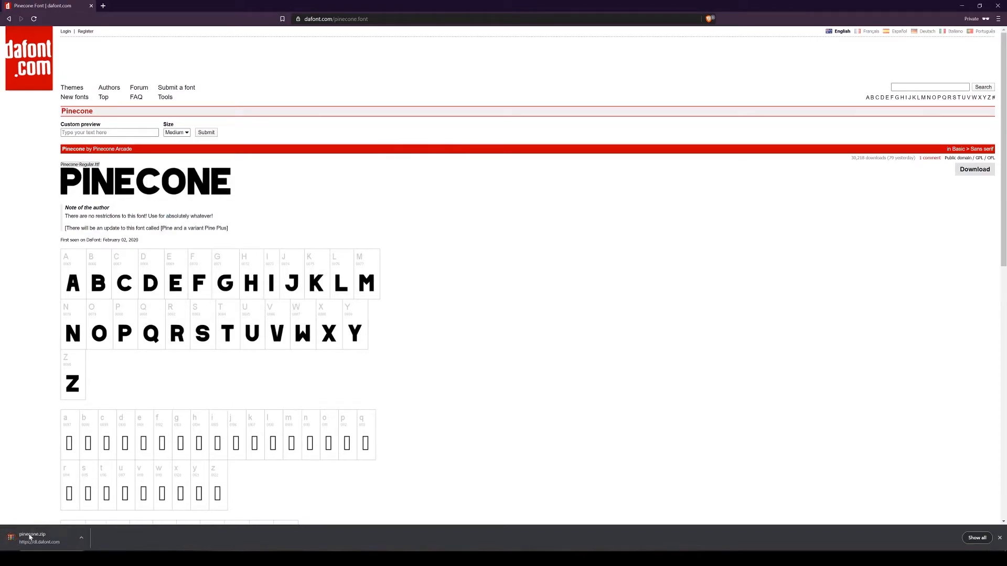
Show pinecone.zip in Downloads and extract Pinecone-Regular.ttf beside it.
left_click(80, 538)
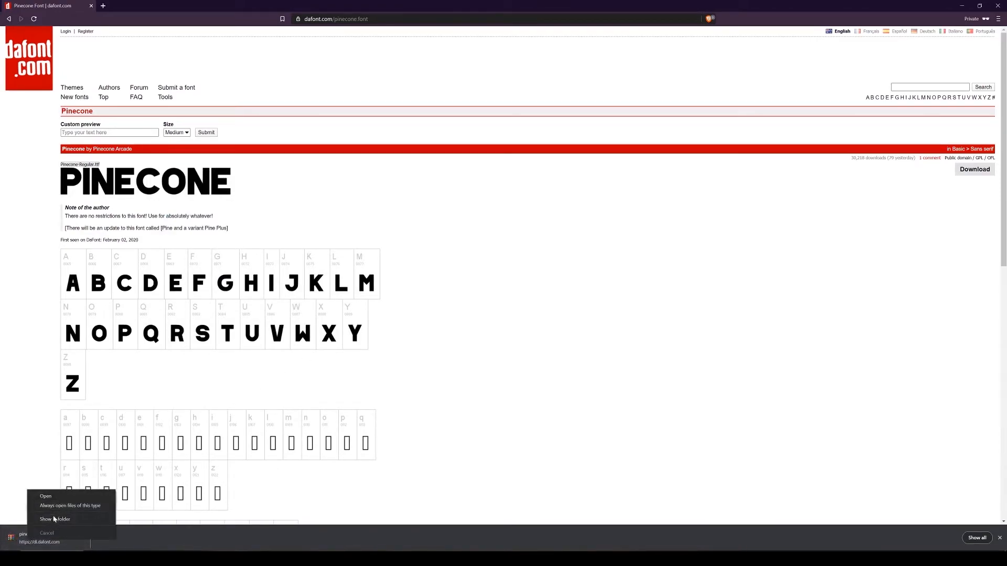
left_click(53, 418)
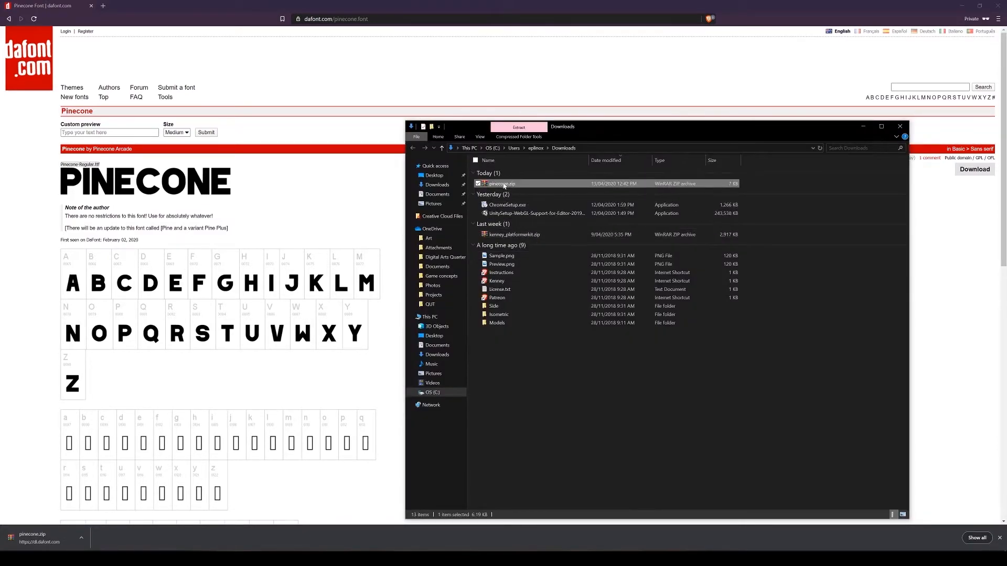
right_click(500, 184)
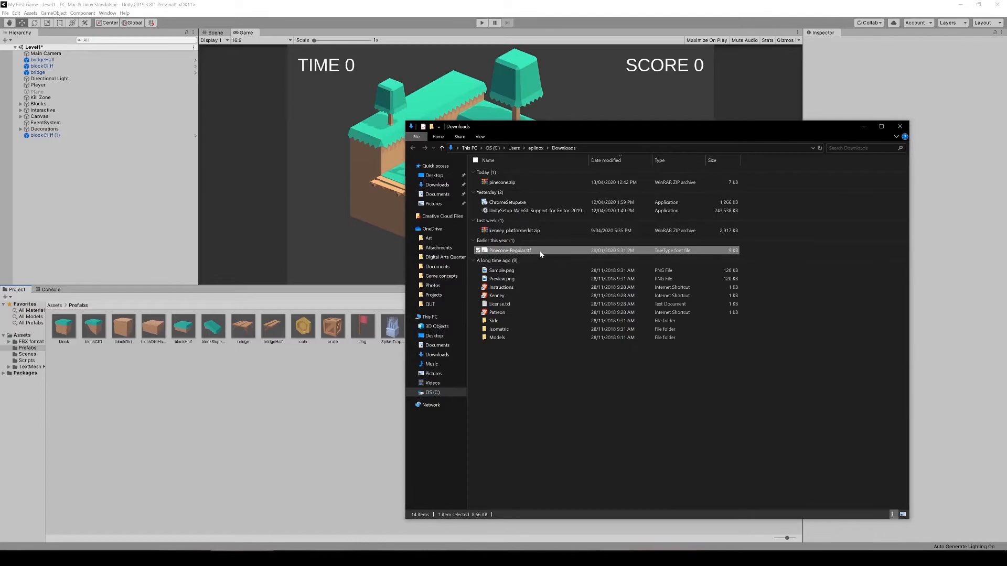
left_click(900, 126)
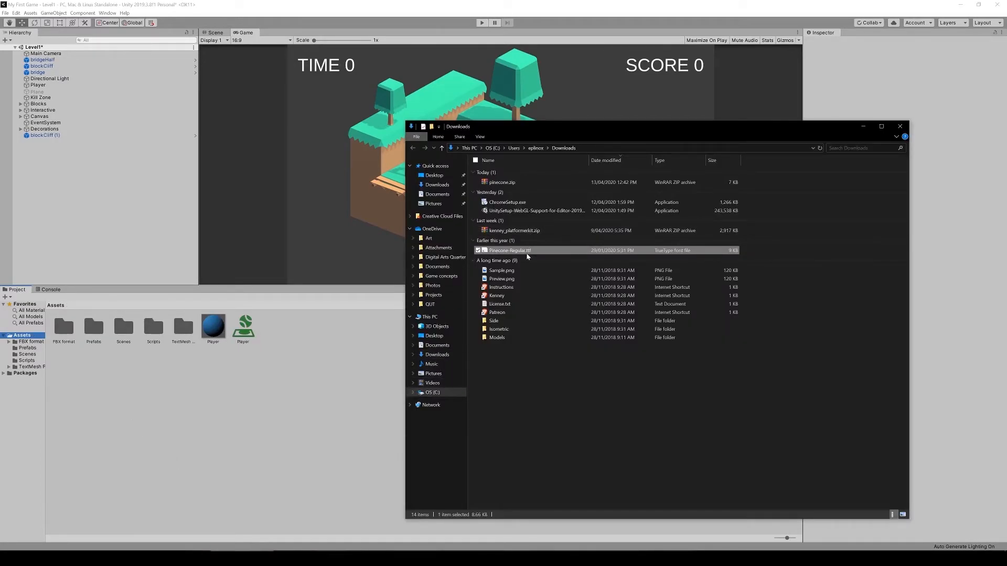
mouse_move(315, 364)
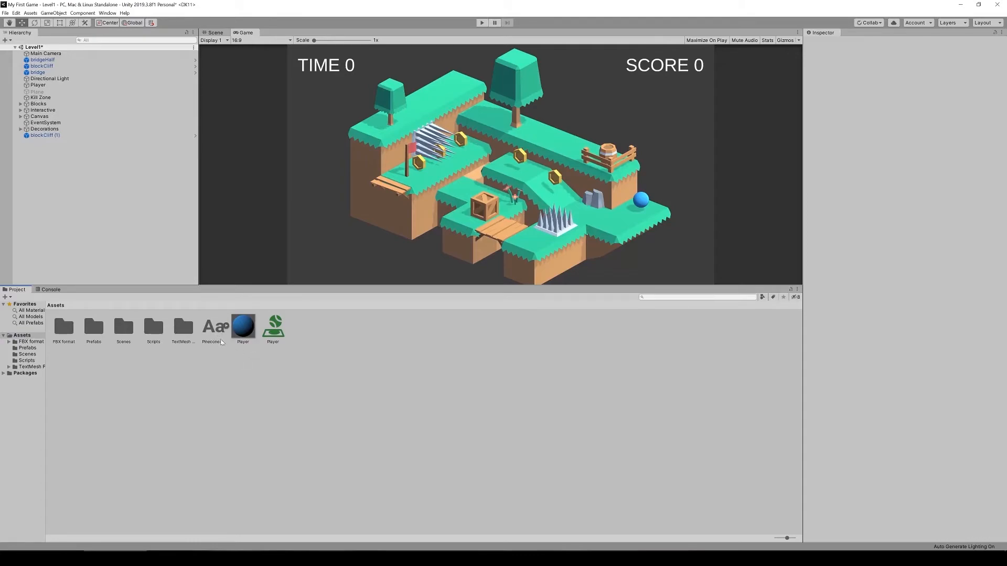
Select the imported Pinecone-Regular font and open Window > TextMeshPro > Font Asset Creator.
left_click(213, 326)
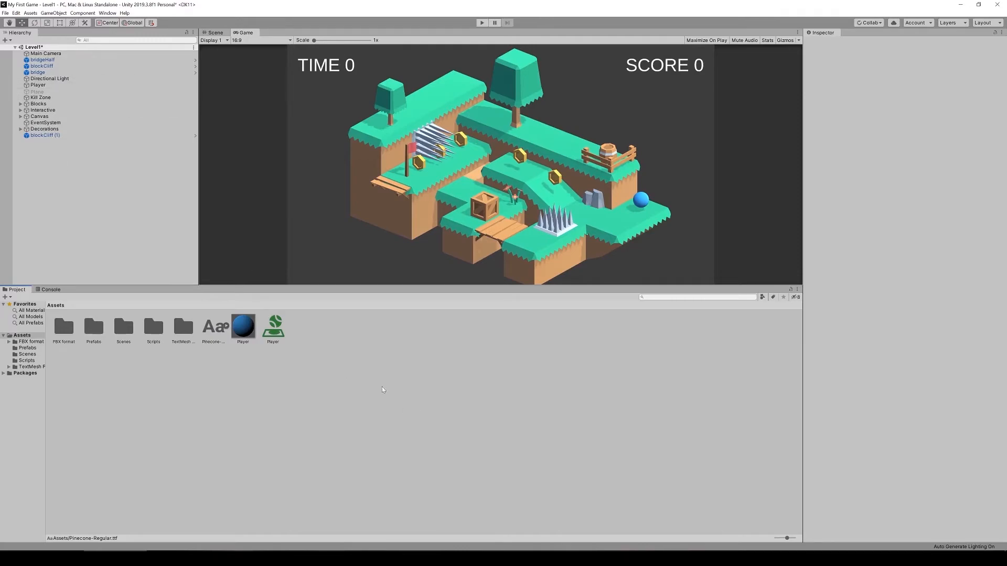
left_click(214, 325)
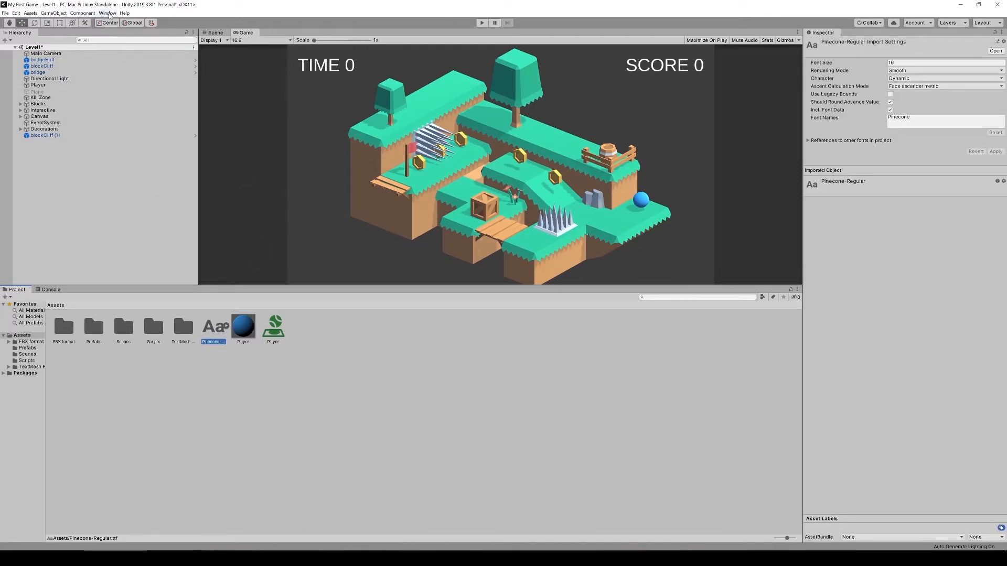
left_click(107, 12)
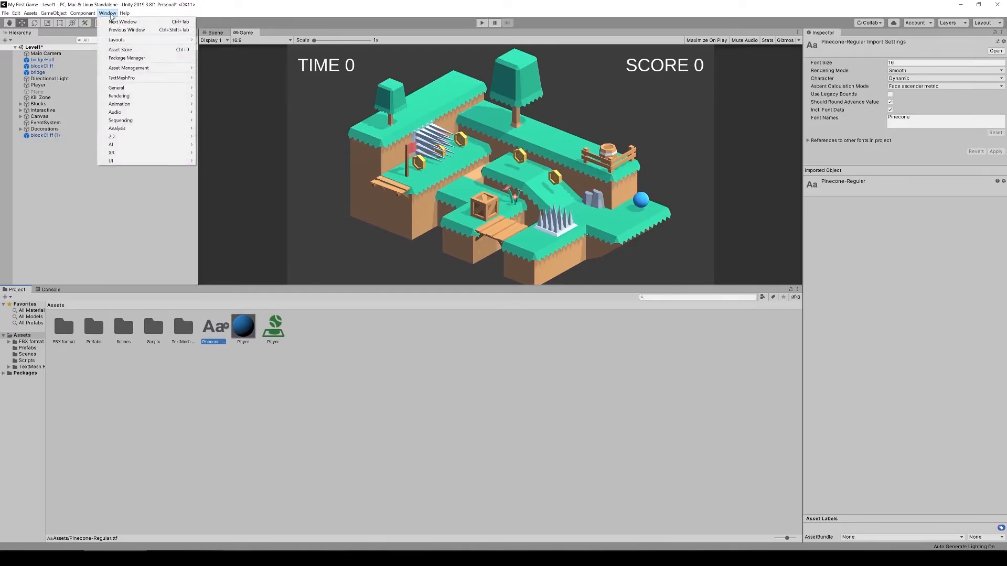
mouse_move(123, 21)
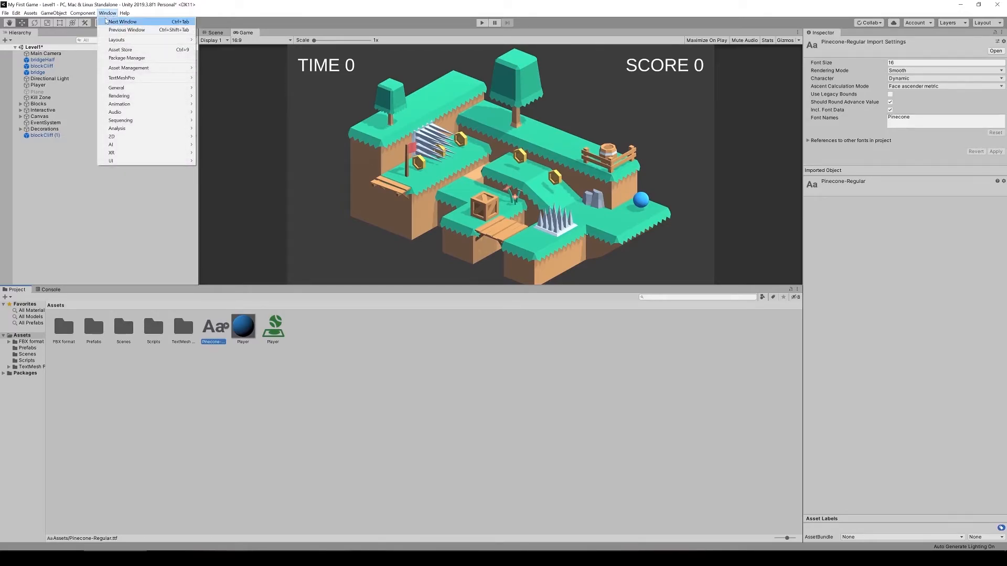
mouse_move(122, 78)
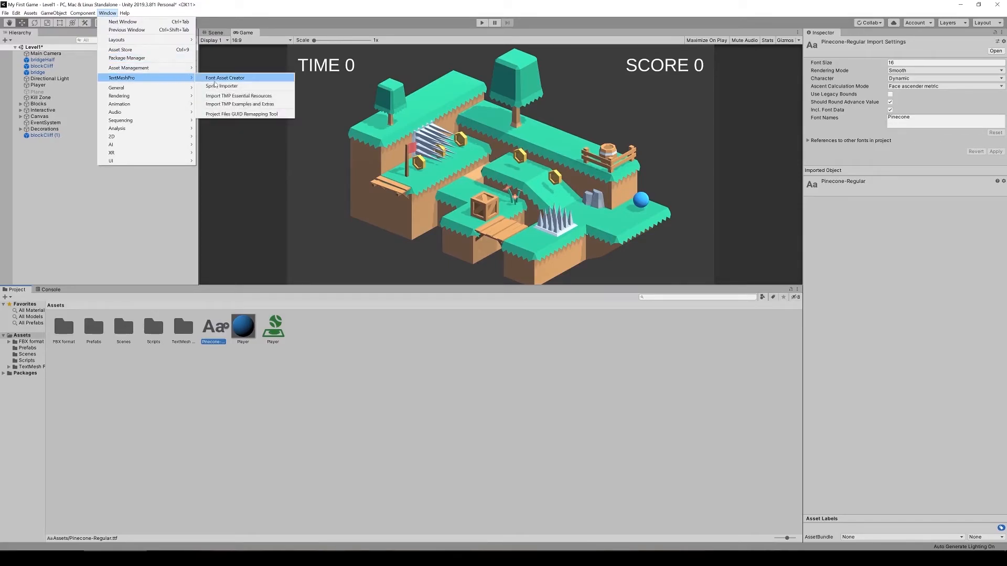
mouse_move(240, 104)
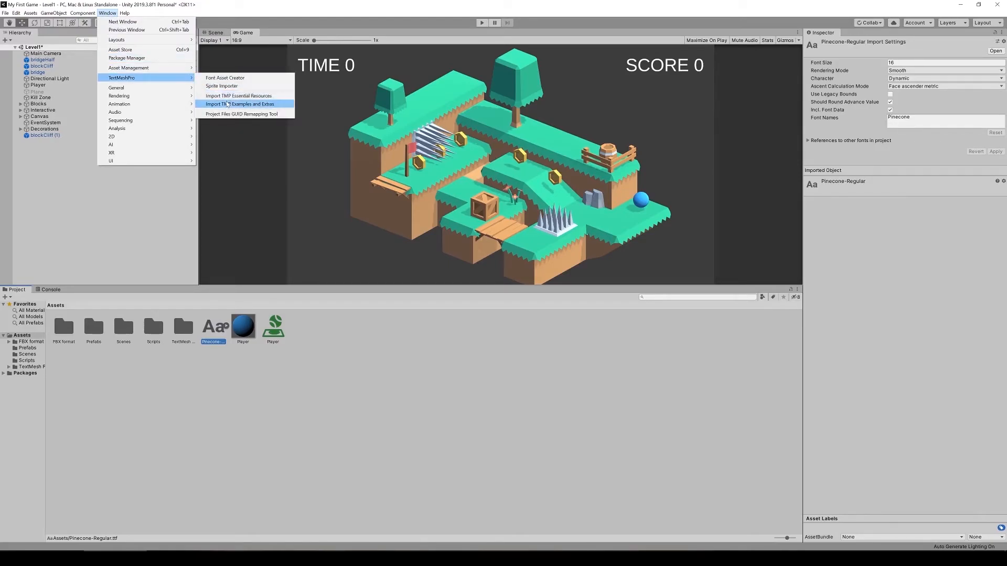
mouse_move(225, 78)
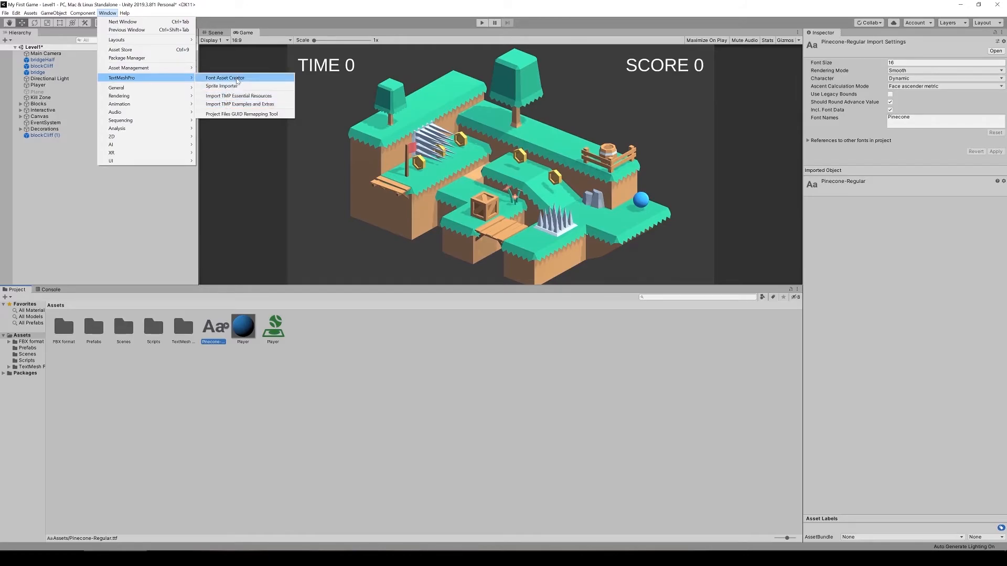
left_click(225, 77)
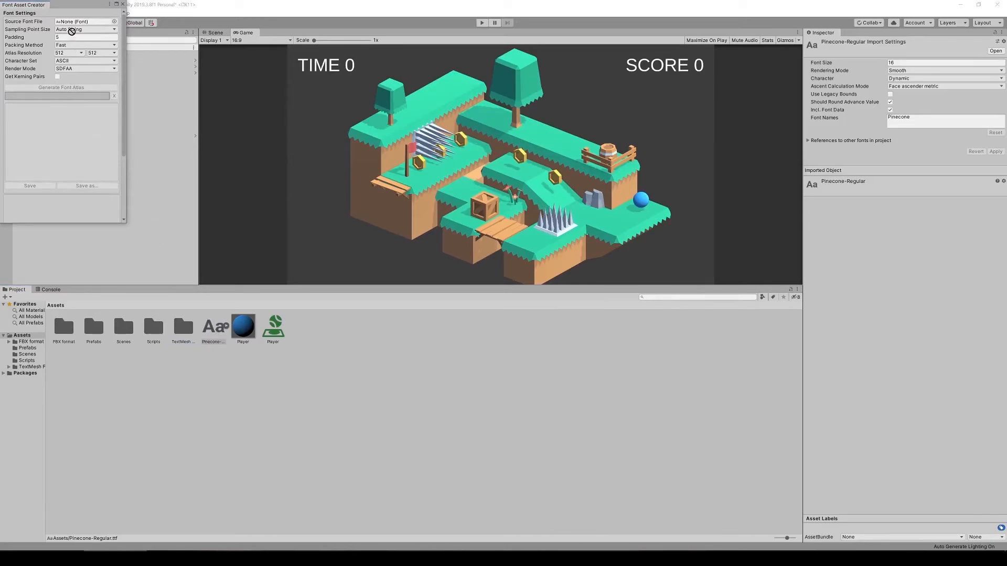
Generate a Pinecone-Regular SDF font atlas, save it into Assets and inspect the new asset.
left_click(85, 21)
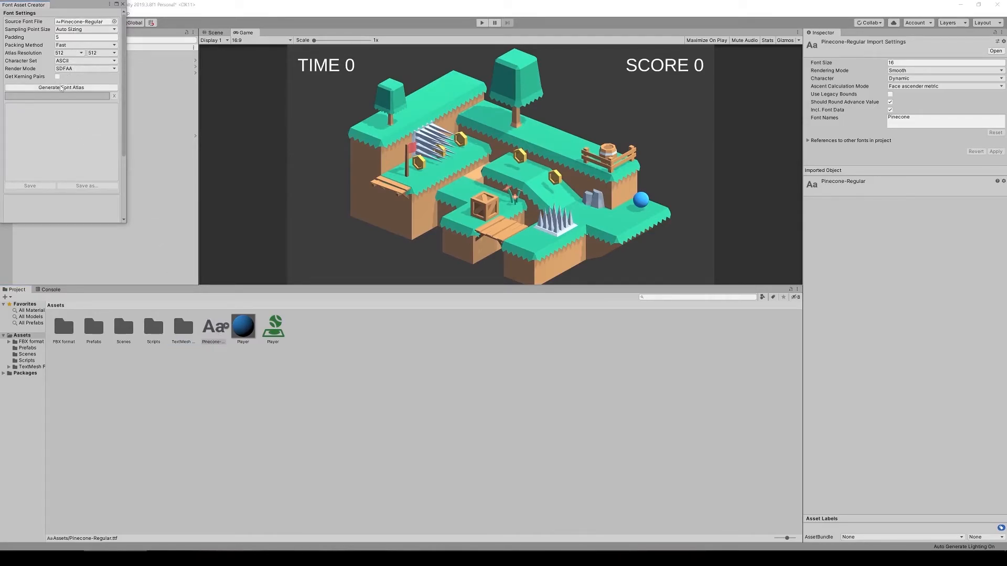
left_click(60, 87)
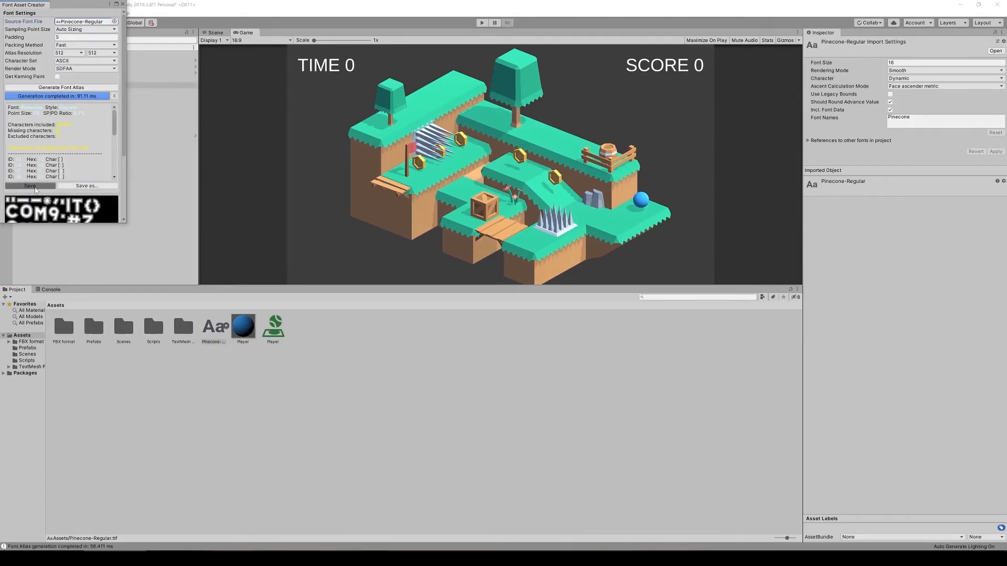
left_click(85, 185)
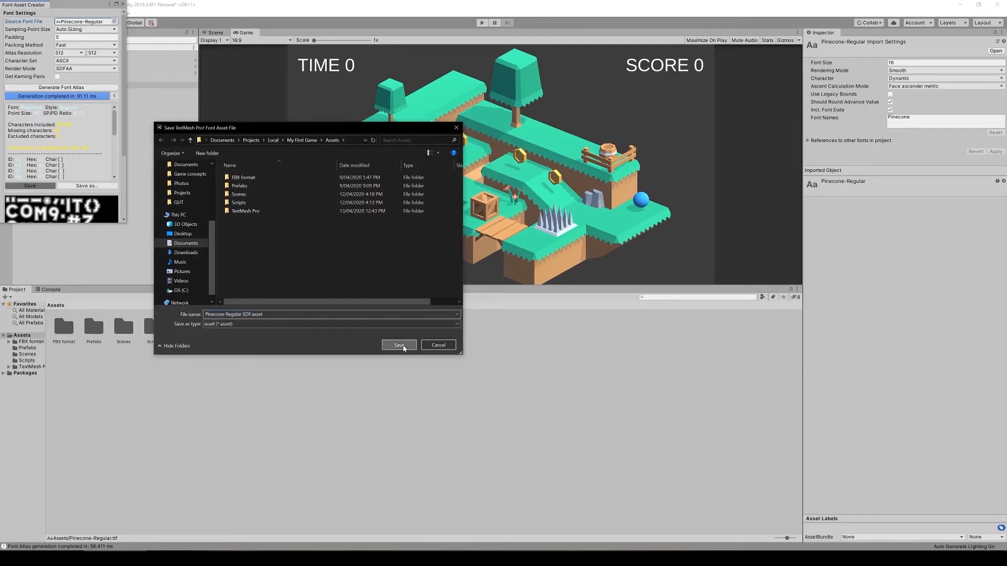
left_click(398, 345)
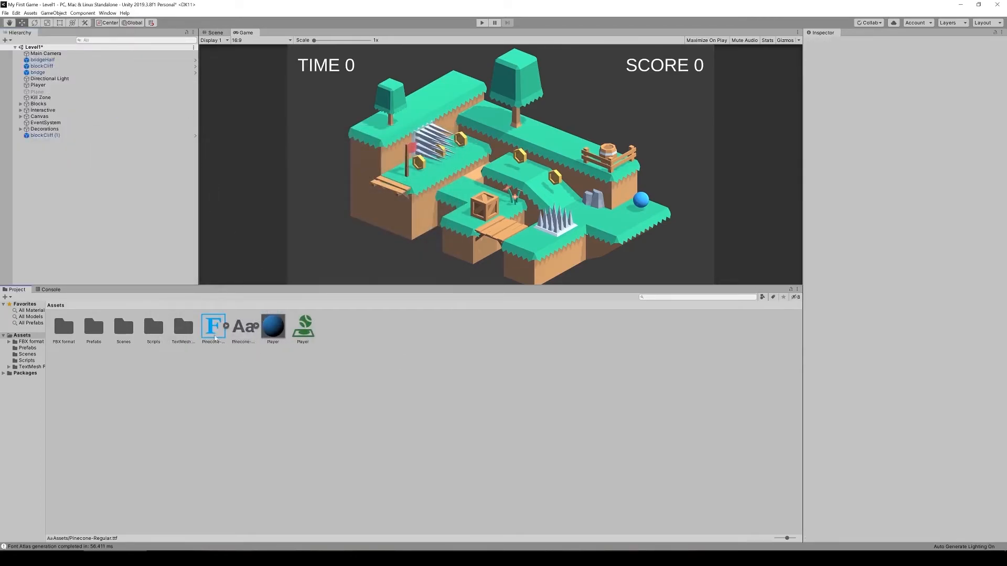
left_click(212, 326)
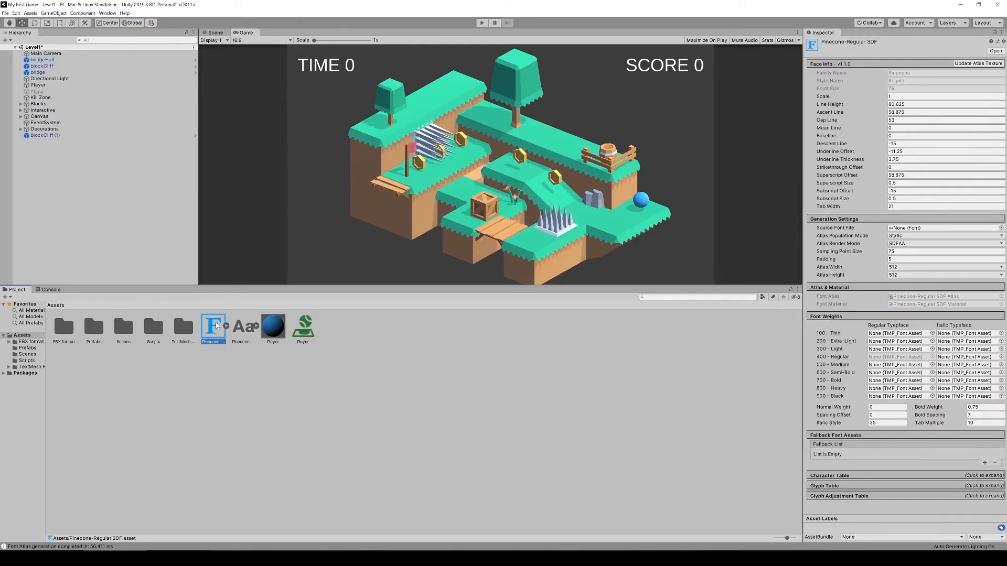
left_click(242, 326)
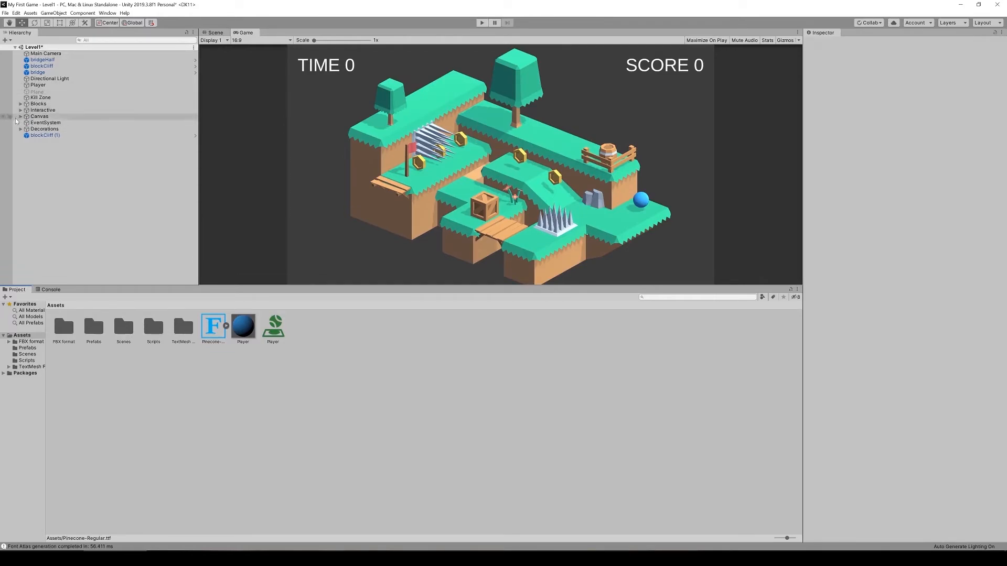
Set the Score Text and Time Text font asset to Pinecone-Regular SDF.
left_click(20, 116)
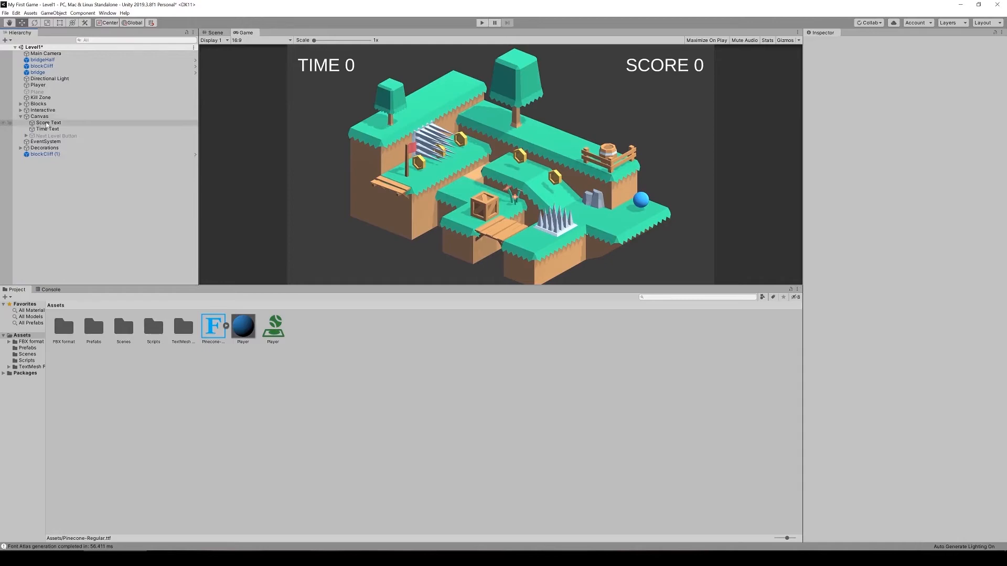
left_click(49, 123)
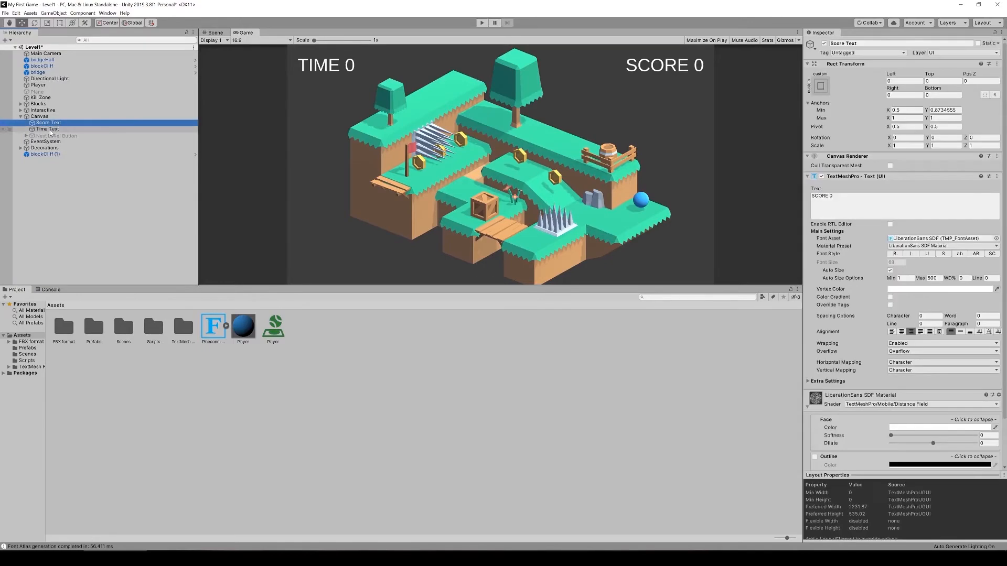
left_click(47, 129)
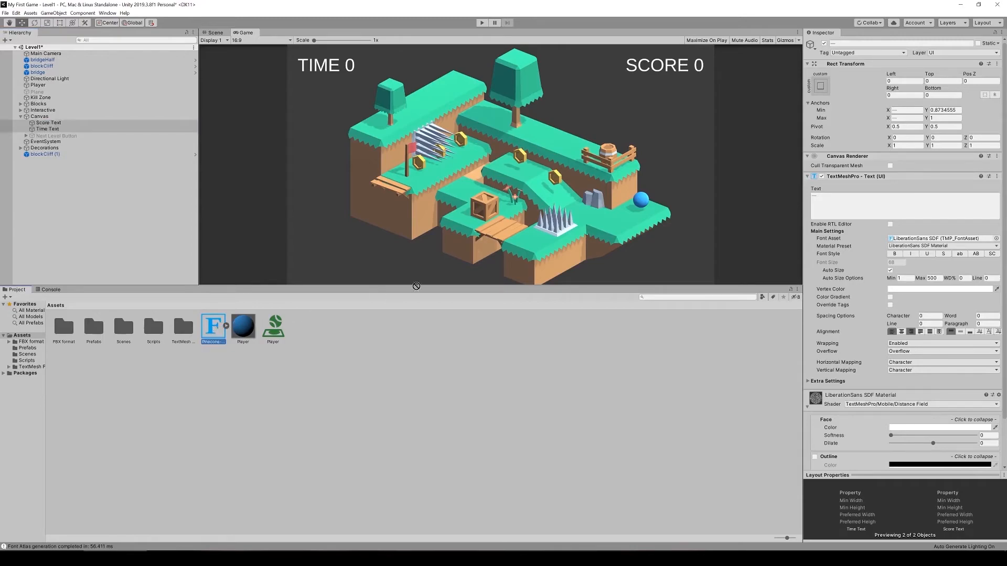
left_click(937, 238)
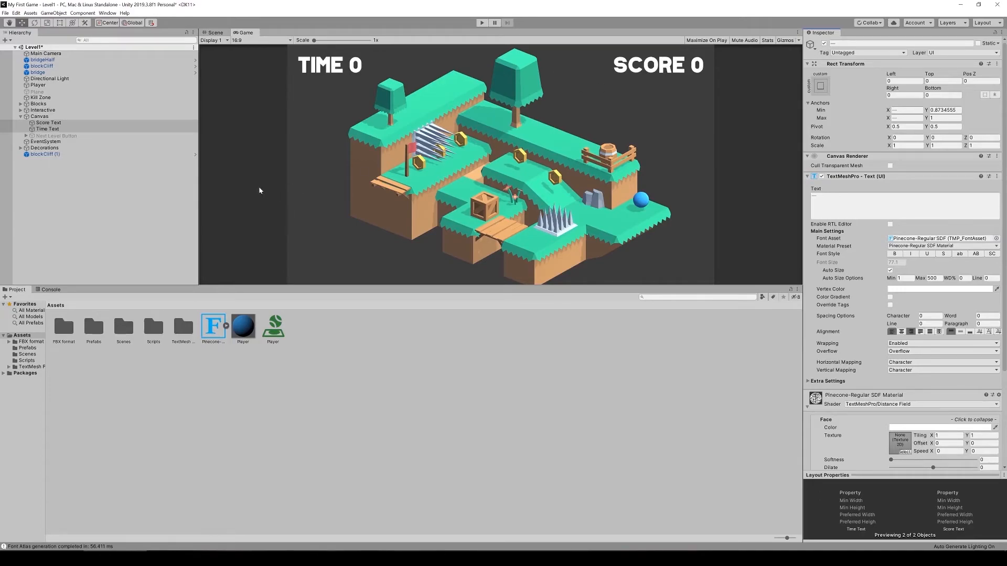
Enable the Next Level Button and expand it to reach its label text.
left_click(56, 135)
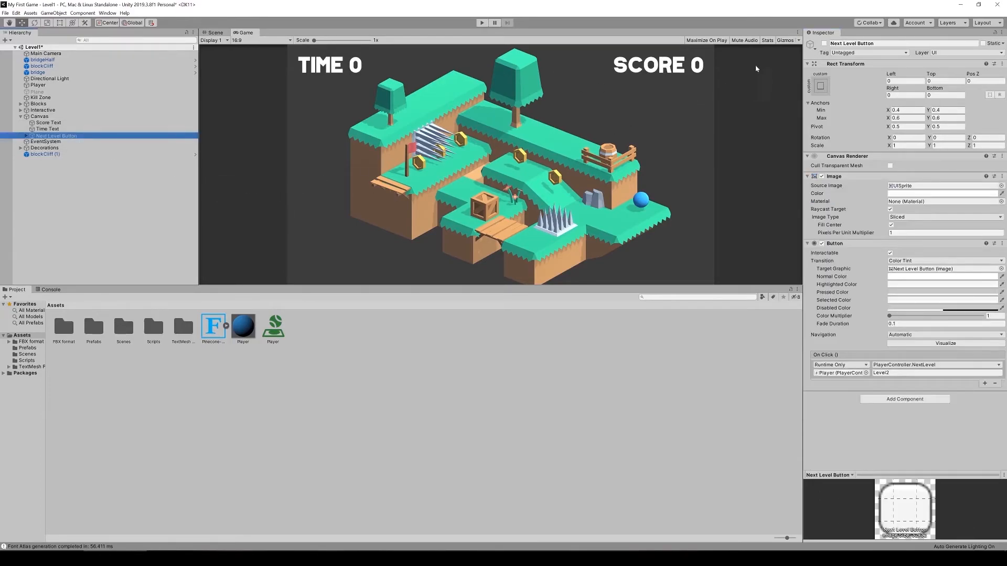
left_click(813, 43)
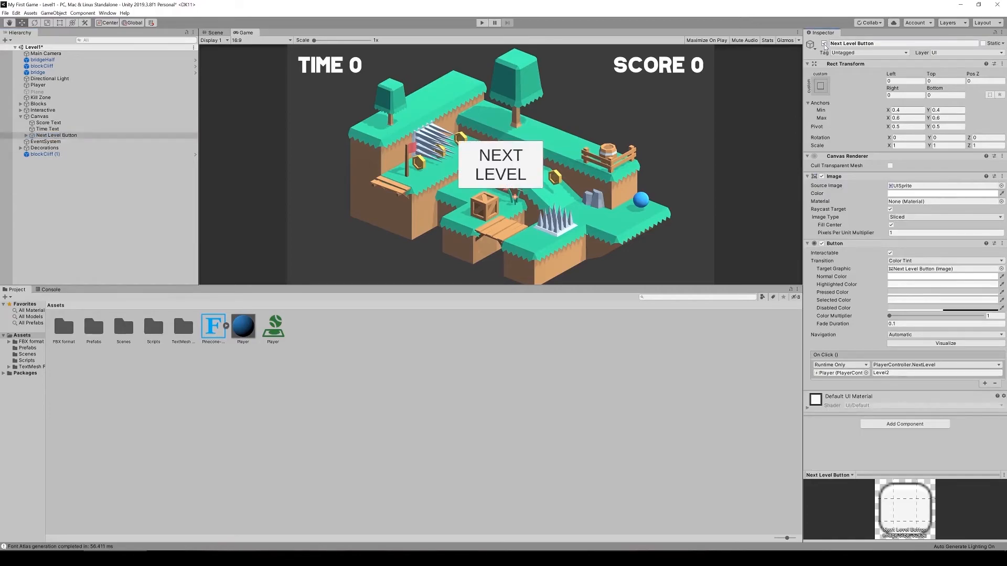
mouse_move(108, 208)
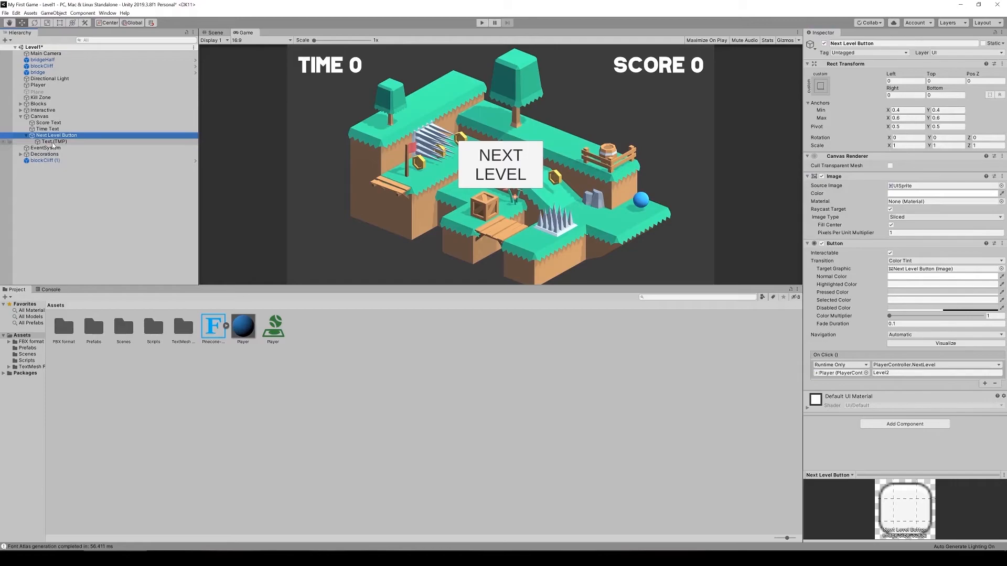
left_click(52, 141)
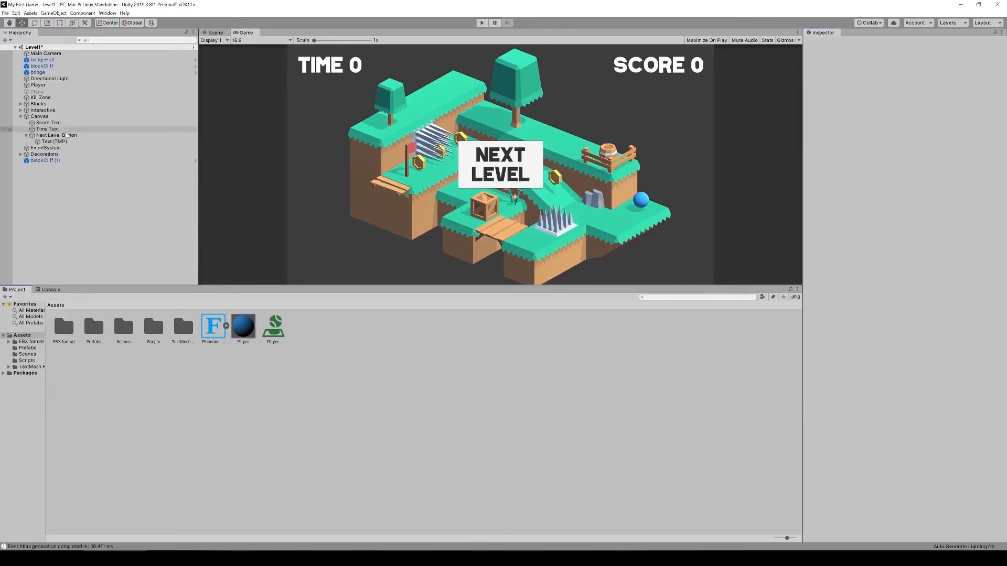
Hide the Next Level button again and test-play the level to watch the timer.
left_click(56, 135)
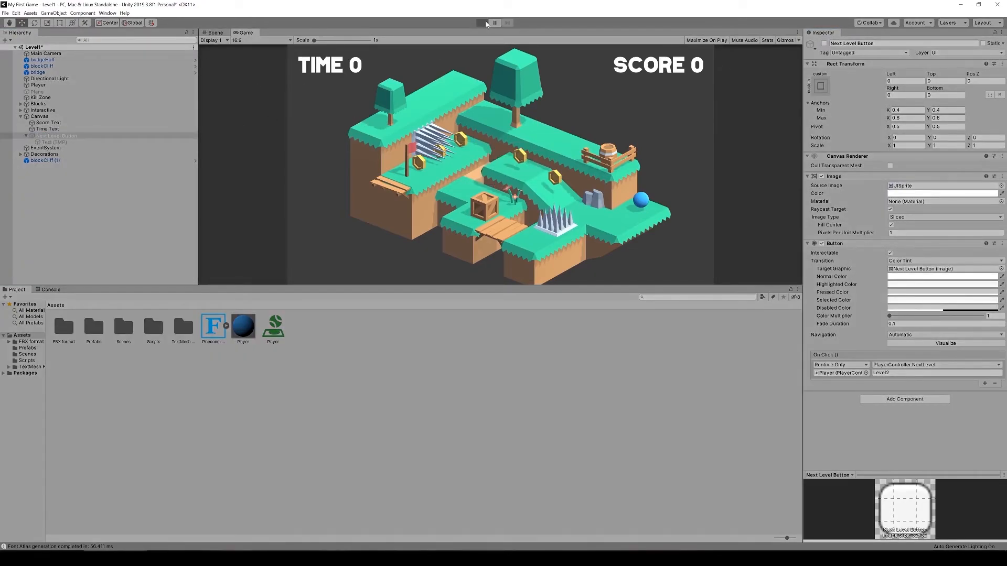
left_click(482, 23)
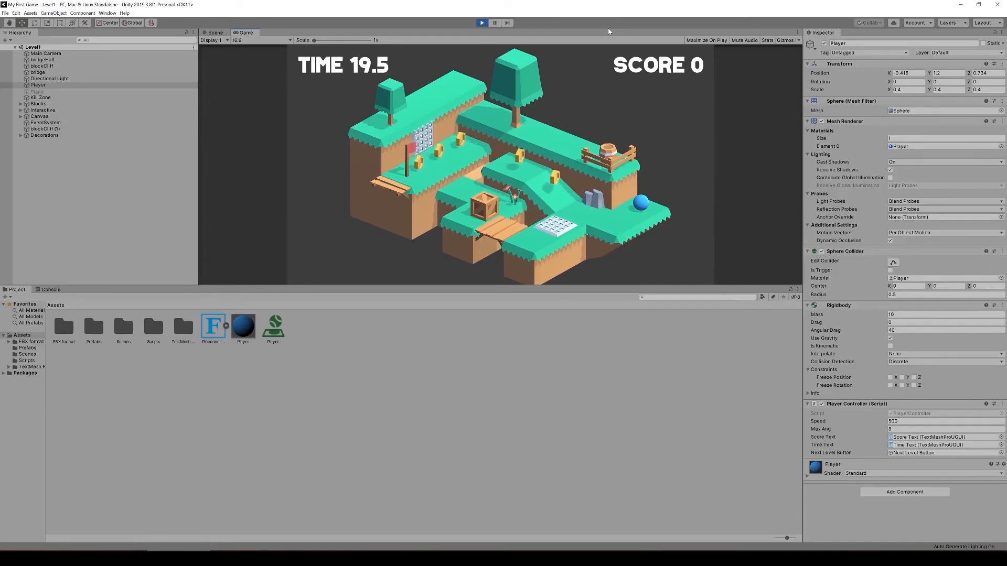
left_click(482, 22)
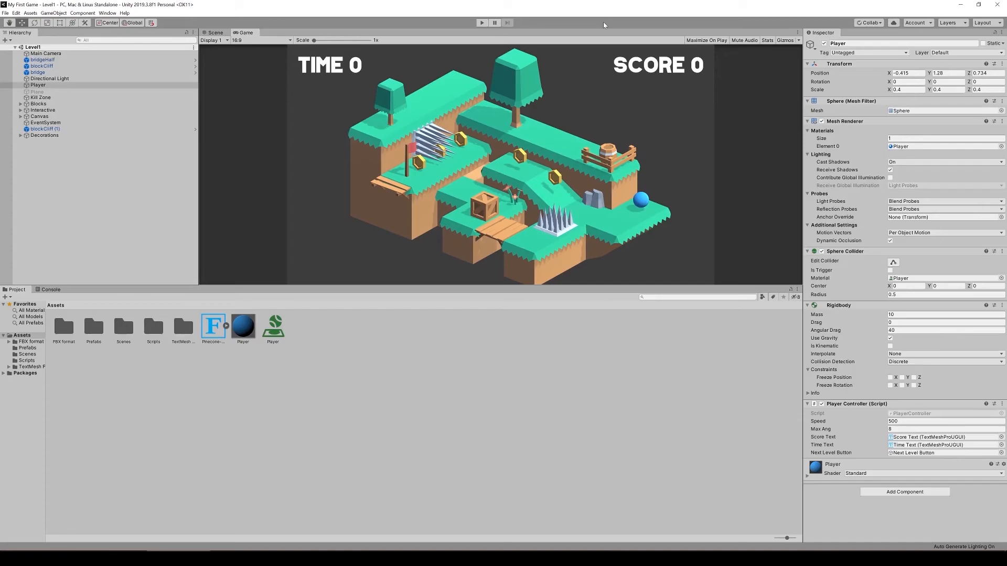
mouse_move(641, 103)
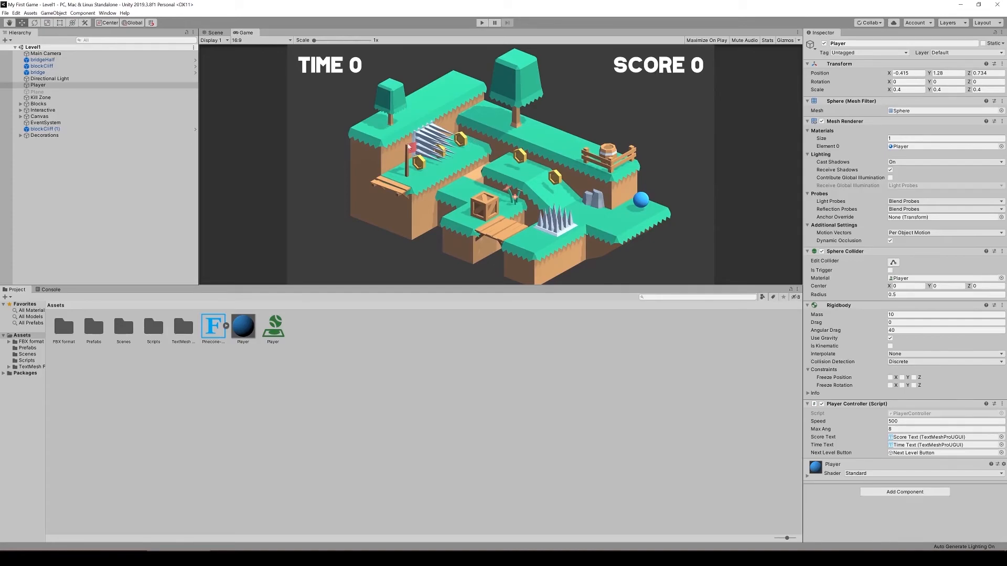
Add an Audio Source component to the Main Camera via an 'audio' component search.
left_click(46, 54)
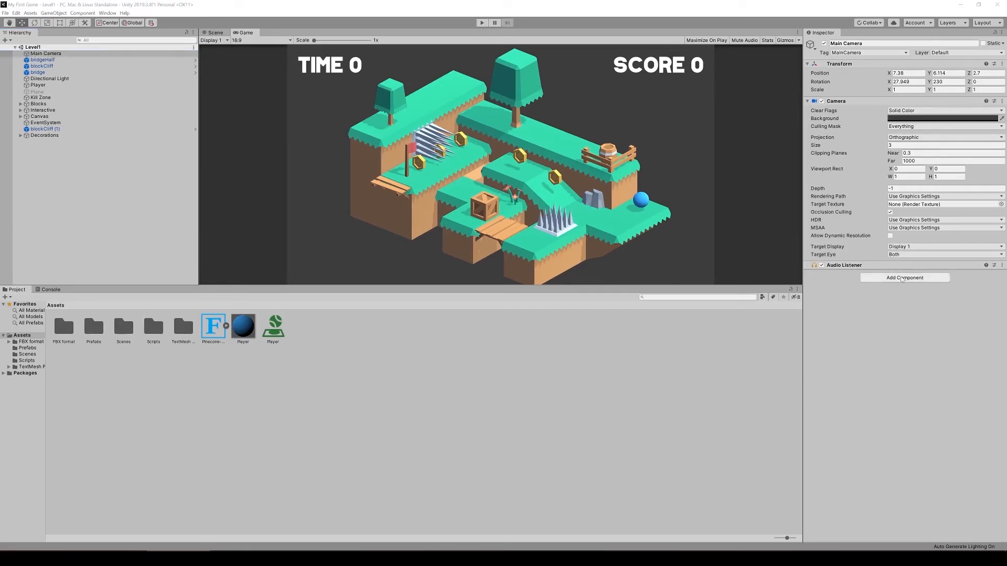
left_click(905, 278)
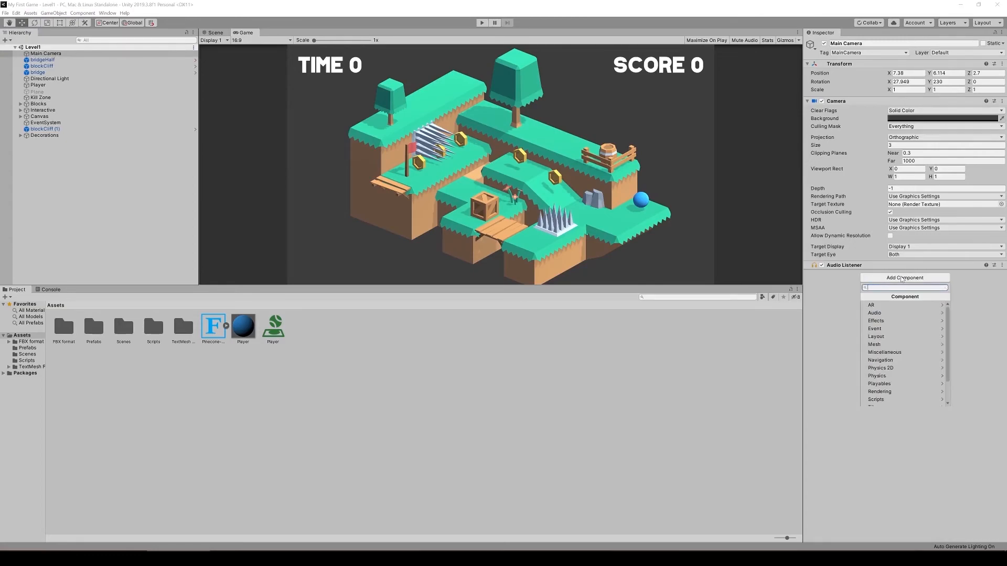
type("audio")
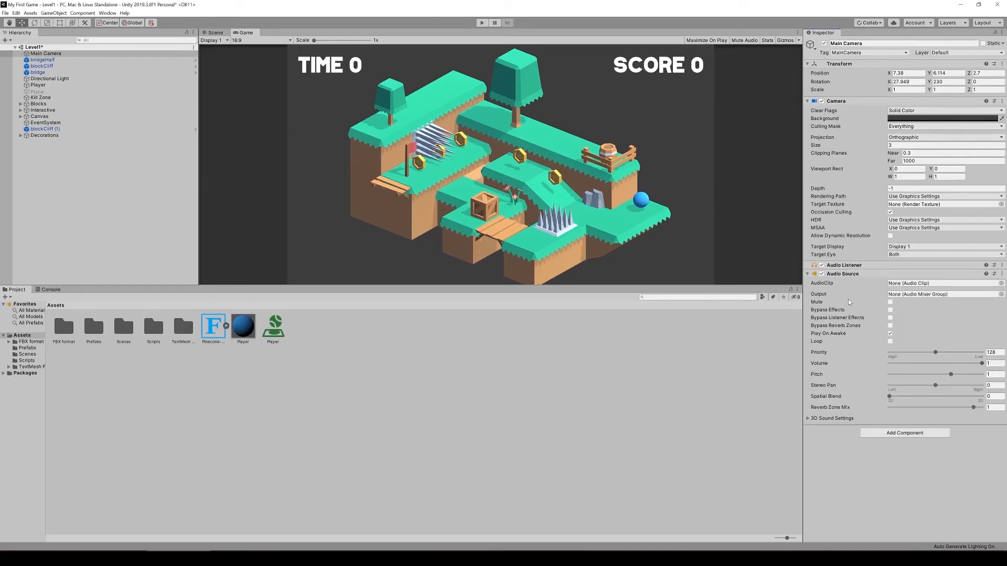
left_click(941, 283)
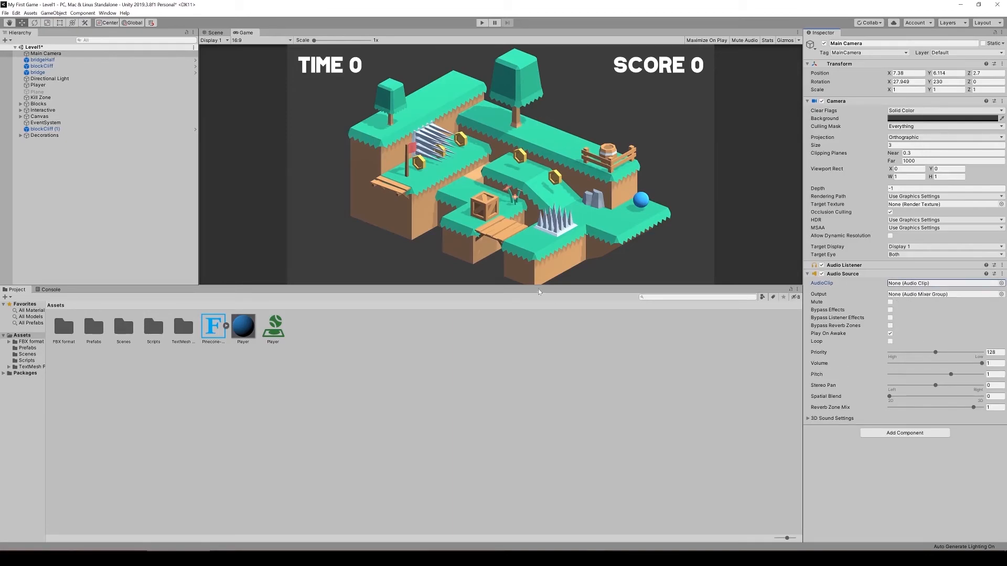
mouse_move(628, 226)
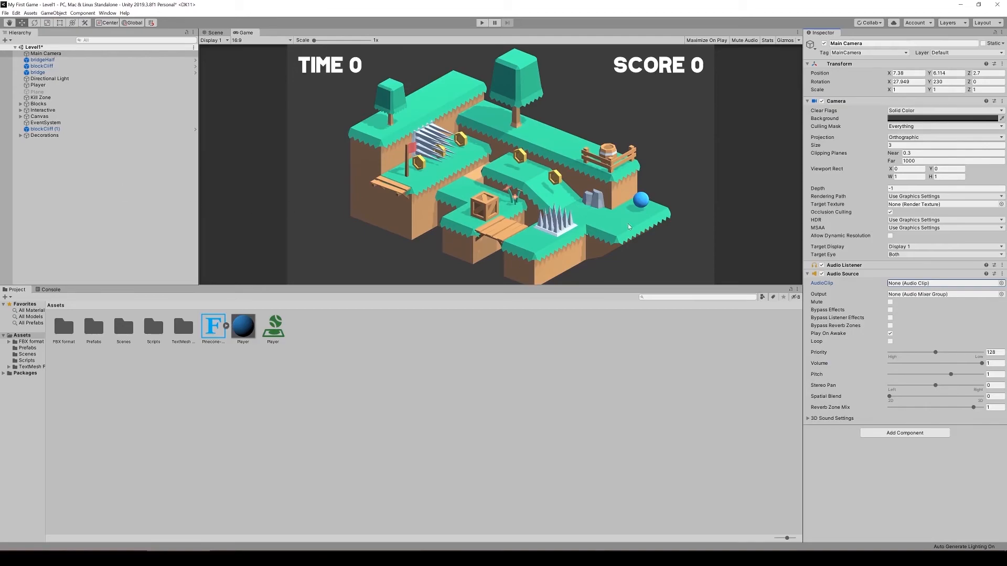
mouse_move(591, 218)
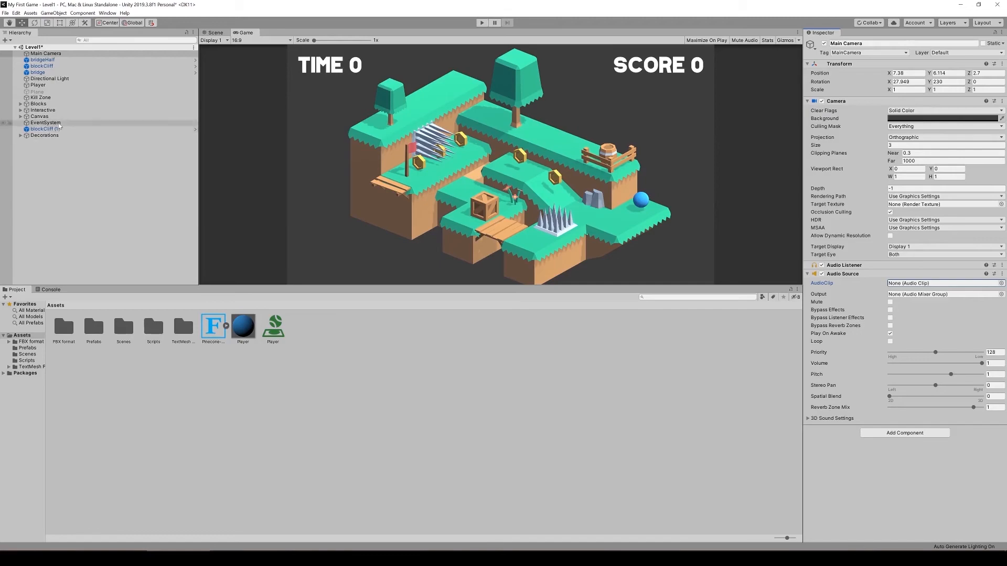
left_click(37, 84)
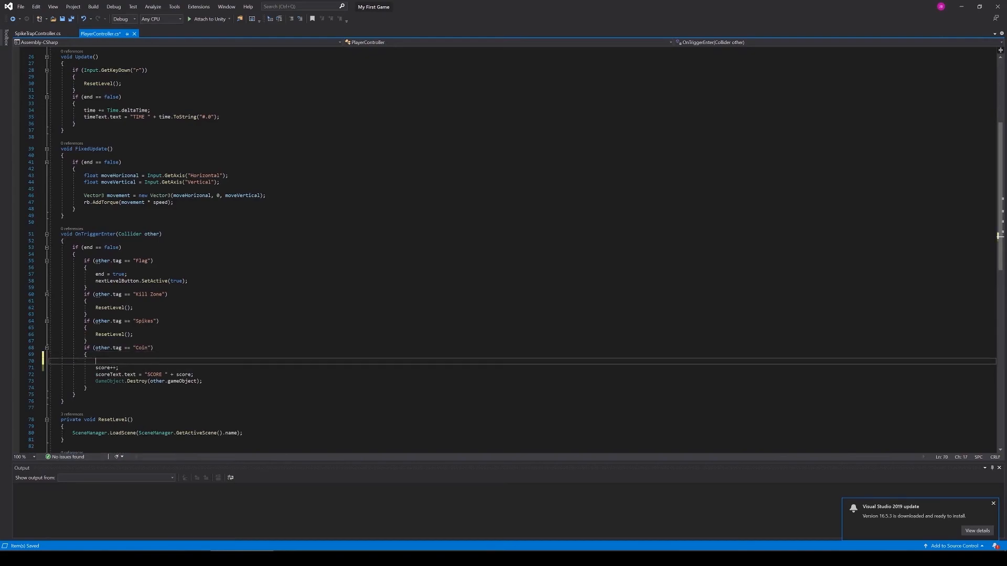
Add the comment '// play coin sound' inside the Coin tag block.
type("//")
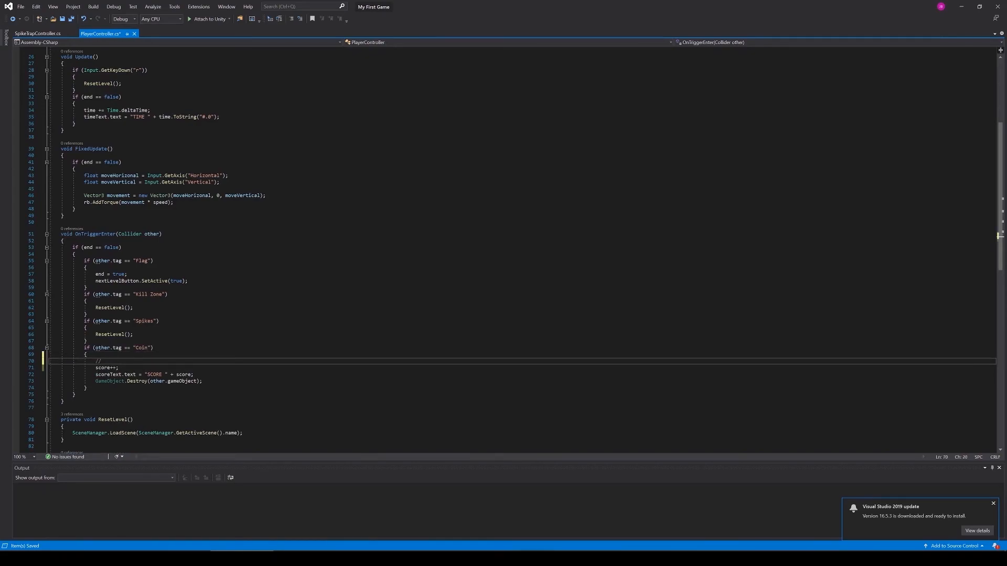
type("play")
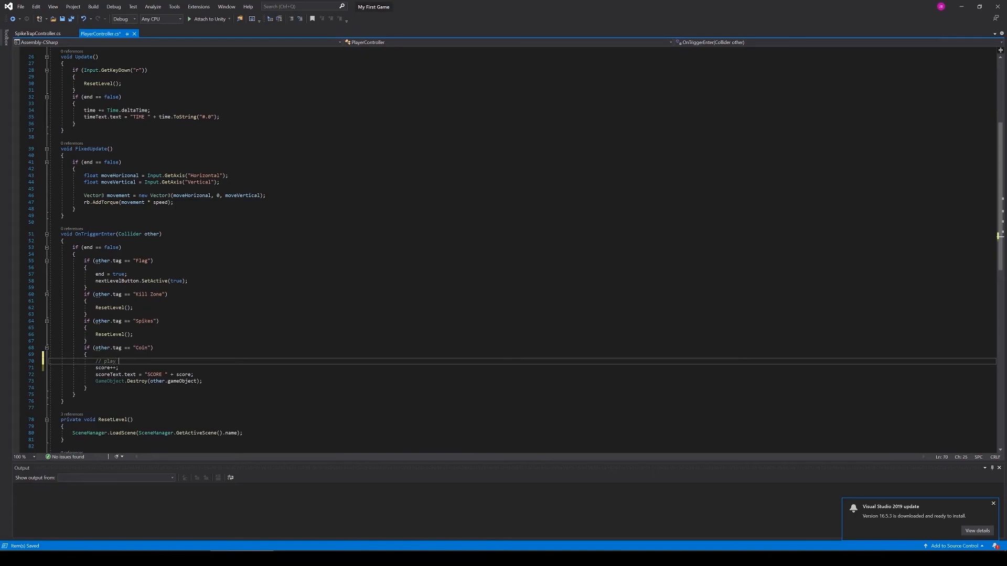
type("coin sound")
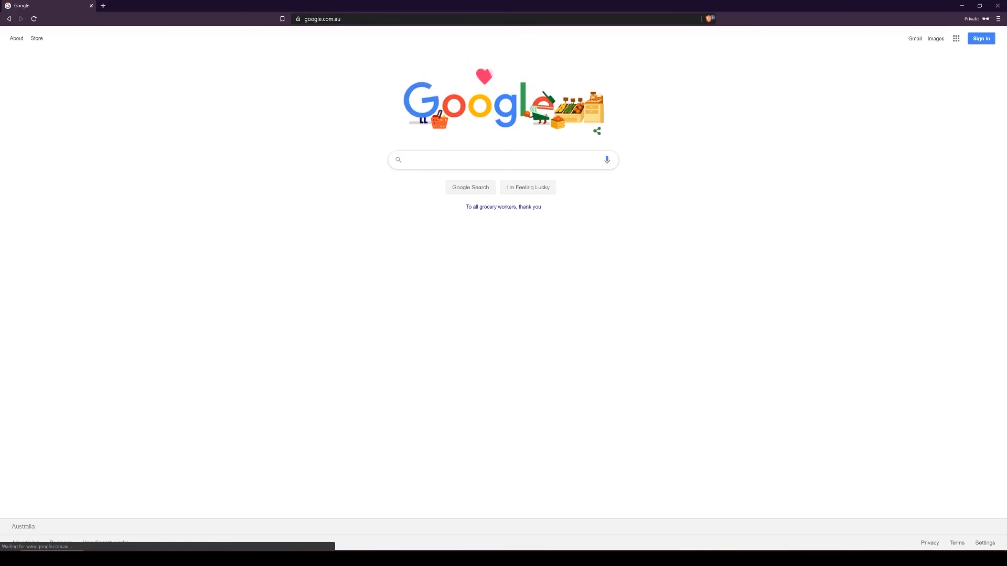
Search Google for 'unity audio source'.
left_click(503, 159)
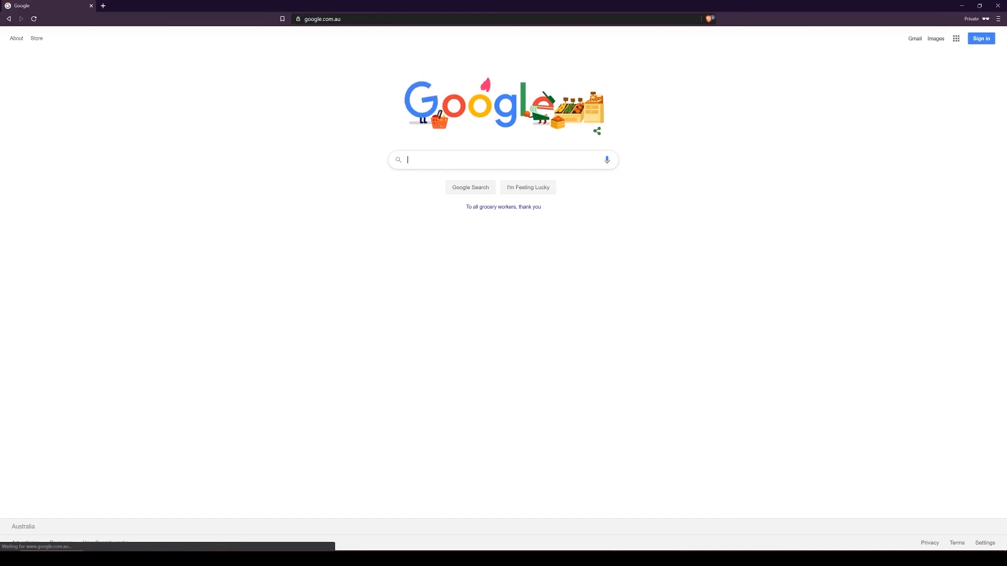
type("unity audio source")
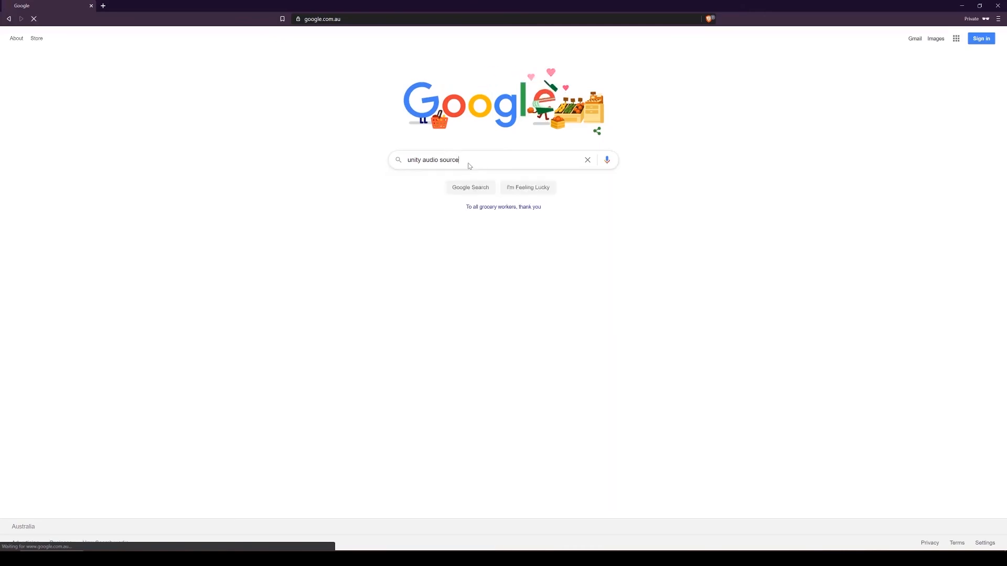
key("enter")
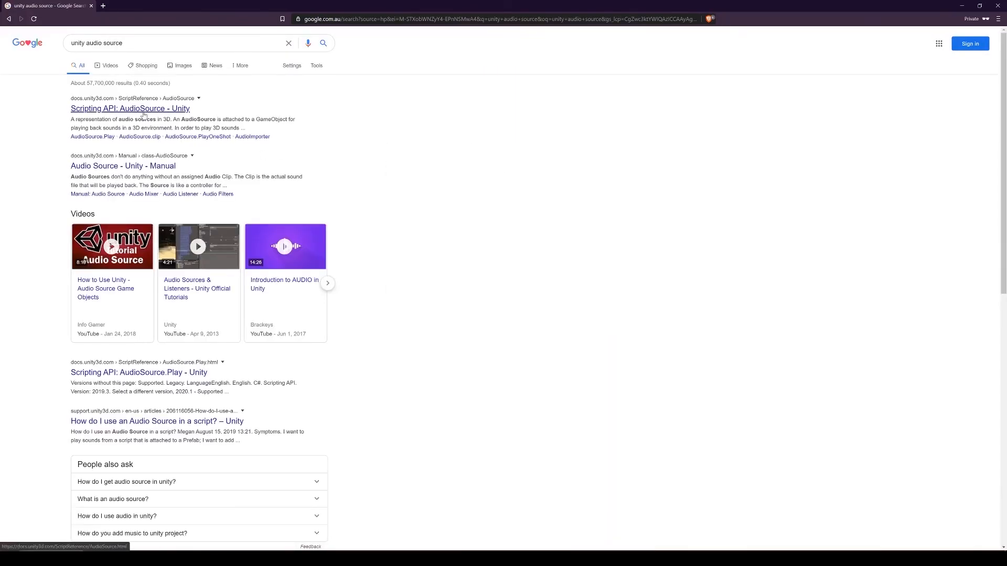
Open the AudioSource scripting reference and Audio Source manual results in tabs and scroll through them.
left_click(122, 165)
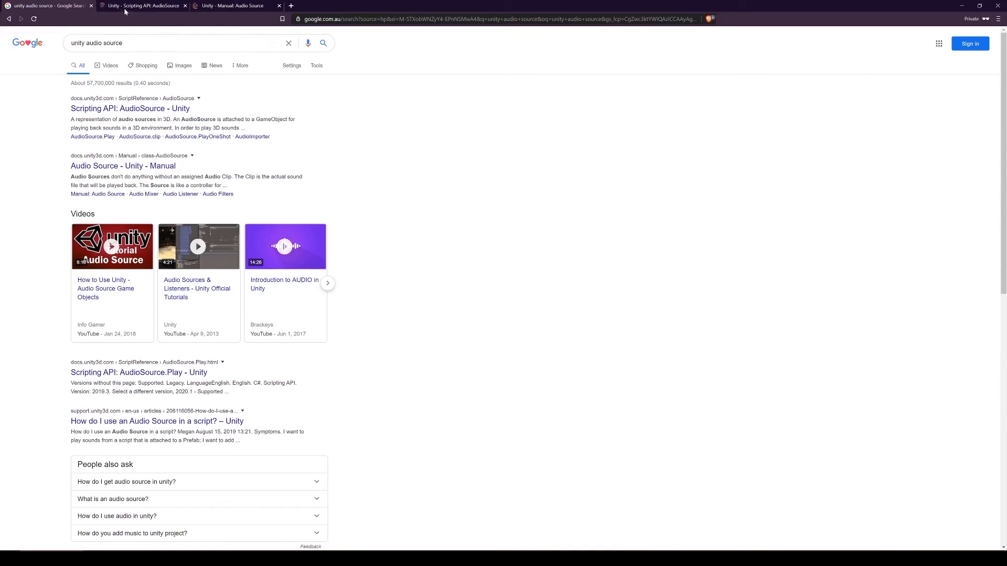
left_click(234, 5)
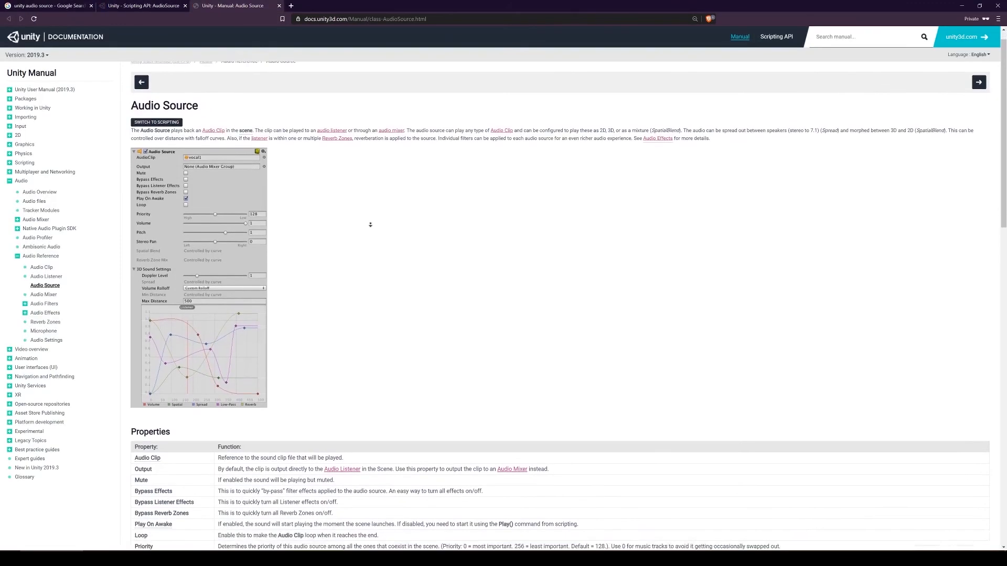
scroll("down", 3)
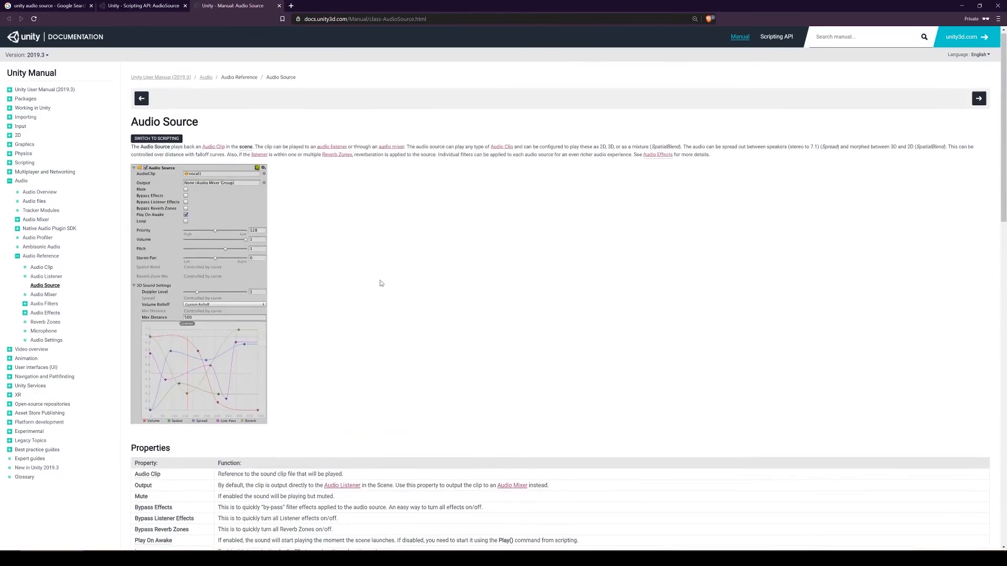
scroll("down", 3)
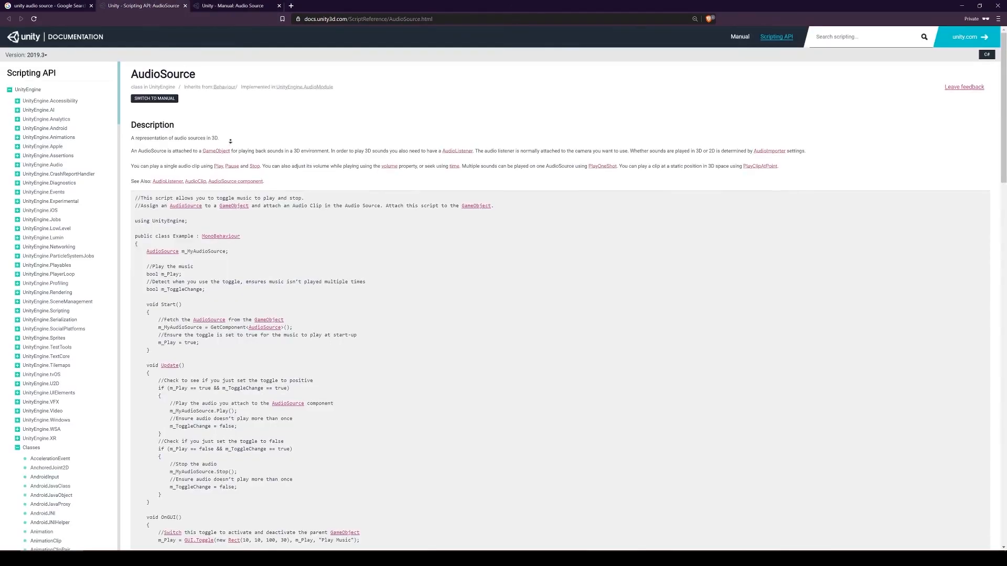
Scroll the AudioSource API page to Public Methods and open the PlayOneShot reference.
scroll("down", 3)
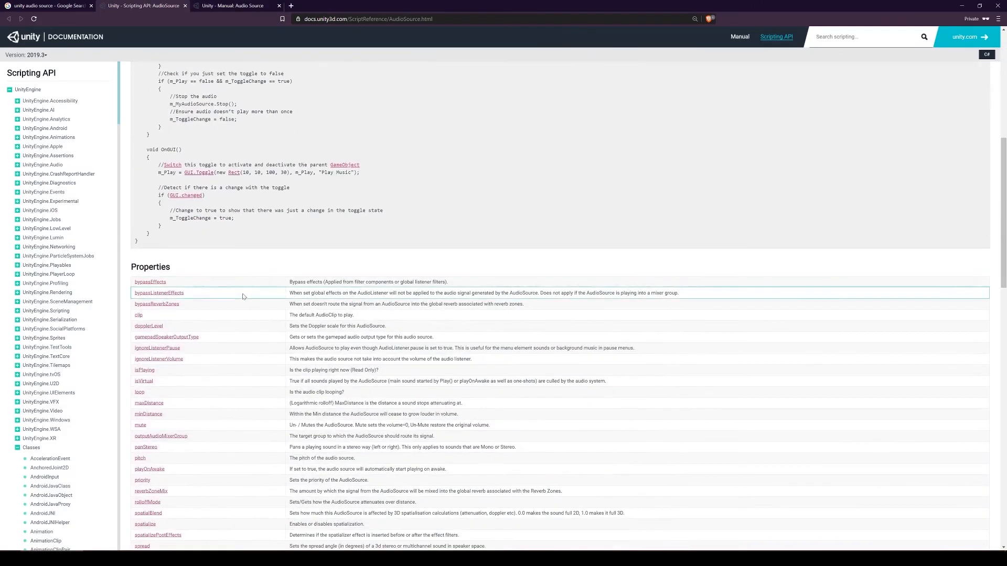
scroll("down", 3)
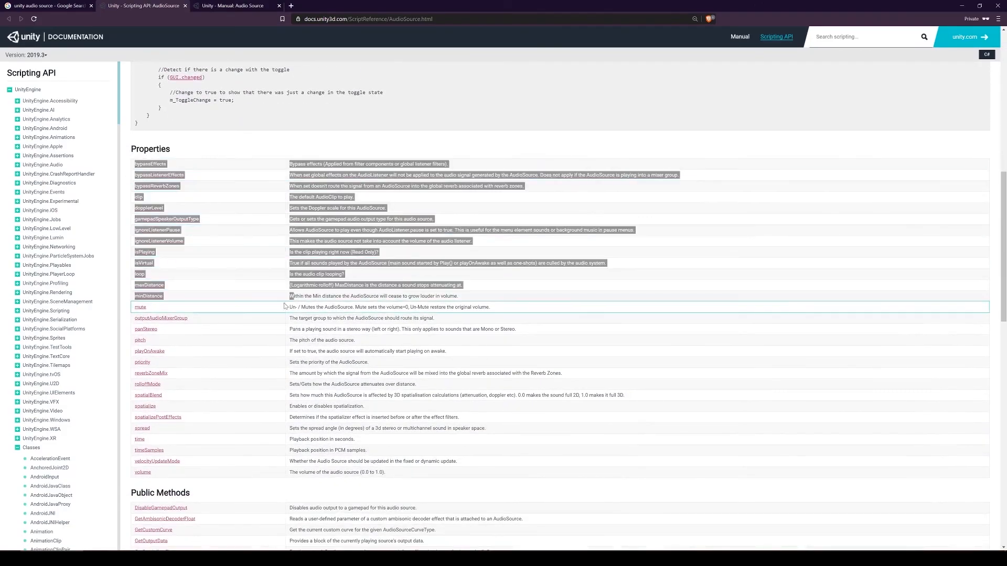
scroll("down", 3)
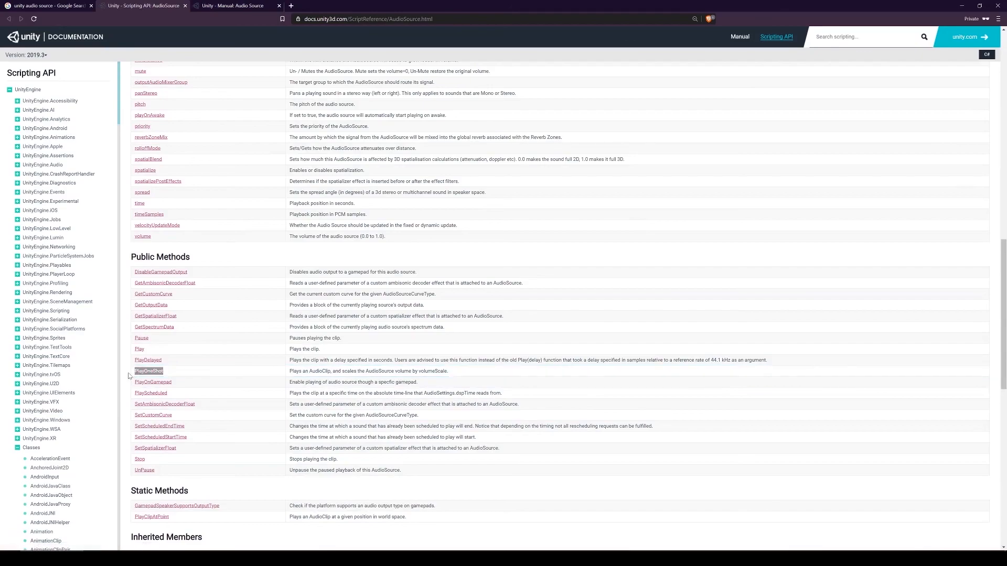
left_click(148, 370)
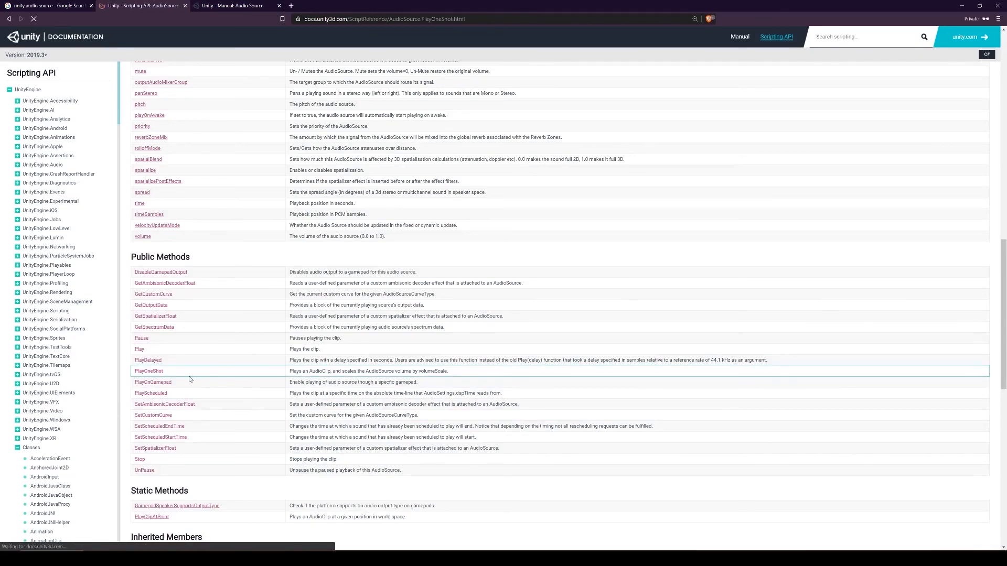
left_click(149, 371)
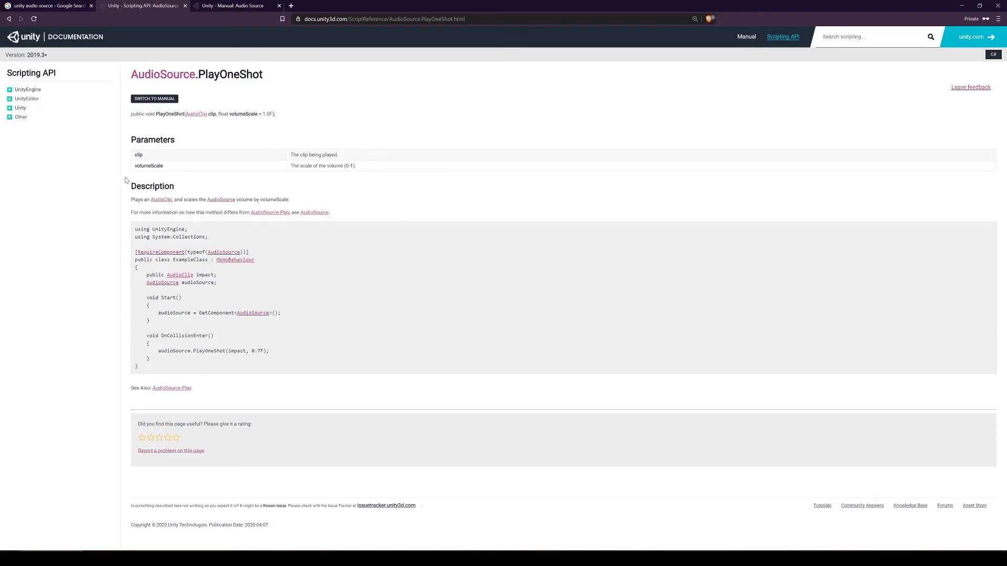
mouse_move(314, 298)
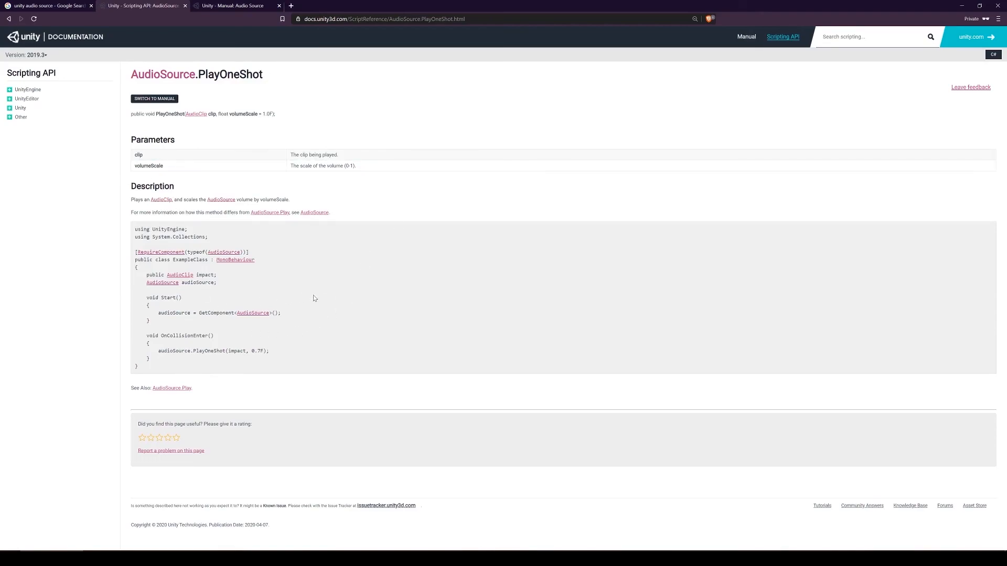